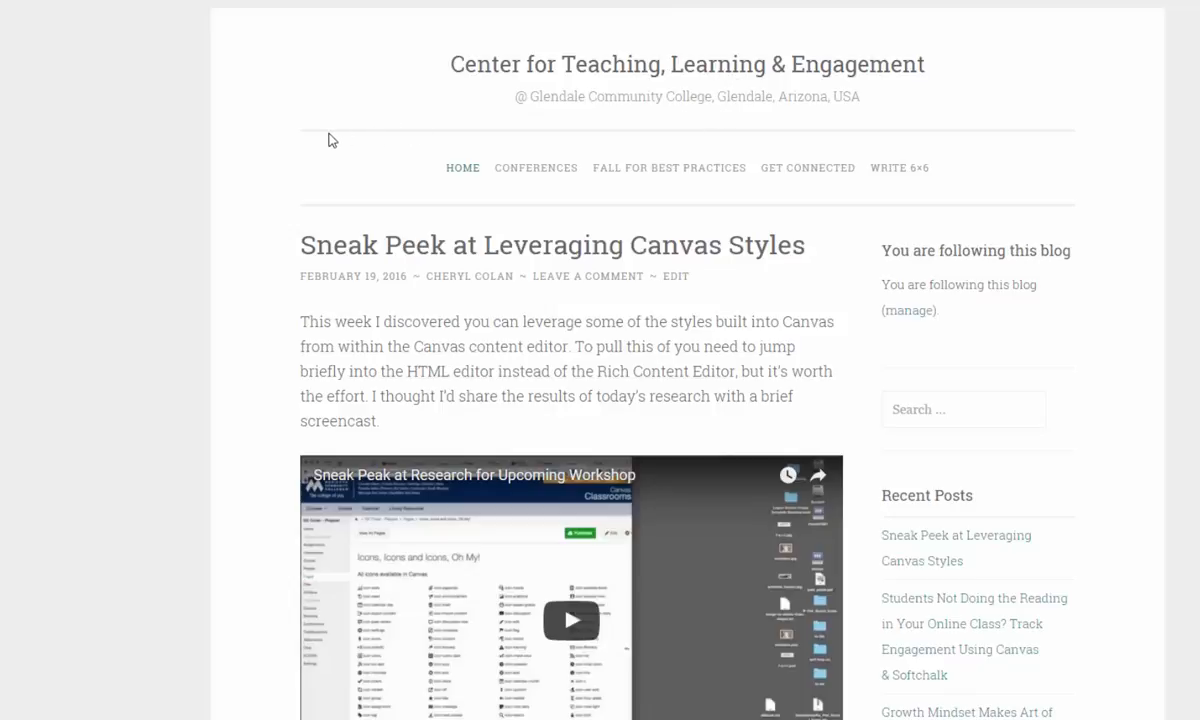
pyautogui.moveTo(300, 132)
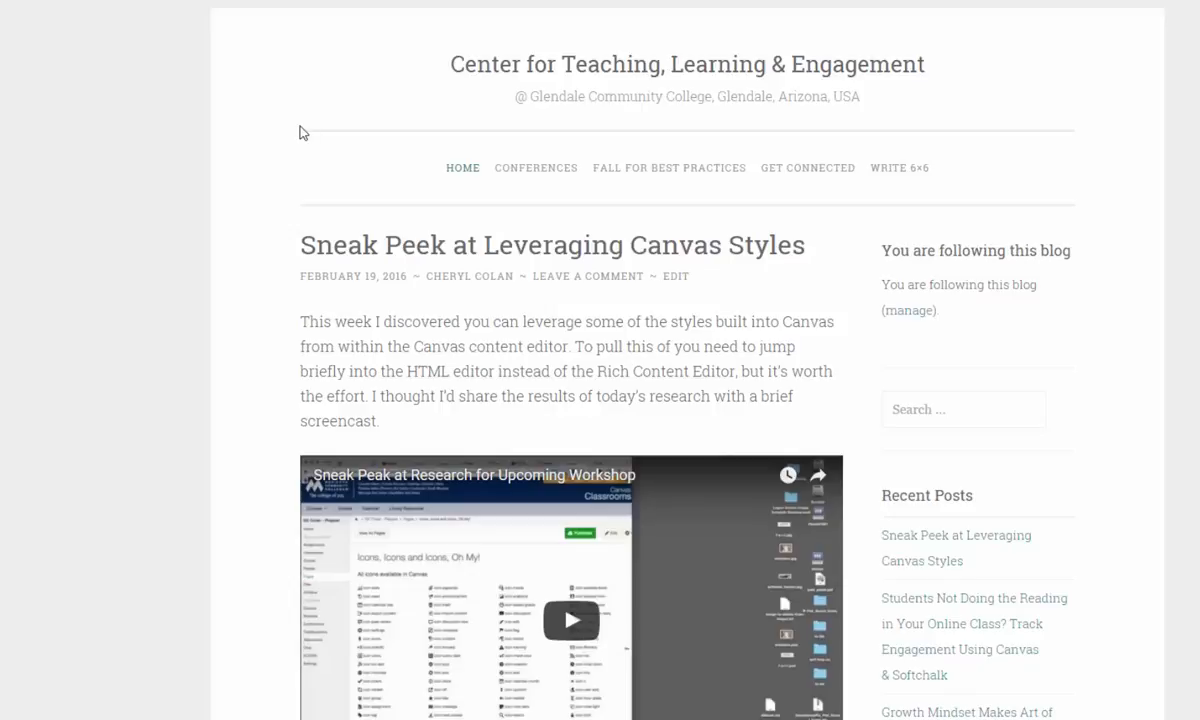
pyautogui.moveTo(344, 180)
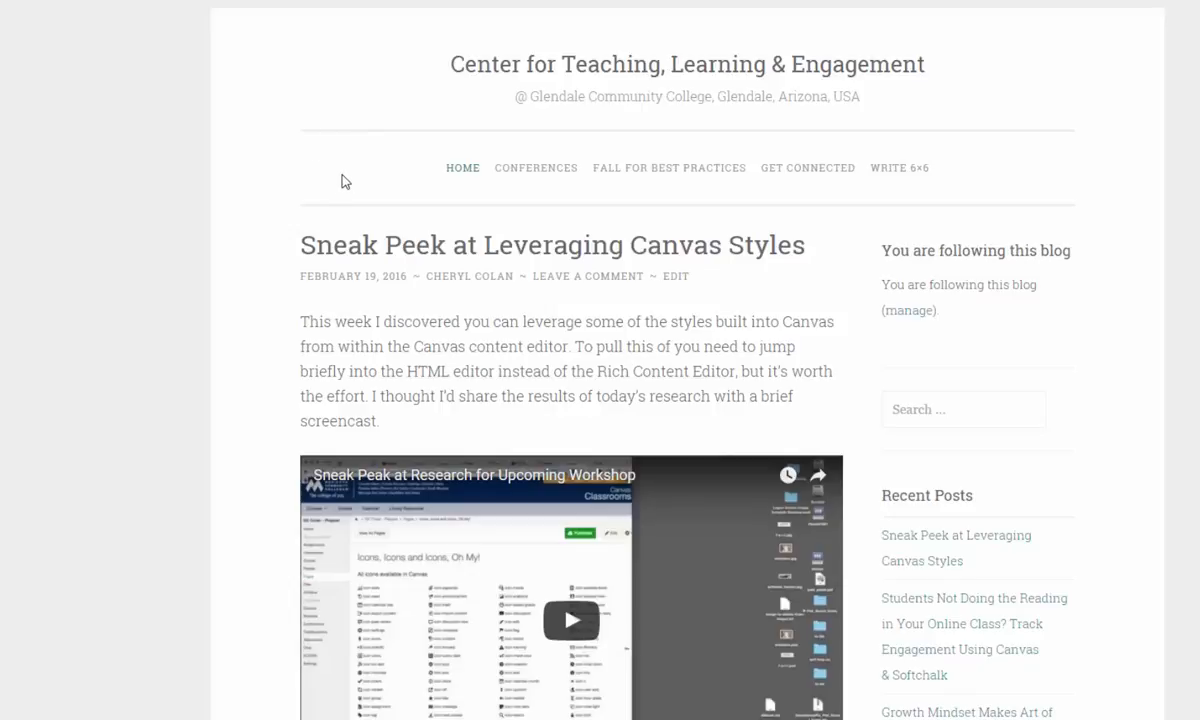
pyautogui.moveTo(290, 172)
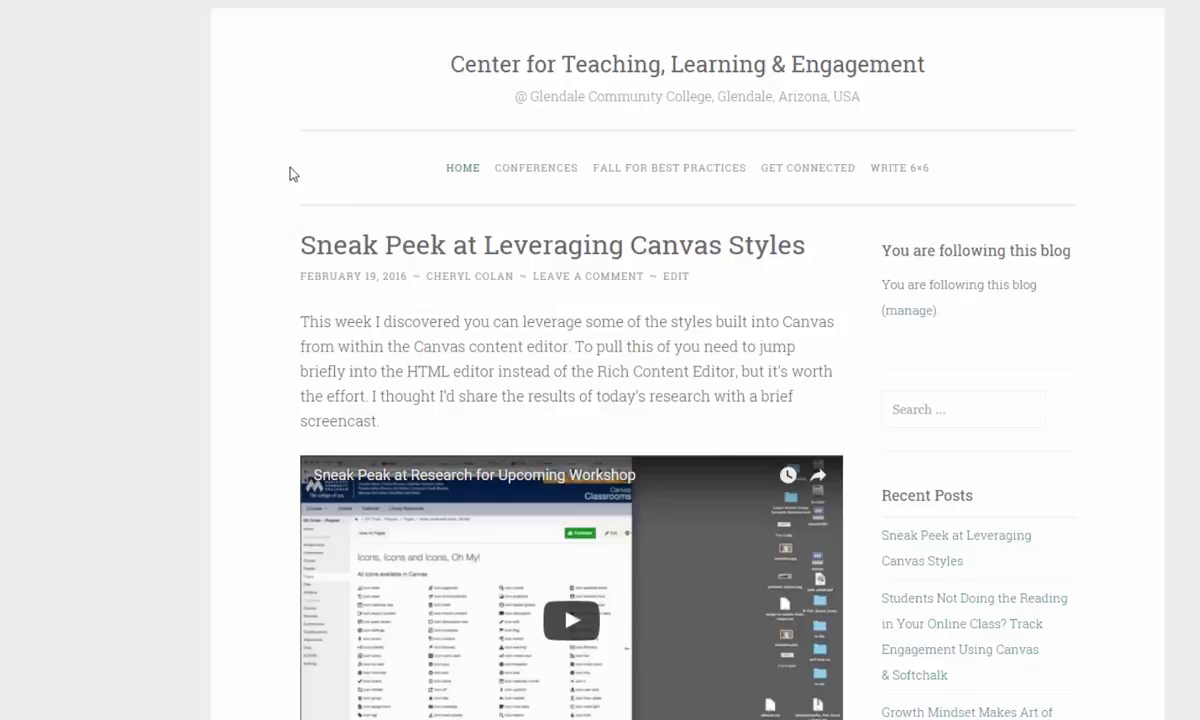
pyautogui.moveTo(1136, 288)
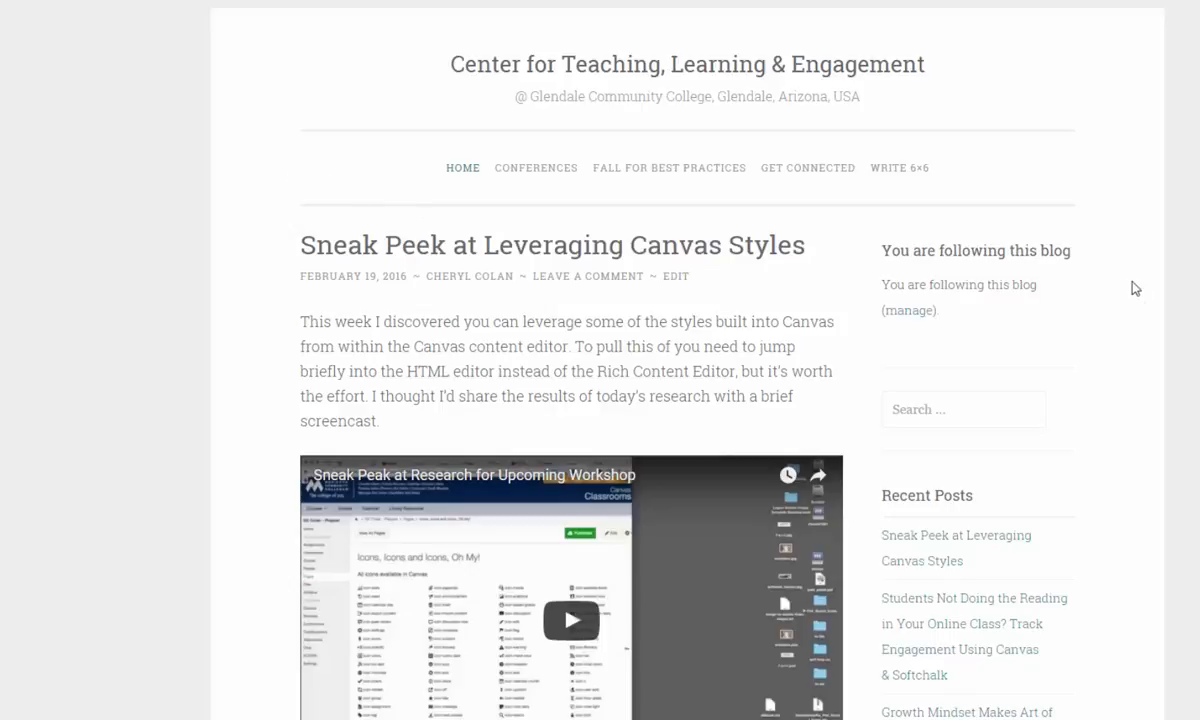
# Scroll through the current blog's posts, then bring the Write 6x6 page forward
pyautogui.scroll(-3)
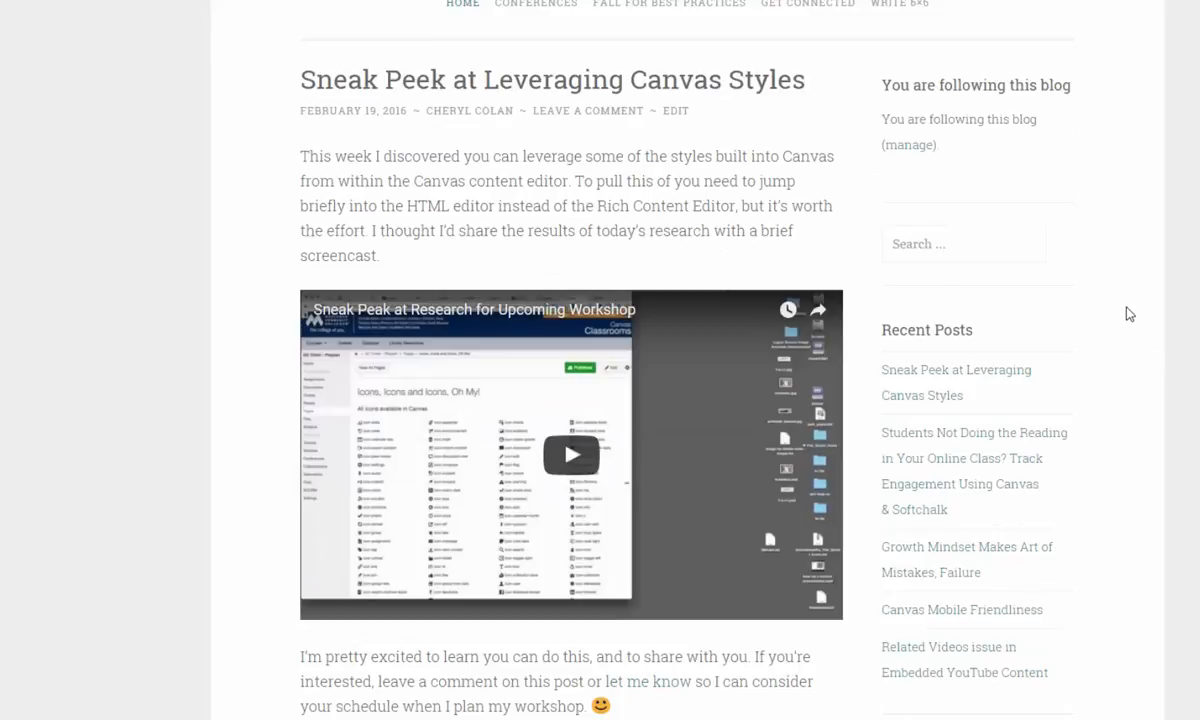
pyautogui.scroll(-3)
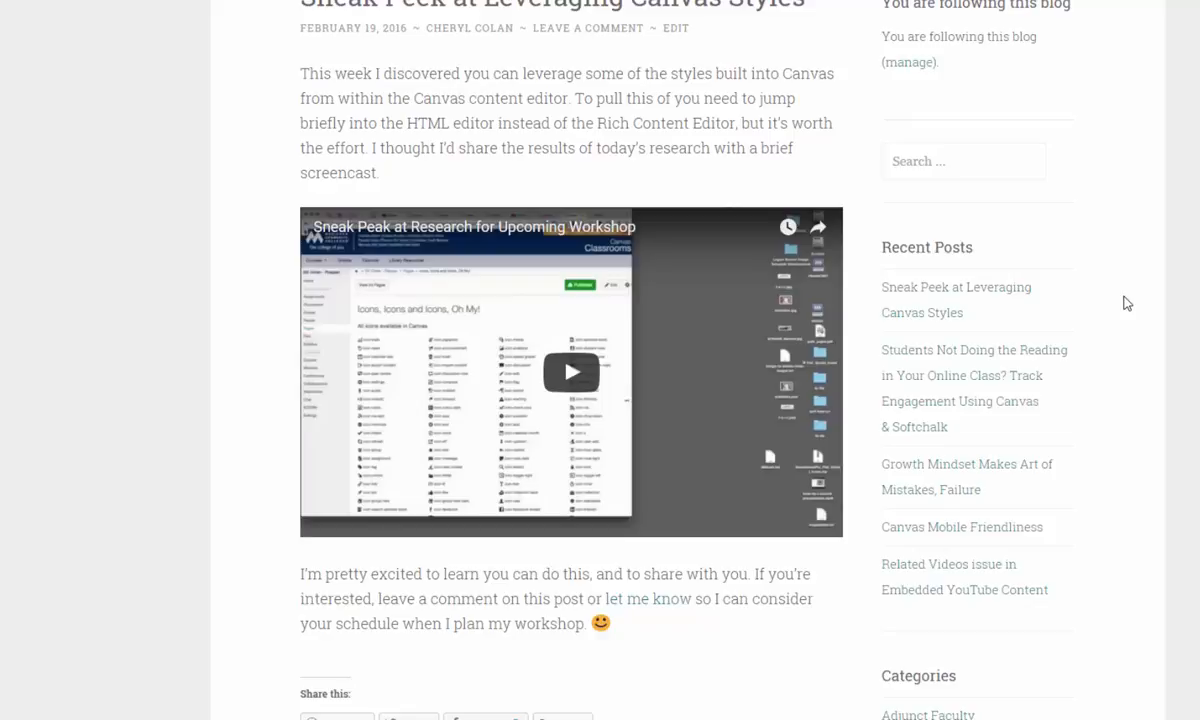
pyautogui.moveTo(1114, 300)
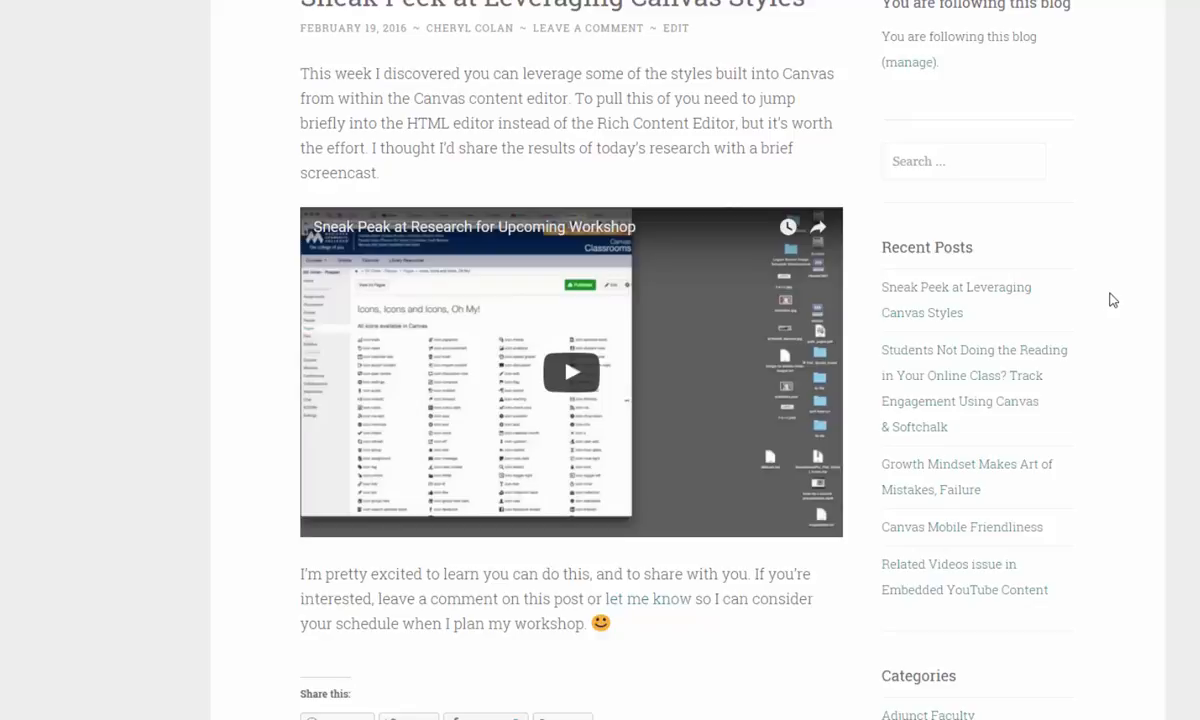
pyautogui.scroll(-3)
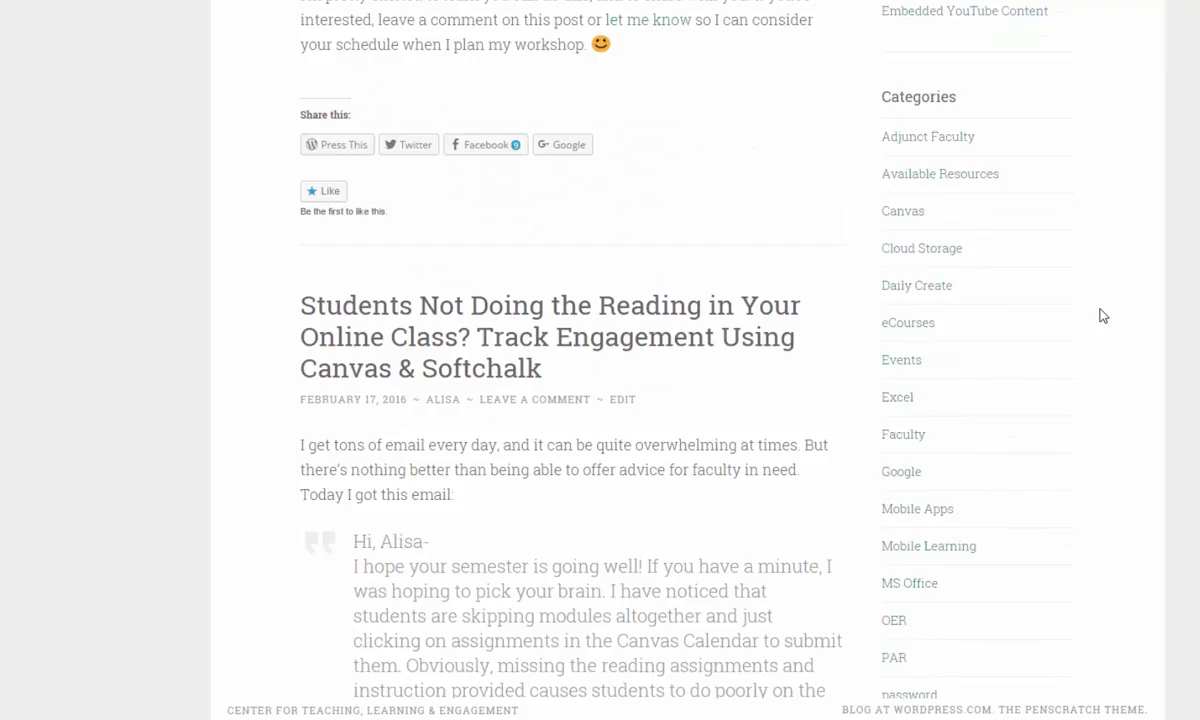
pyautogui.scroll(-3)
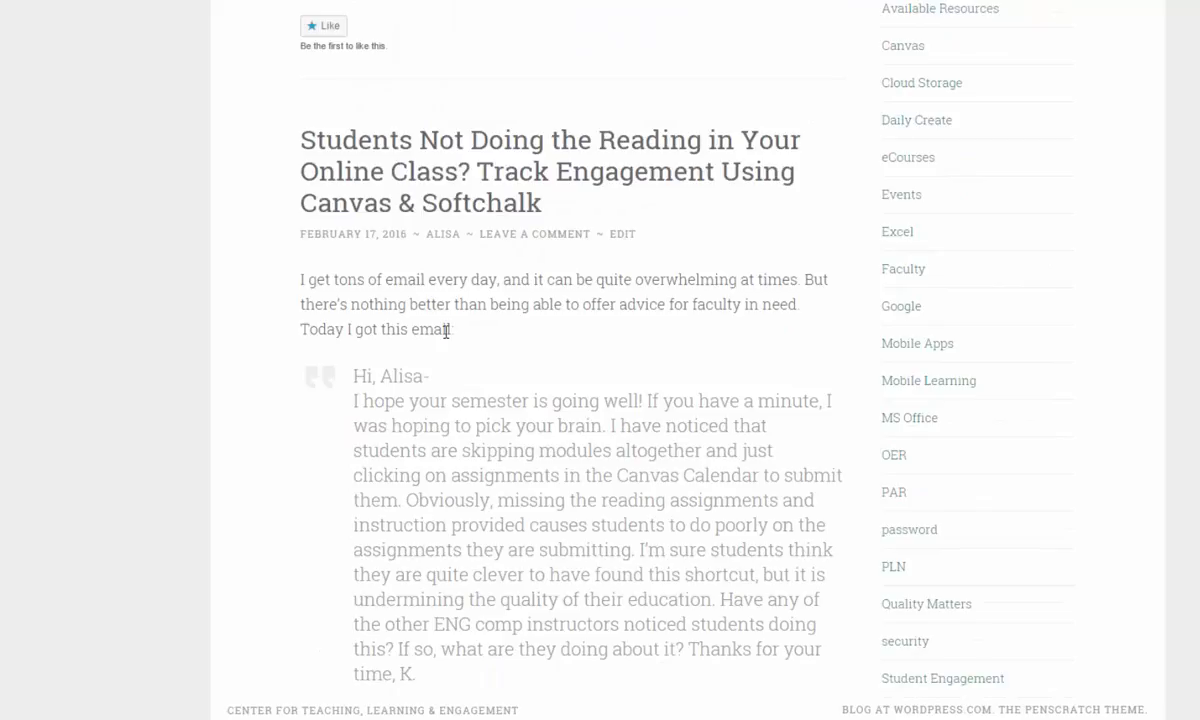
pyautogui.moveTo(504, 342)
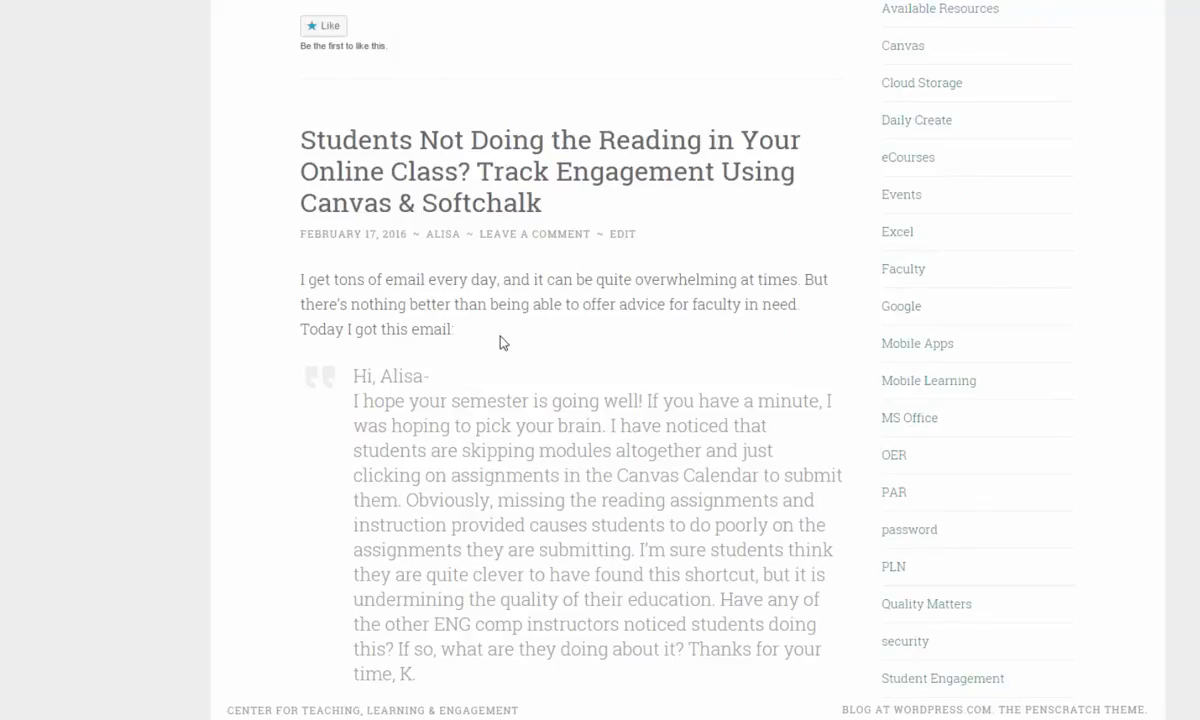
pyautogui.moveTo(560, 364)
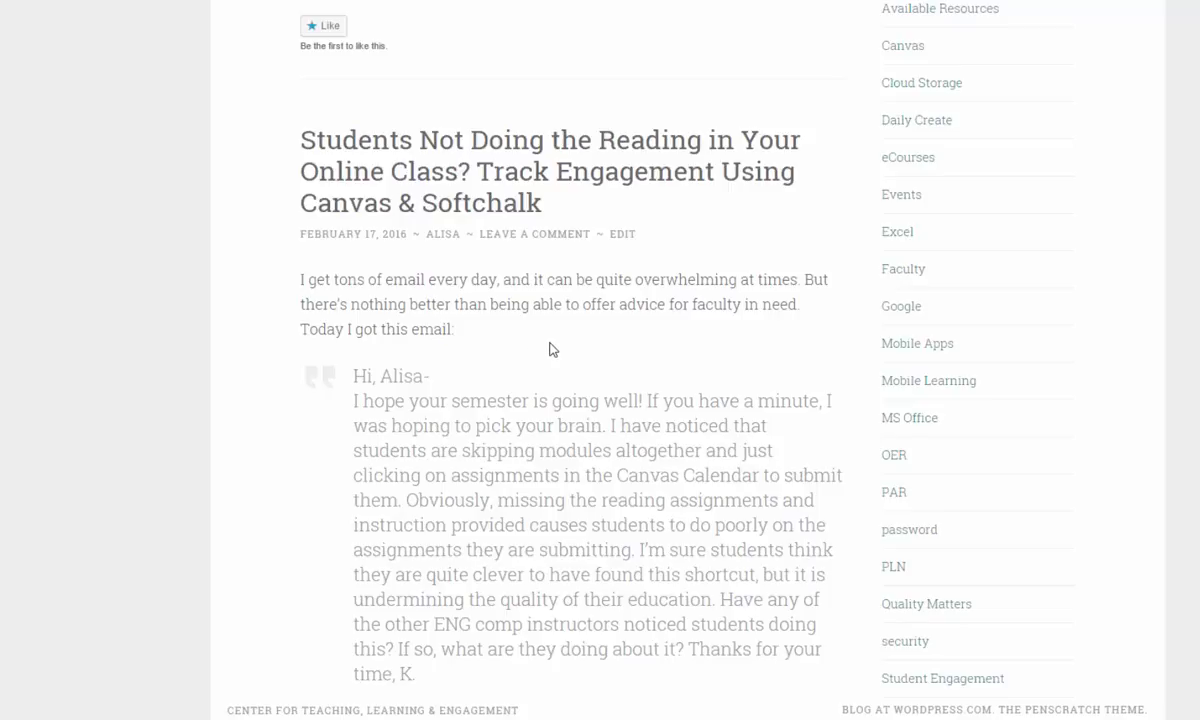
pyautogui.scroll(-3)
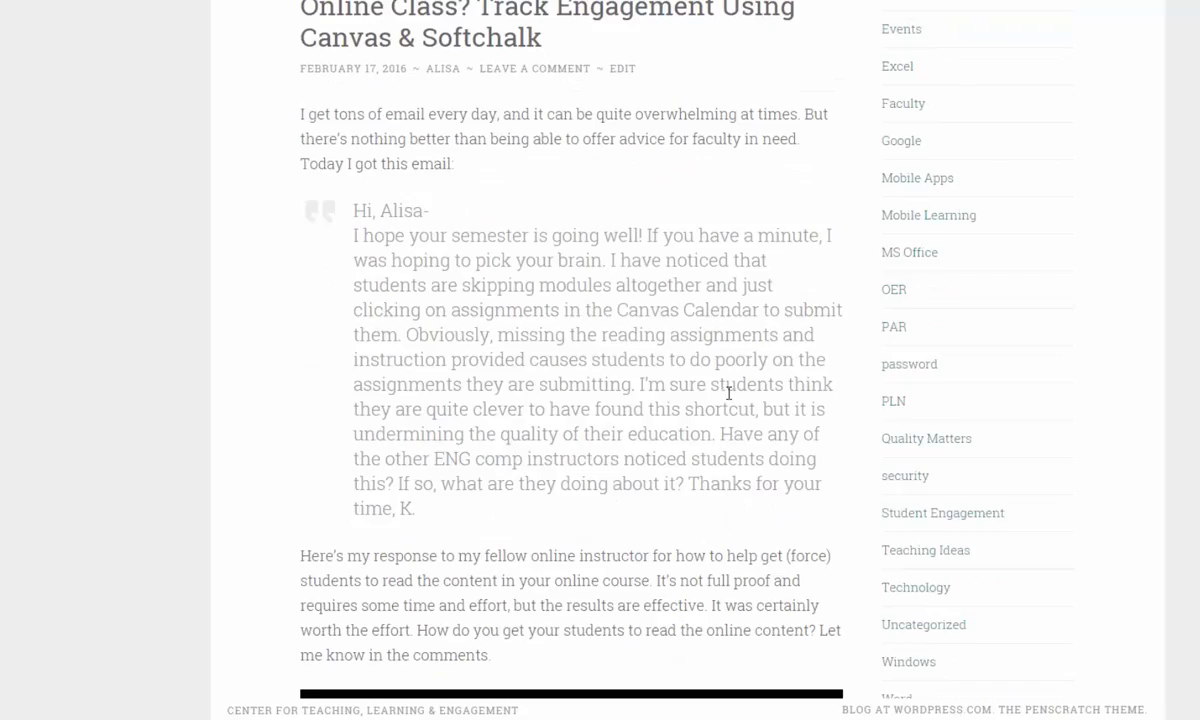
pyautogui.scroll(-3)
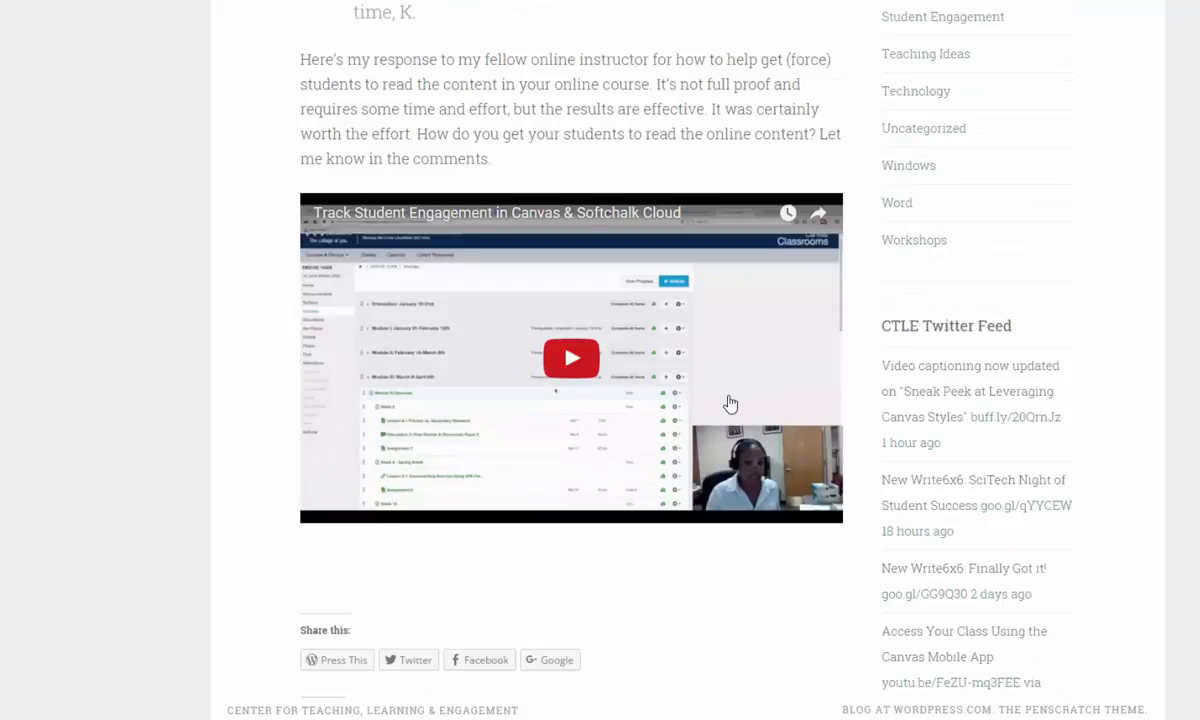
pyautogui.scroll(-3)
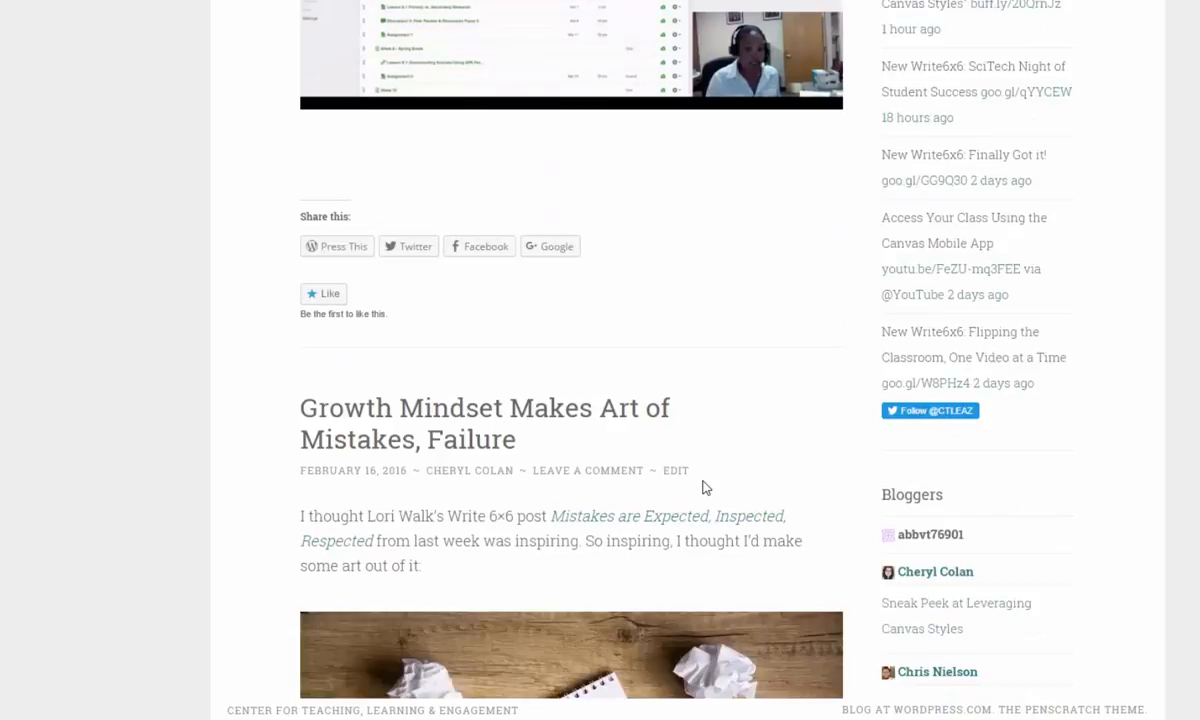
pyautogui.scroll(-3)
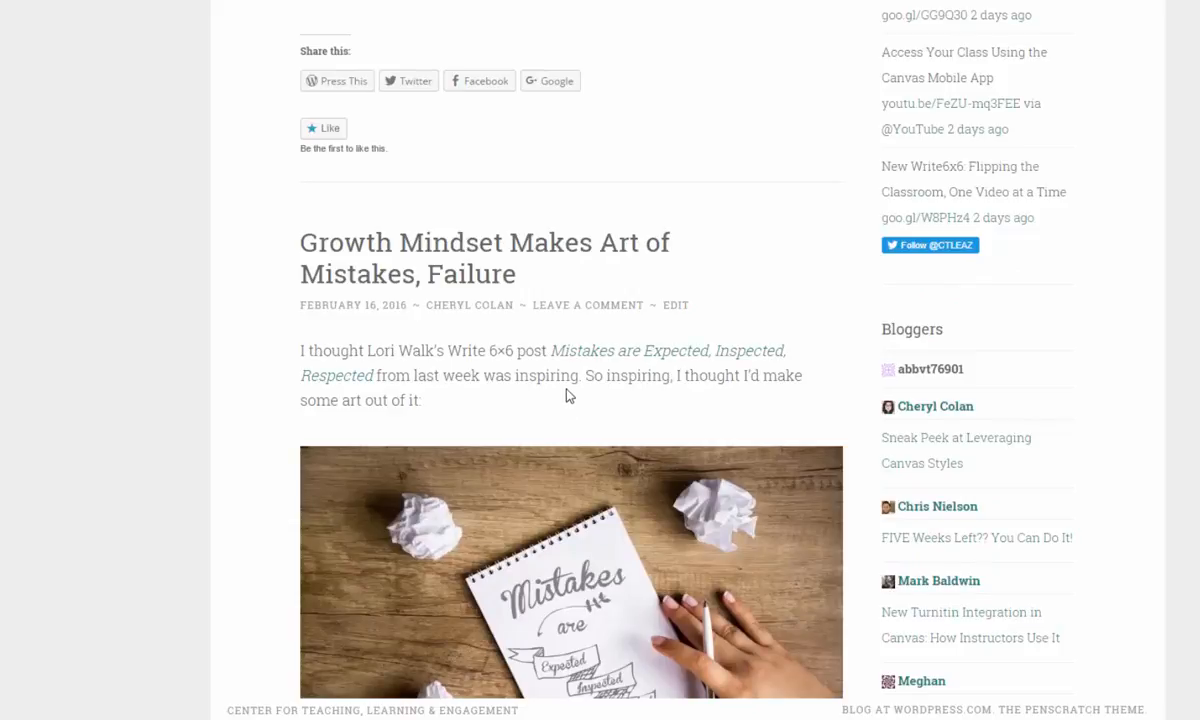
pyautogui.scroll(-3)
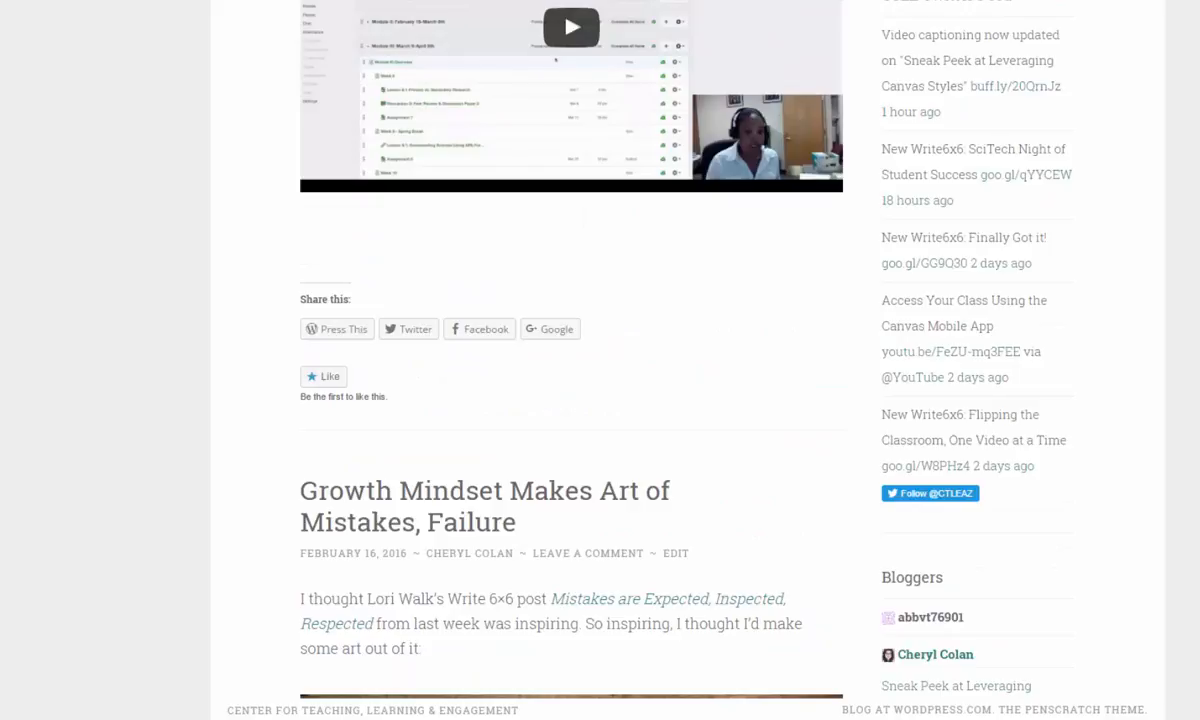
pyautogui.scroll(-3)
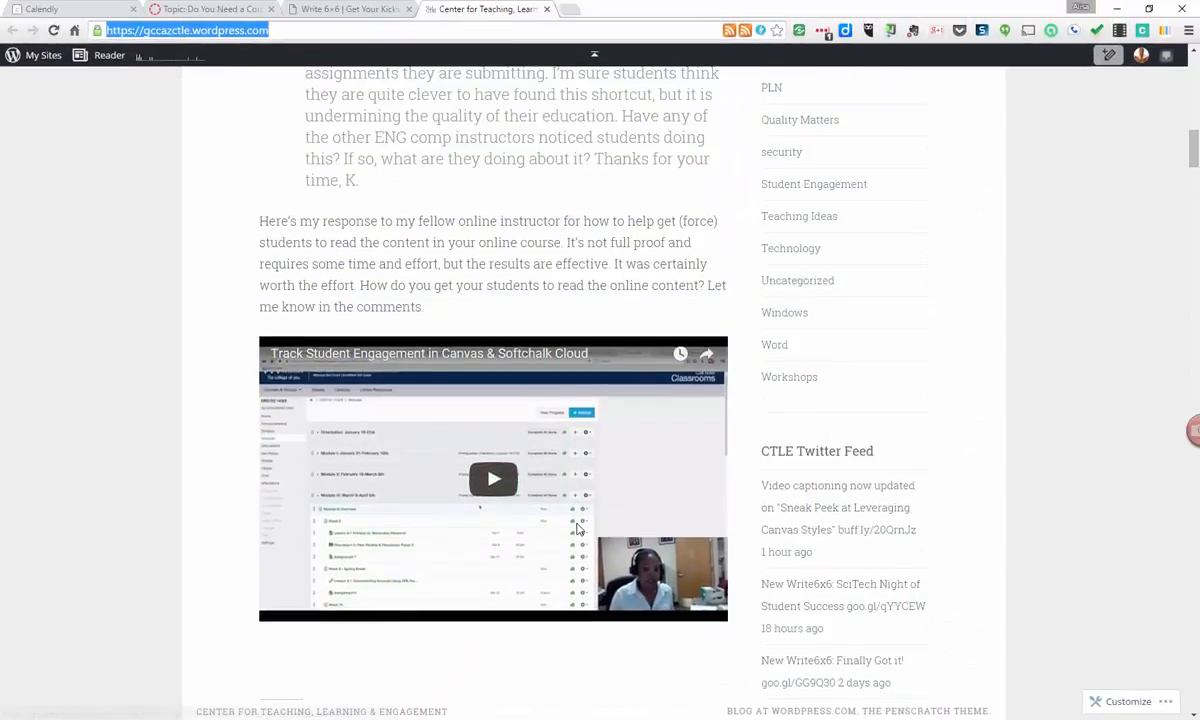
pyautogui.scroll(3)
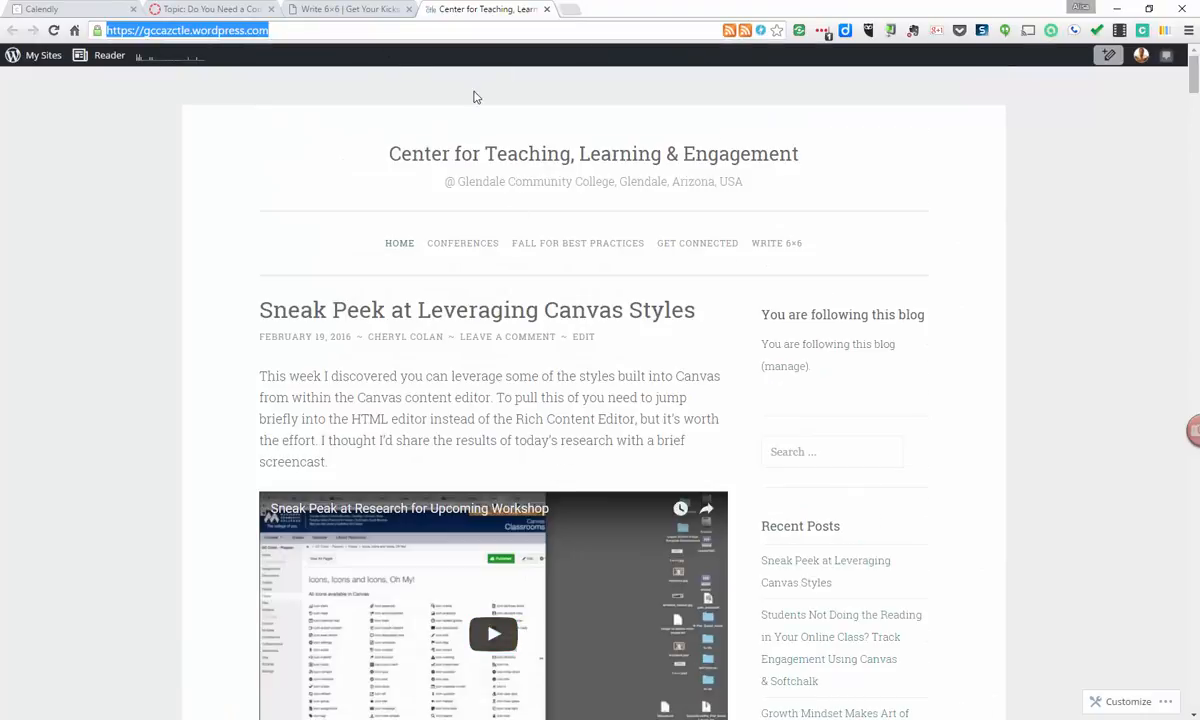
pyautogui.moveTo(478, 140)
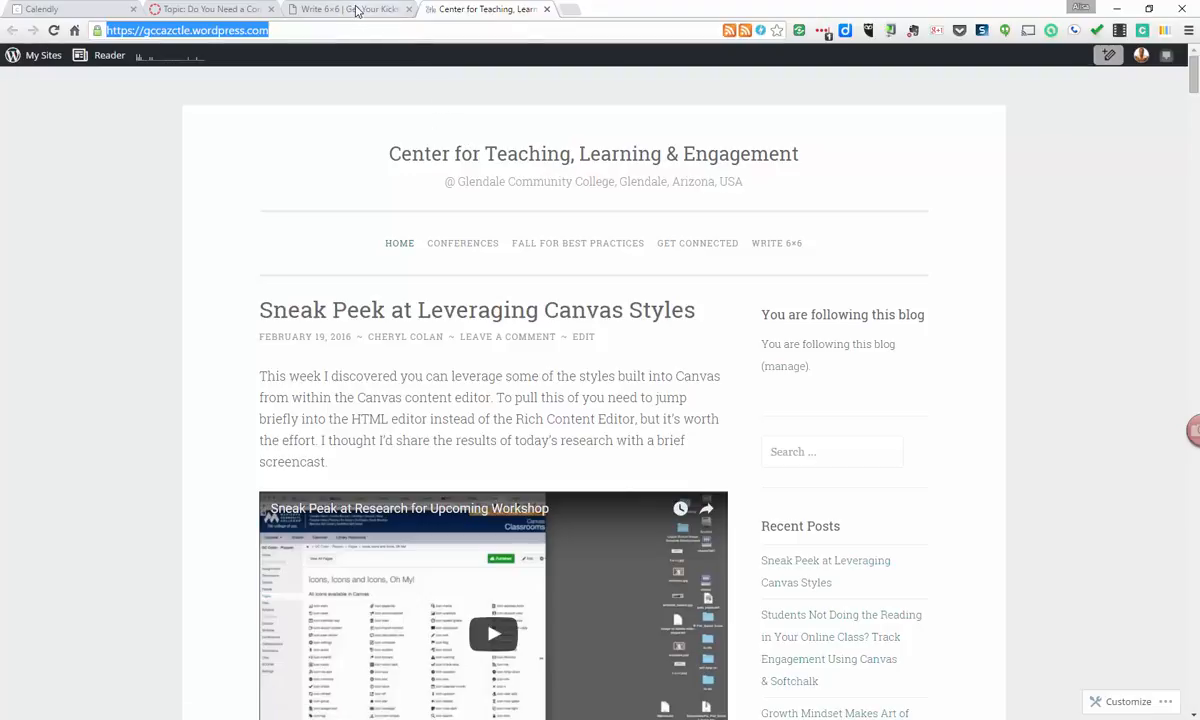
pyautogui.click(344, 8)
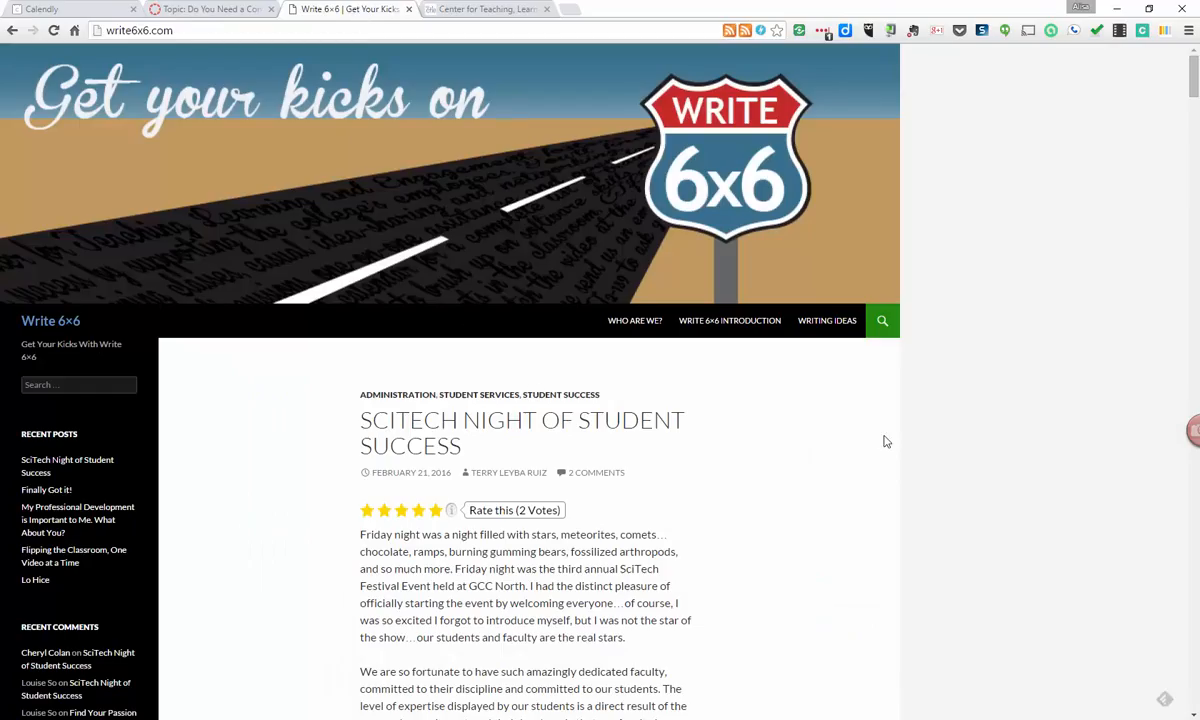
pyautogui.moveTo(772, 490)
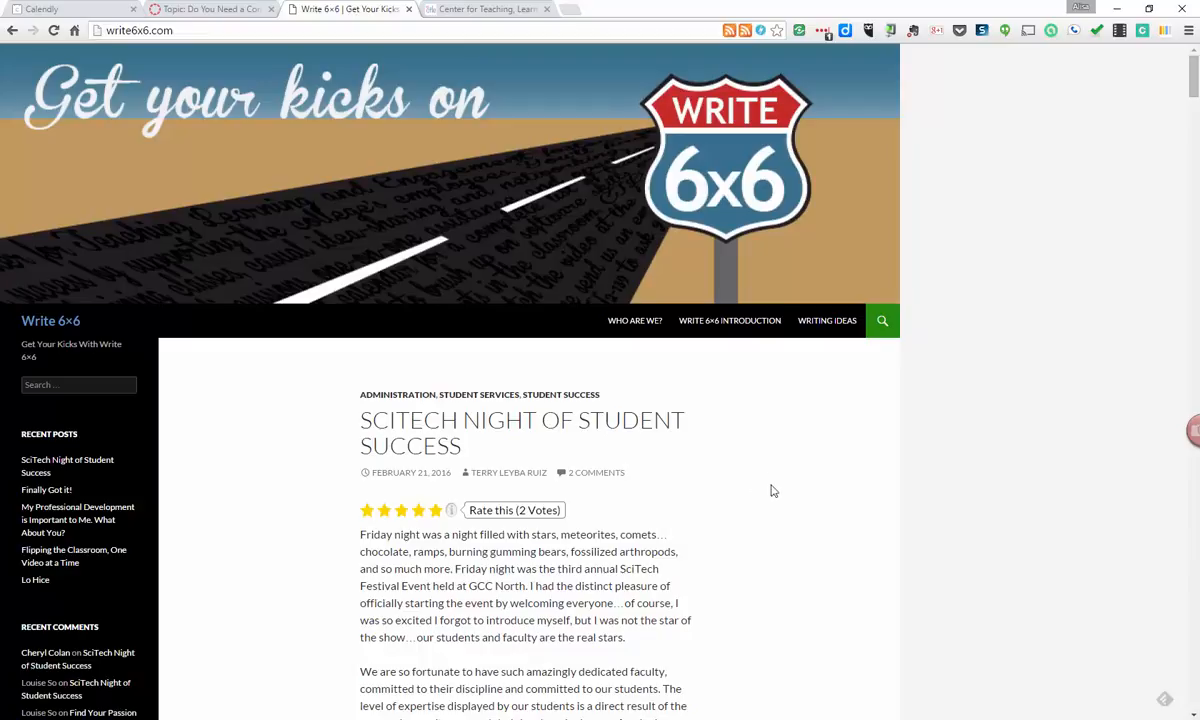
pyautogui.moveTo(764, 476)
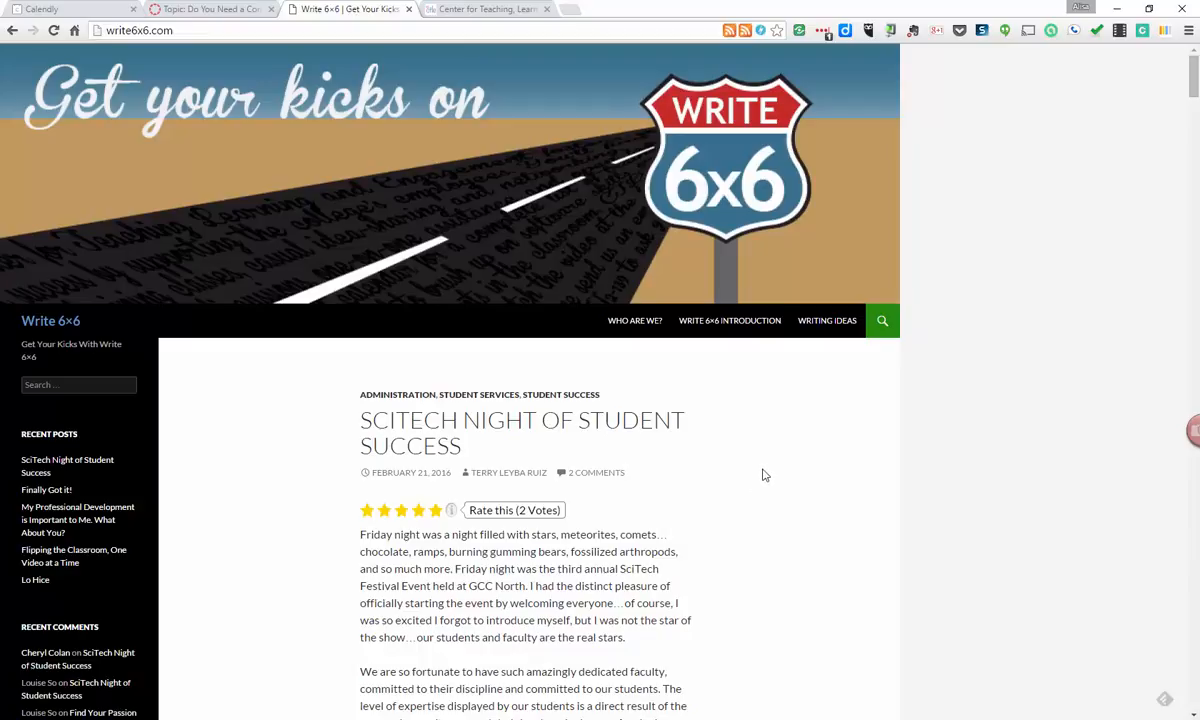
pyautogui.moveTo(760, 476)
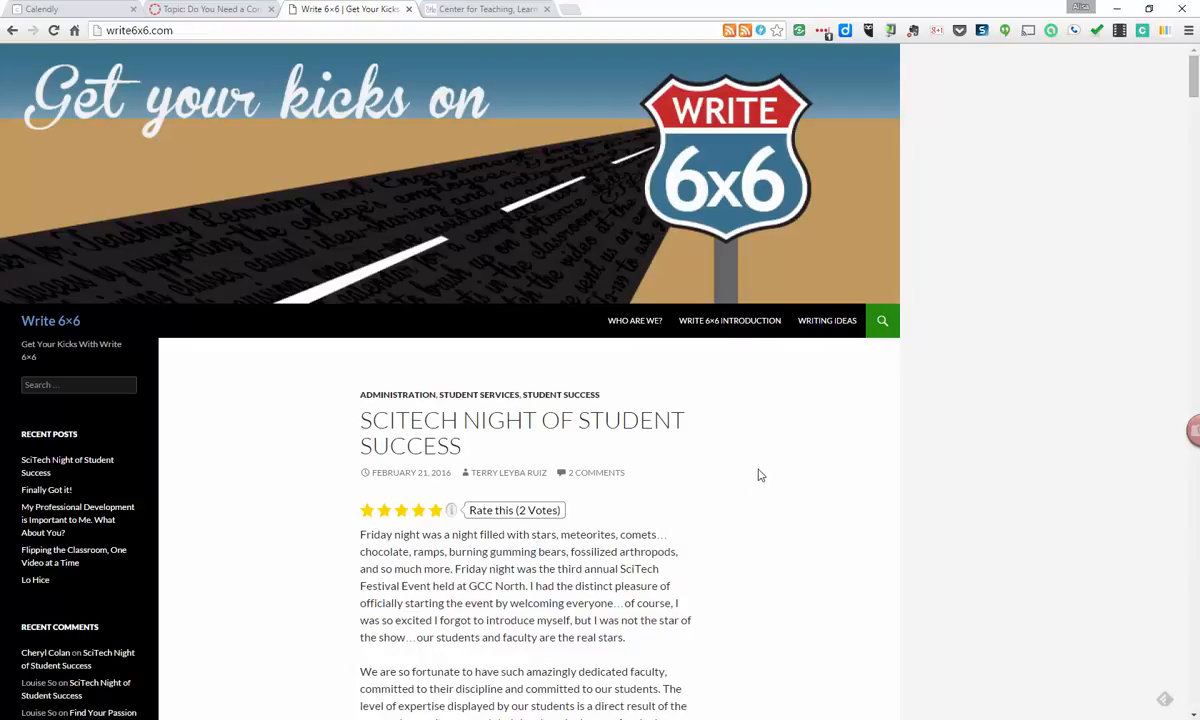
pyautogui.moveTo(766, 456)
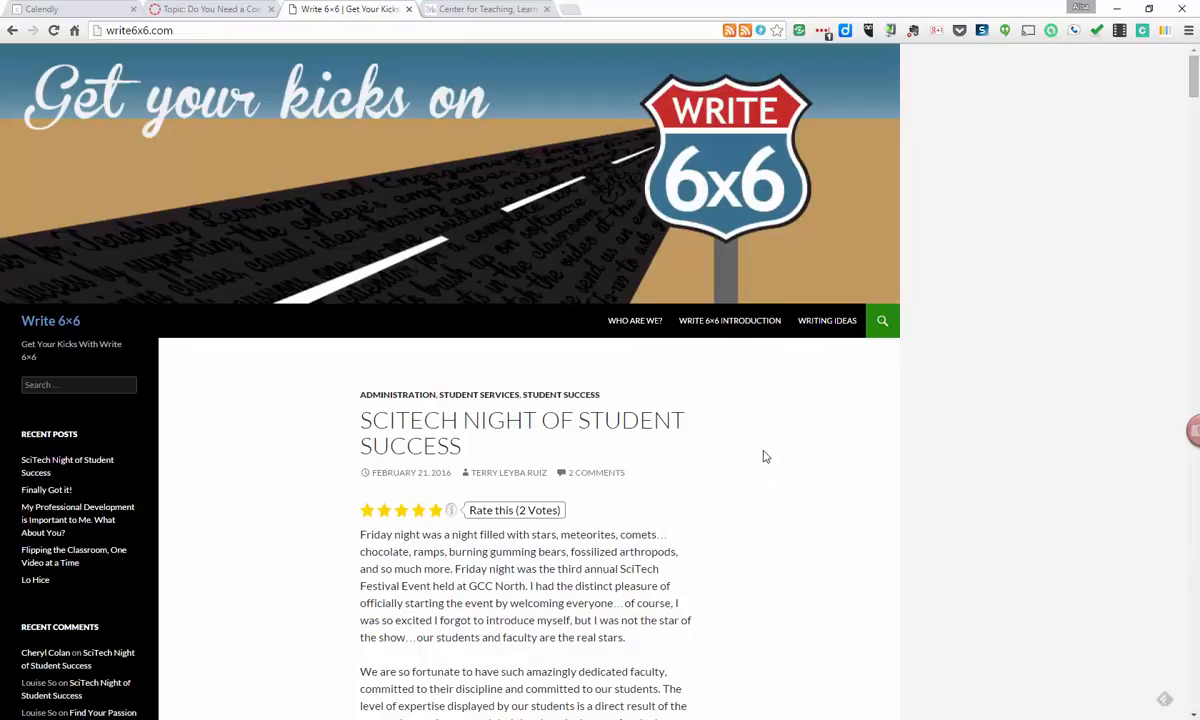
# Scroll through the Write 6x6 posts, then bring up the Center for Teaching, Learning & Engagement blog
pyautogui.scroll(-3)
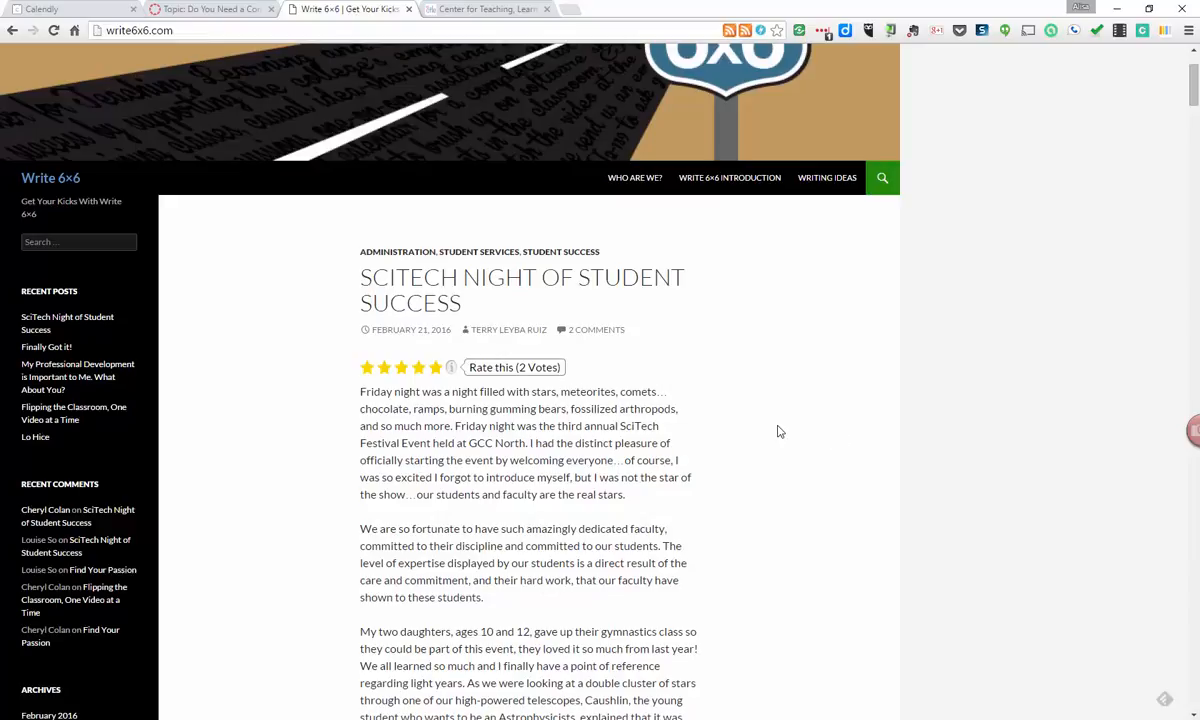
pyautogui.moveTo(808, 424)
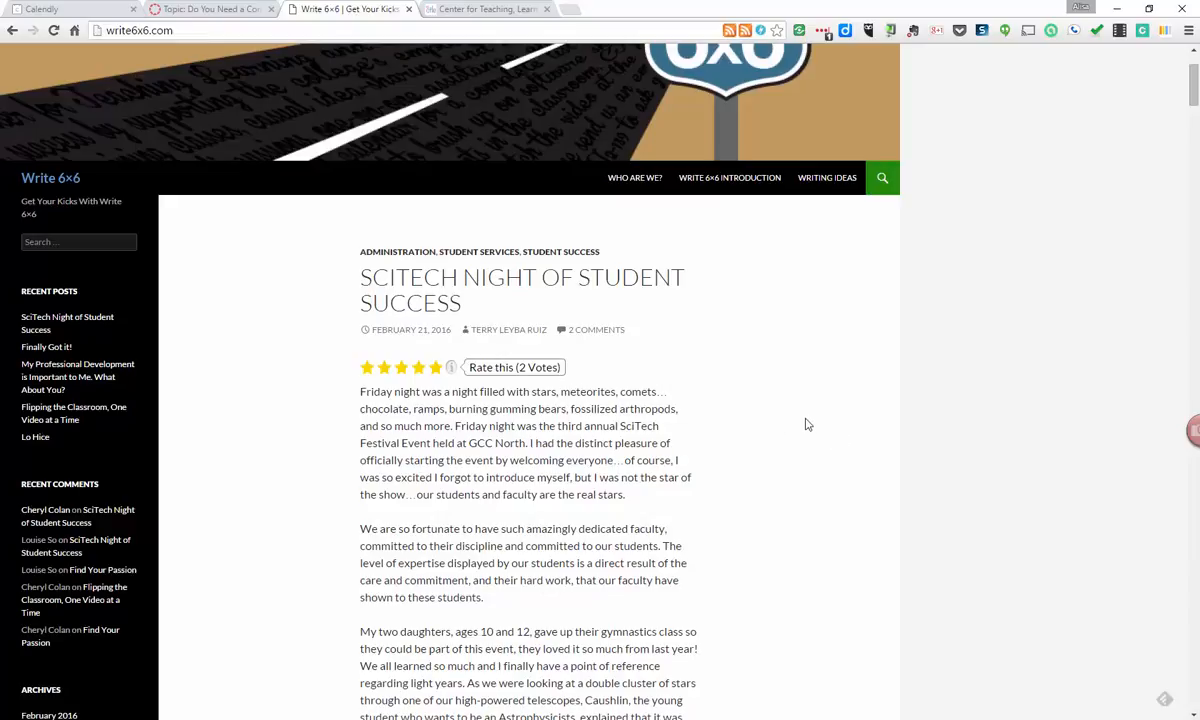
pyautogui.scroll(-3)
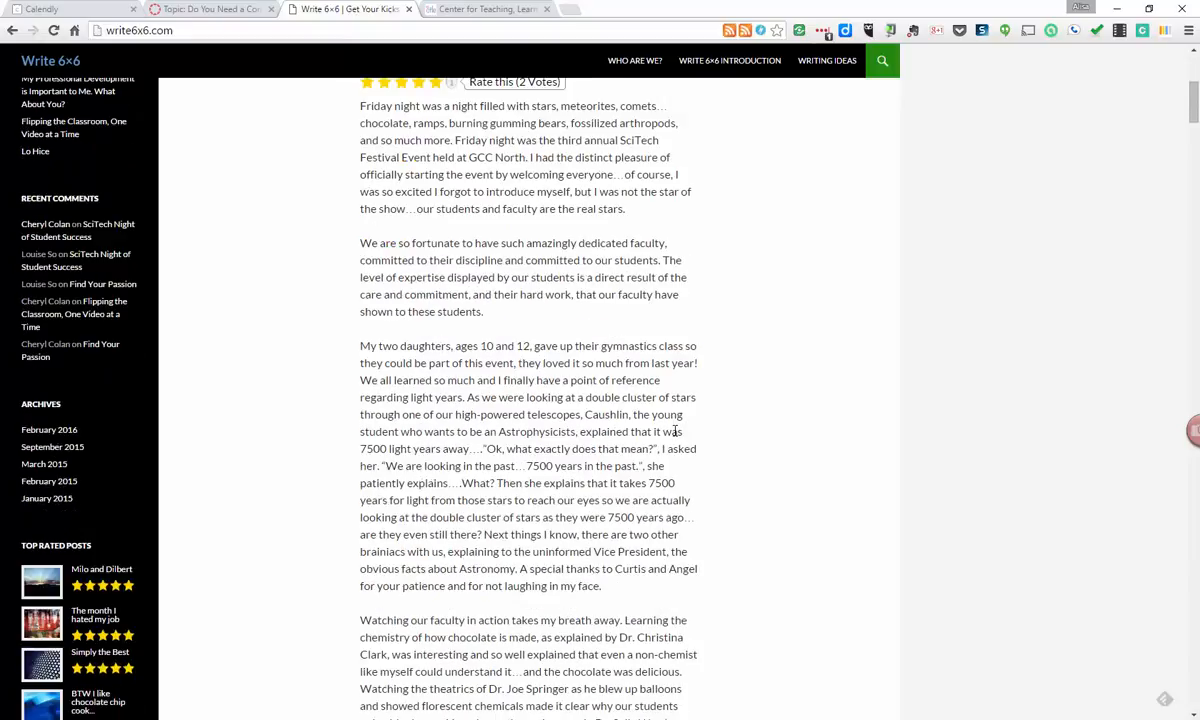
pyautogui.scroll(-3)
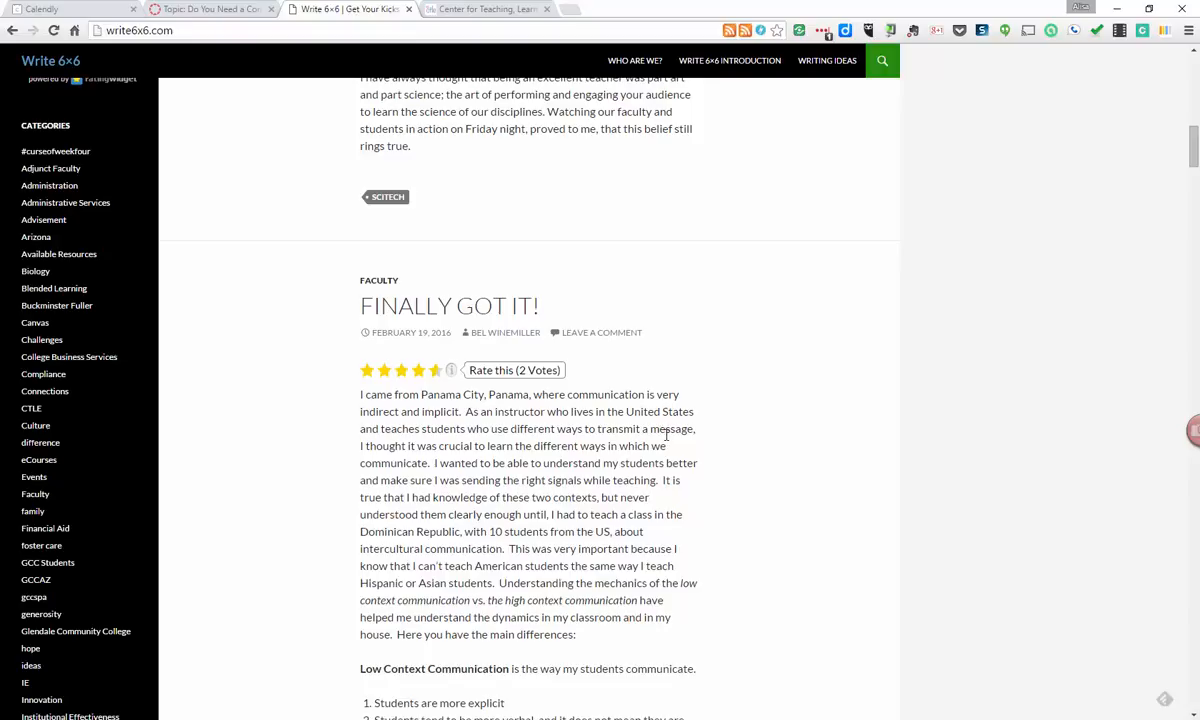
pyautogui.scroll(-3)
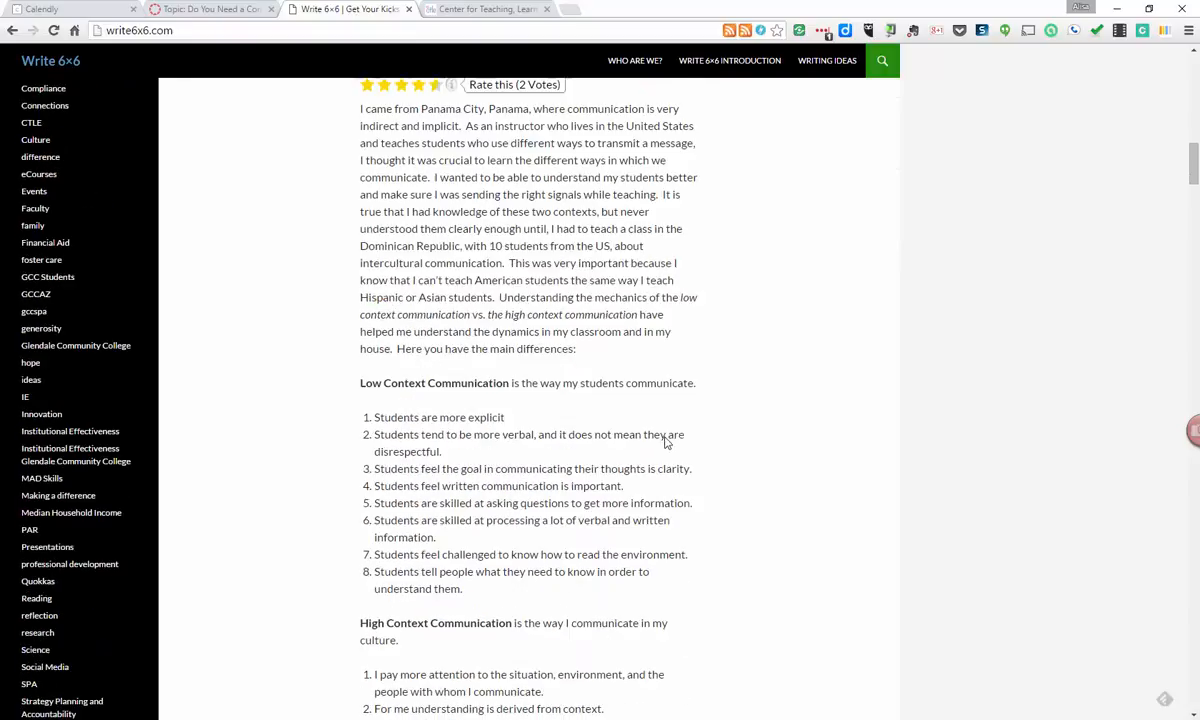
pyautogui.scroll(-3)
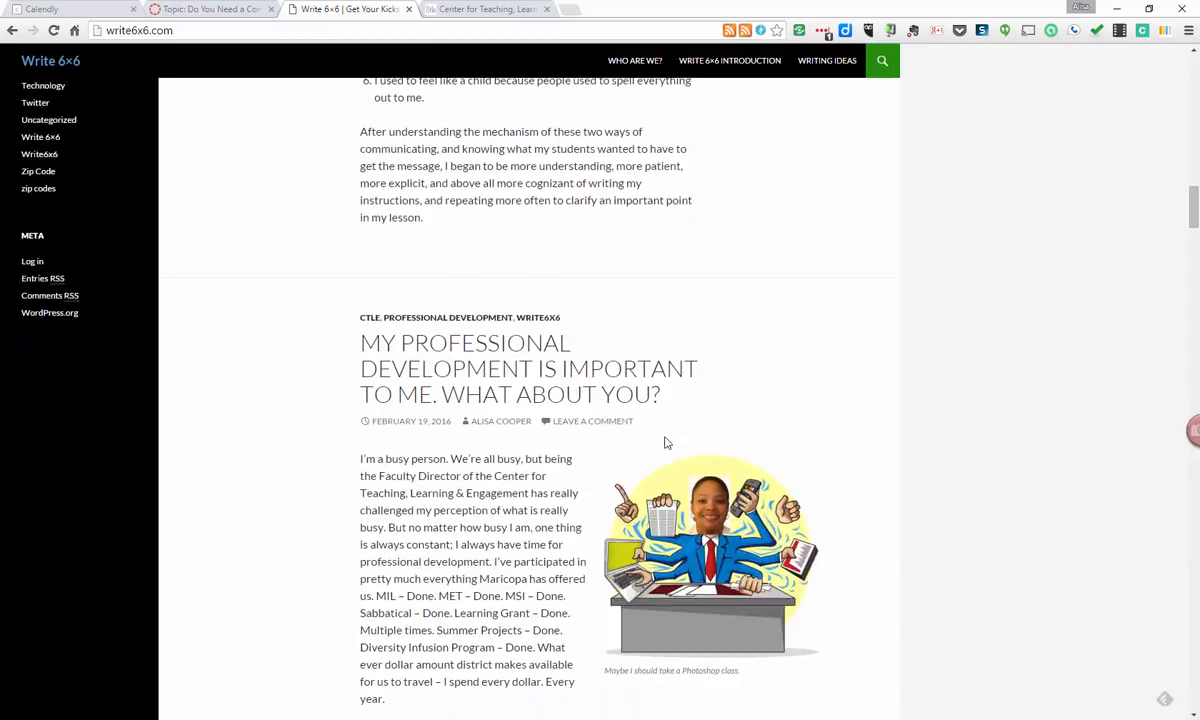
pyautogui.scroll(-3)
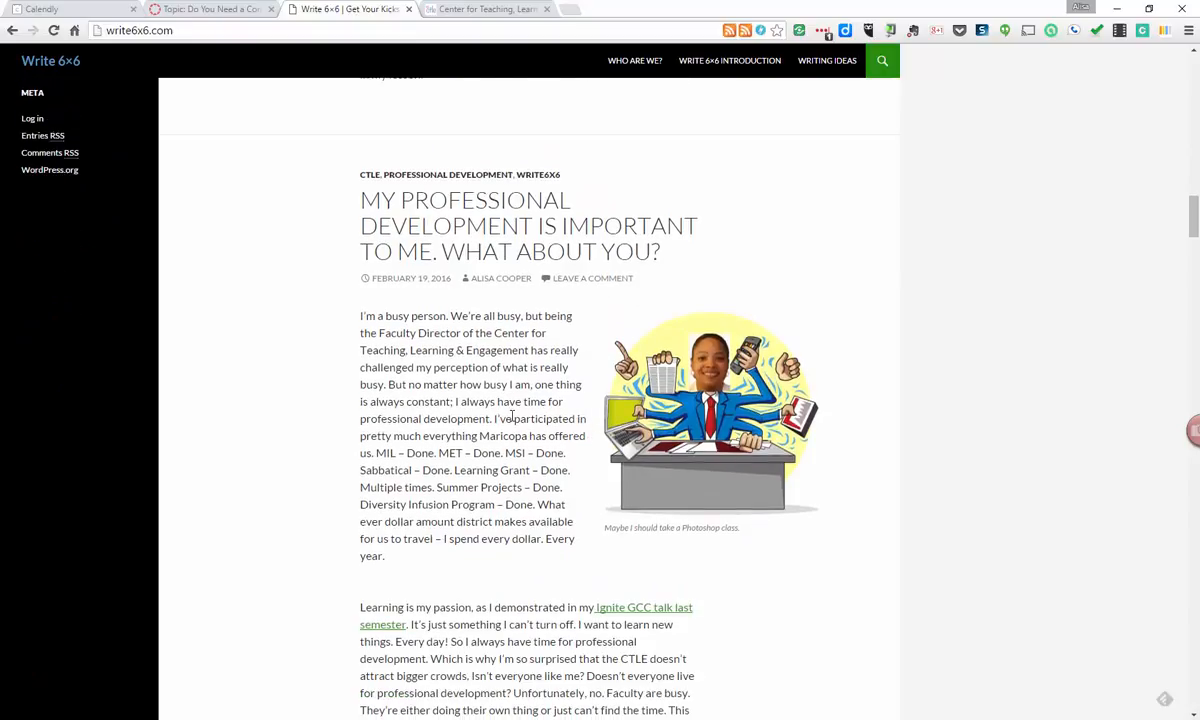
pyautogui.scroll(-3)
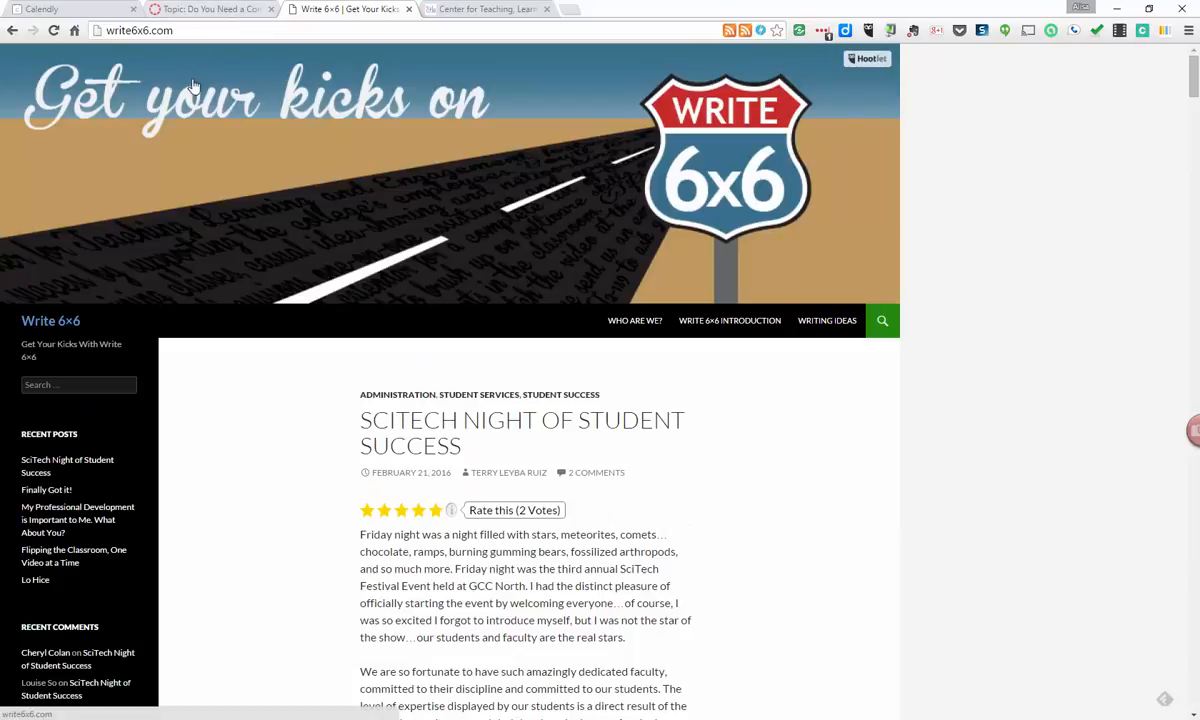
pyautogui.moveTo(220, 118)
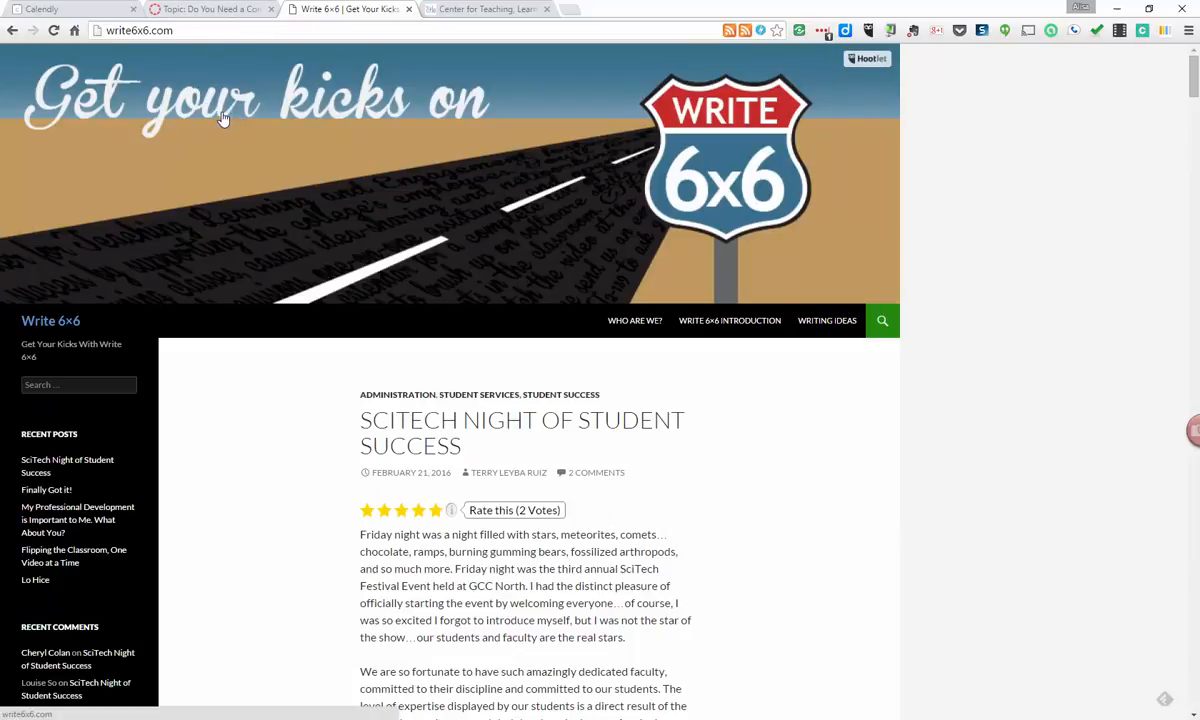
pyautogui.click(488, 8)
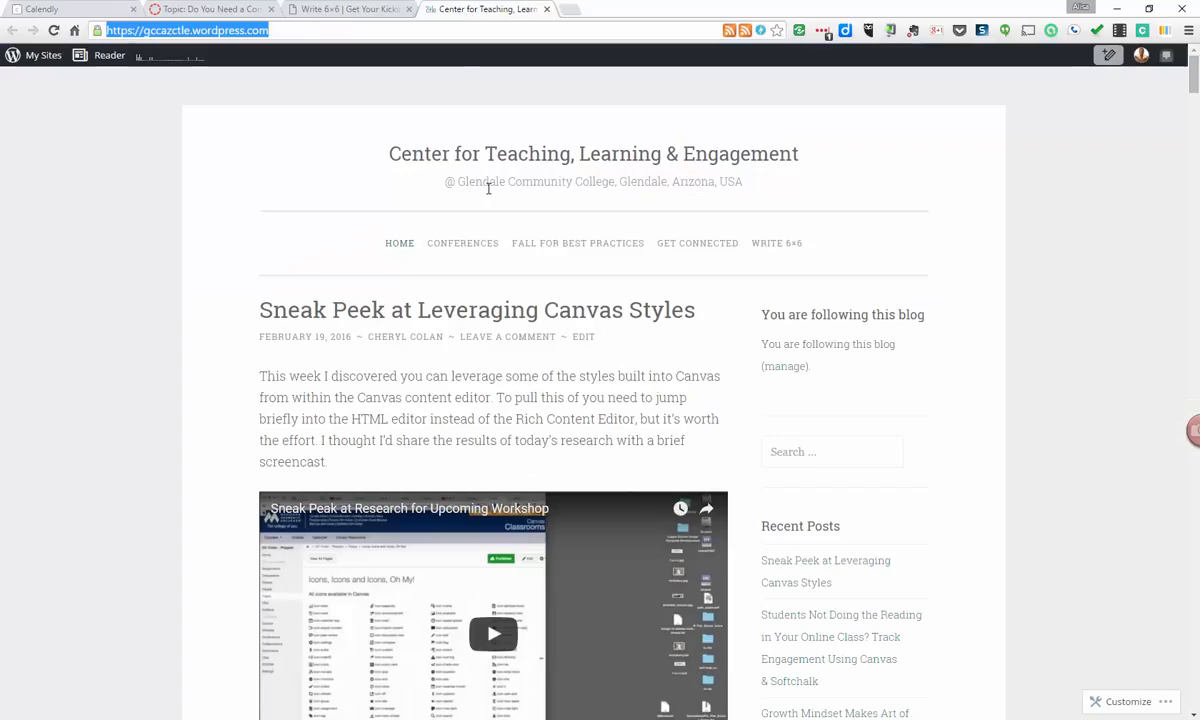
pyautogui.moveTo(518, 176)
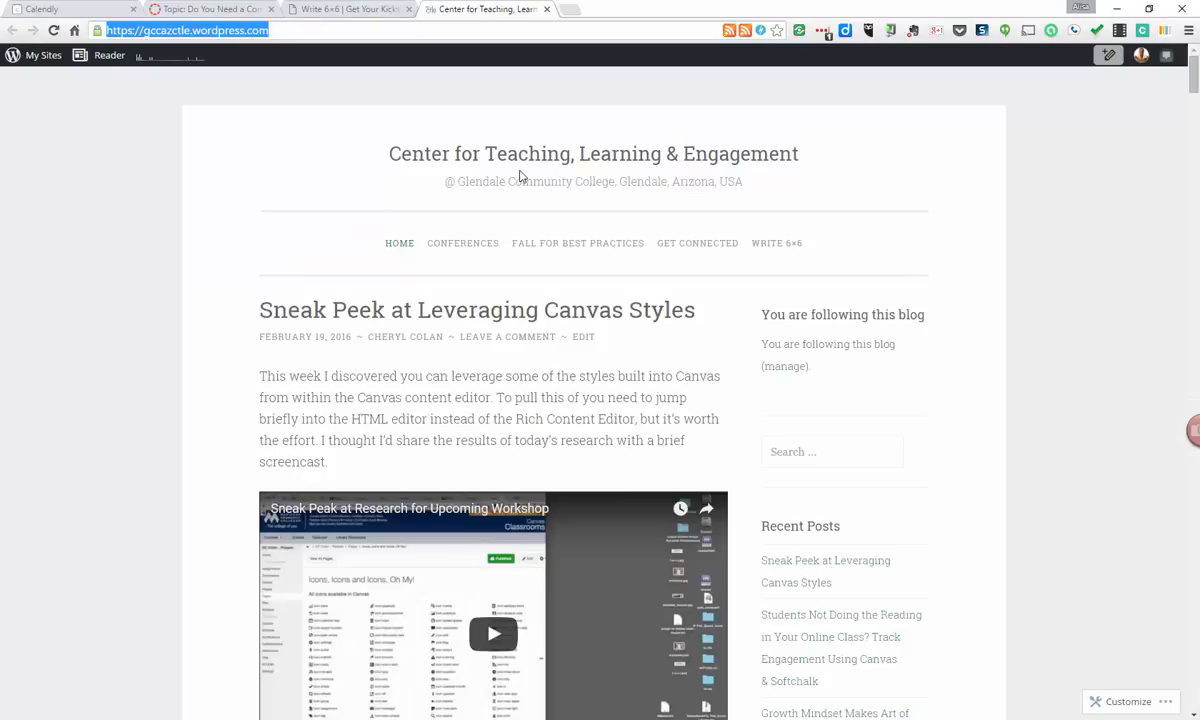
pyautogui.moveTo(504, 228)
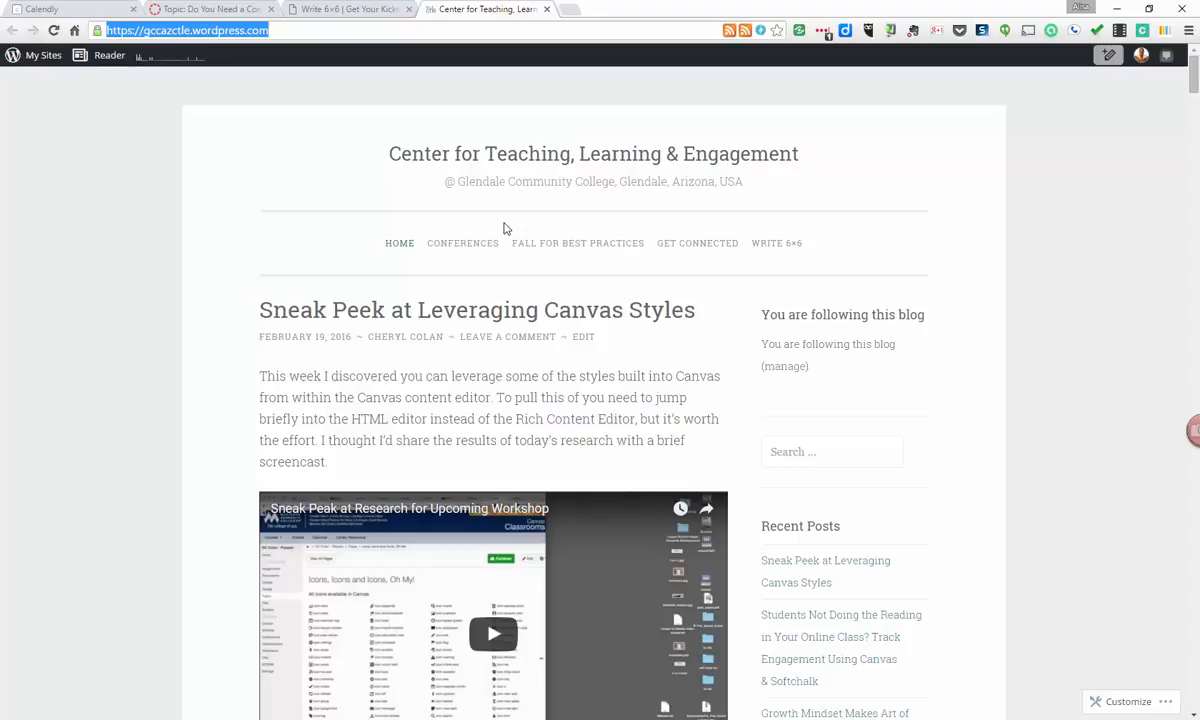
pyautogui.moveTo(1164, 124)
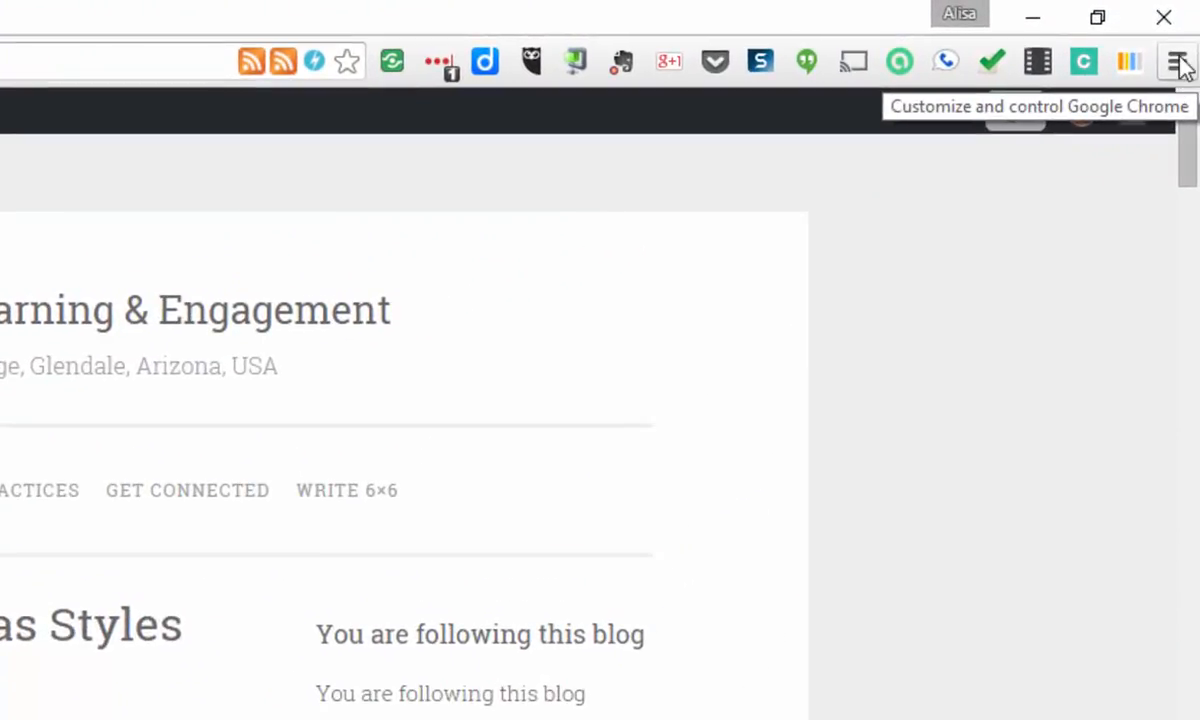
# Reach the installed extensions list via the Chrome menu's More tools and scroll through it
pyautogui.click(1176, 60)
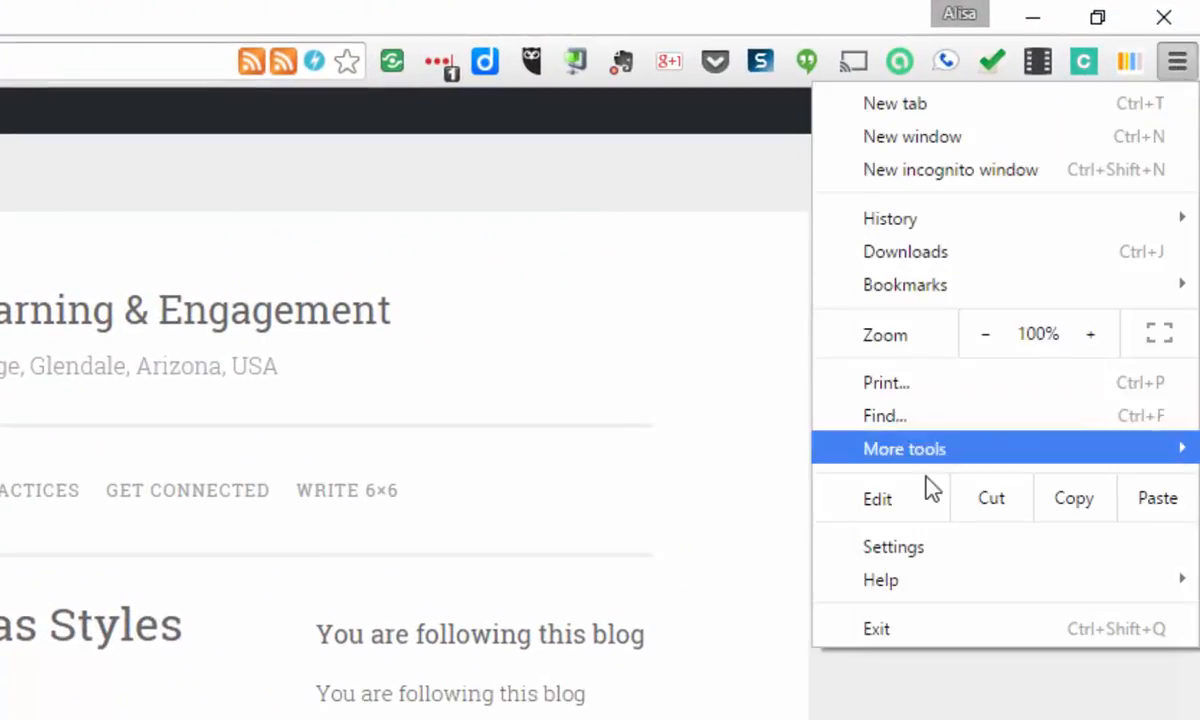
pyautogui.click(902, 448)
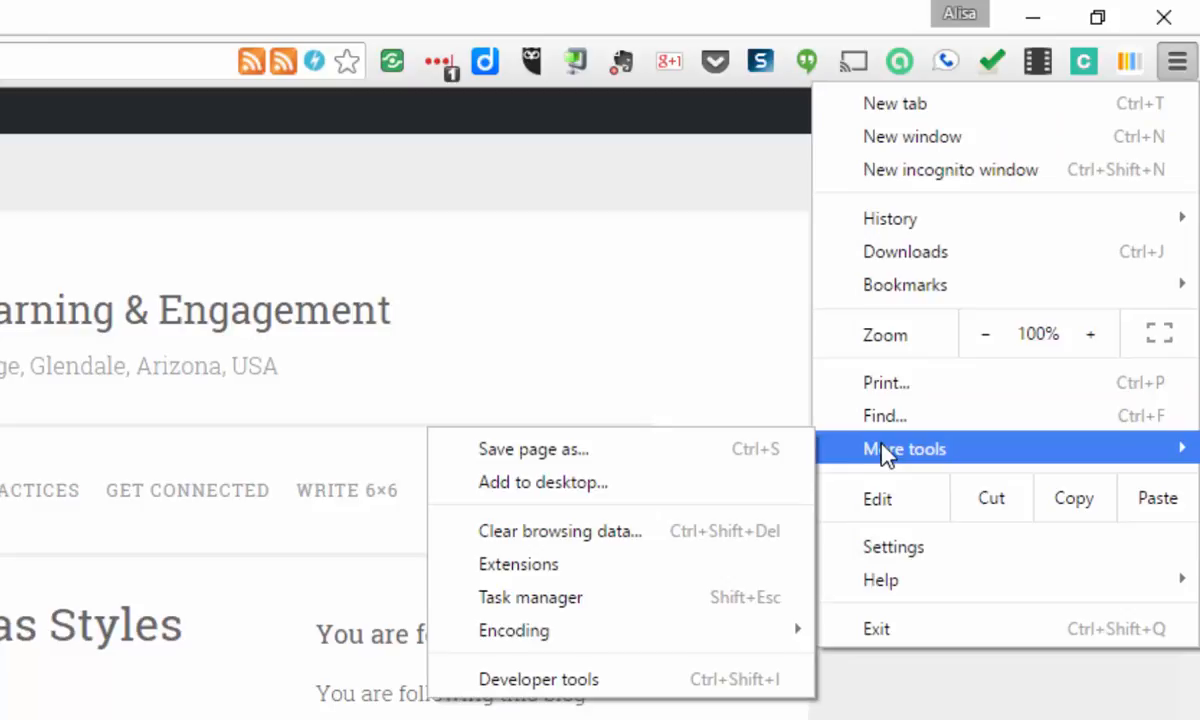
pyautogui.moveTo(904, 456)
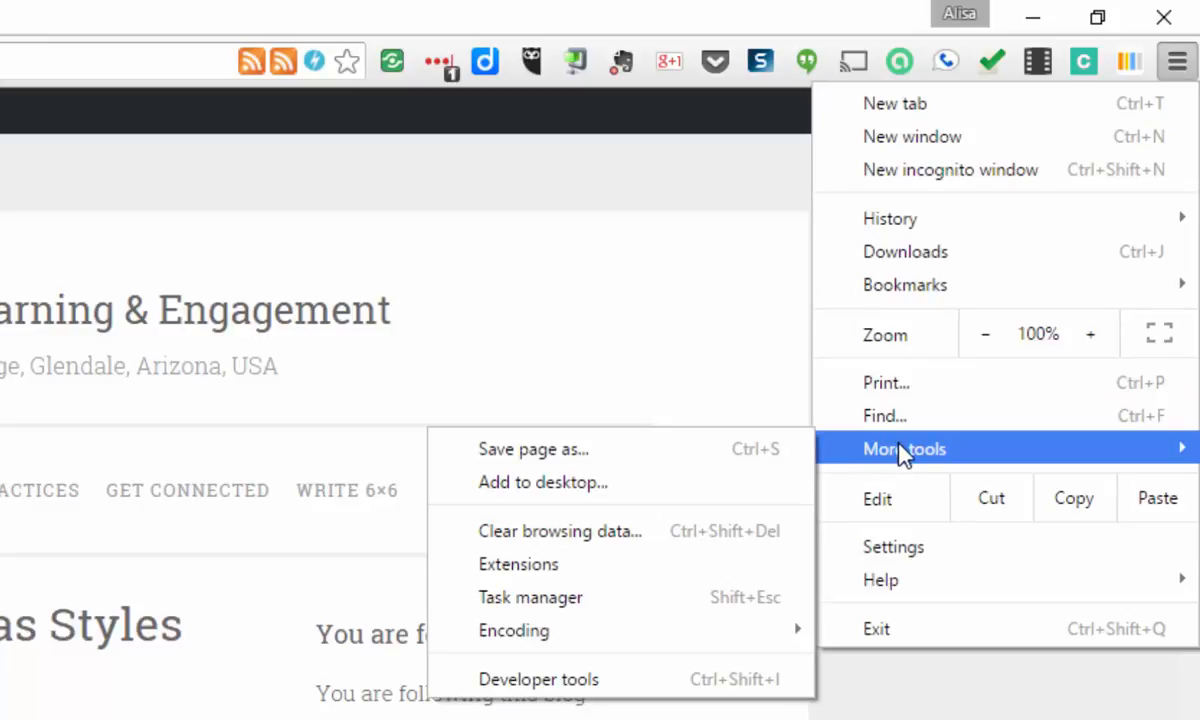
pyautogui.moveTo(876, 460)
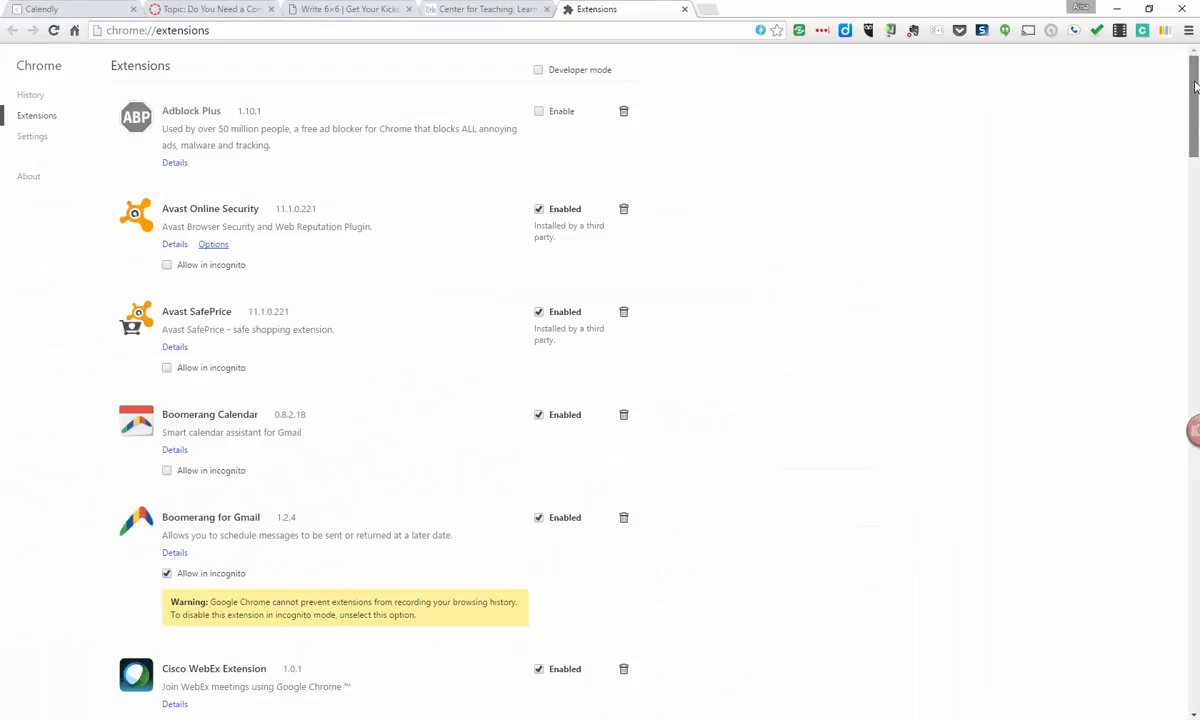
pyautogui.scroll(-3)
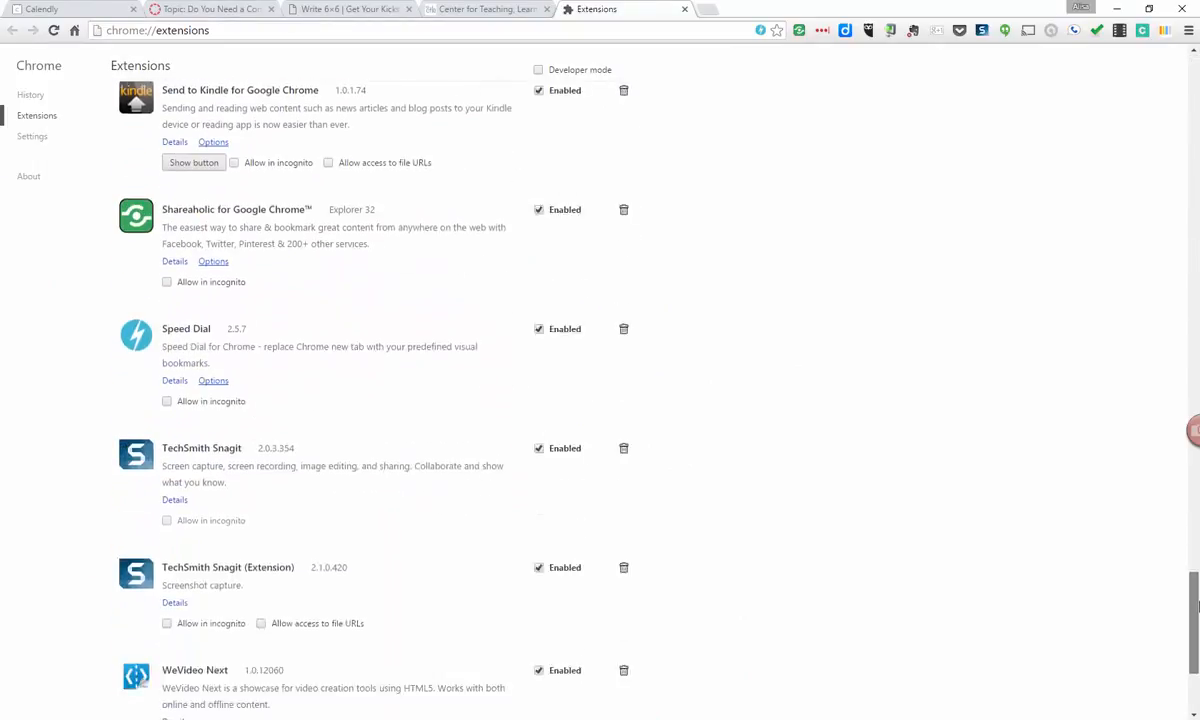
pyautogui.scroll(-3)
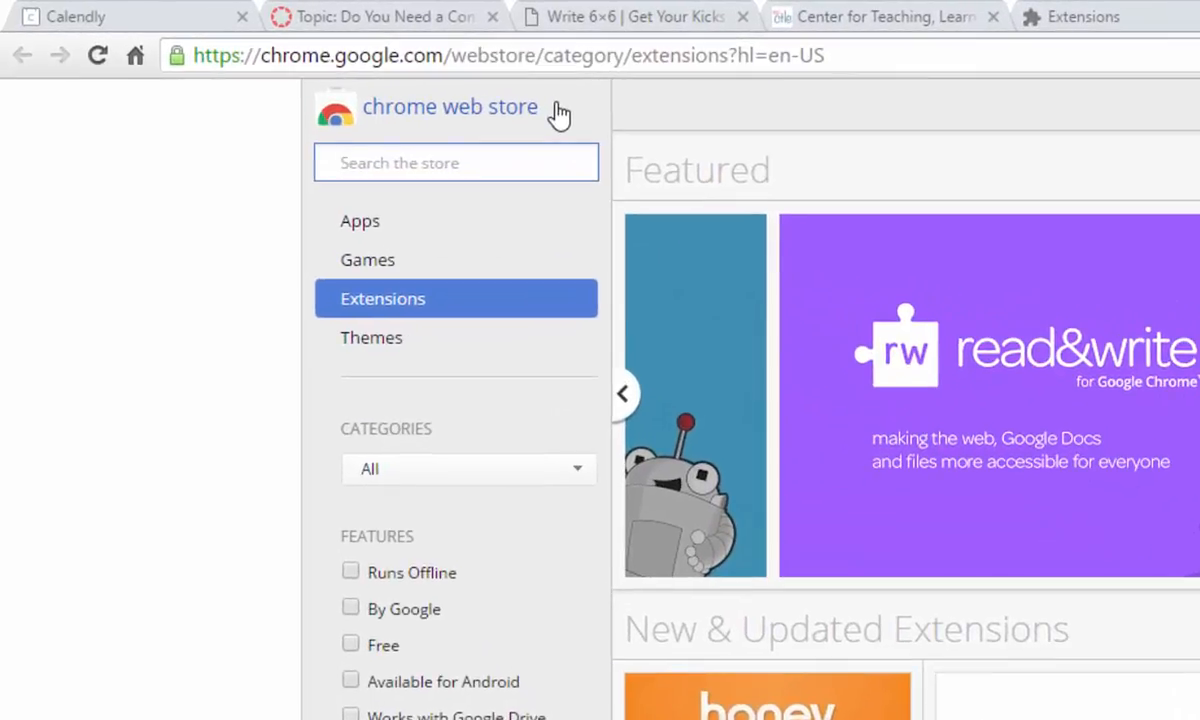
# Search the Chrome Web Store for 'feeder' to list RSS Feed Reader among the results
pyautogui.write('rss')
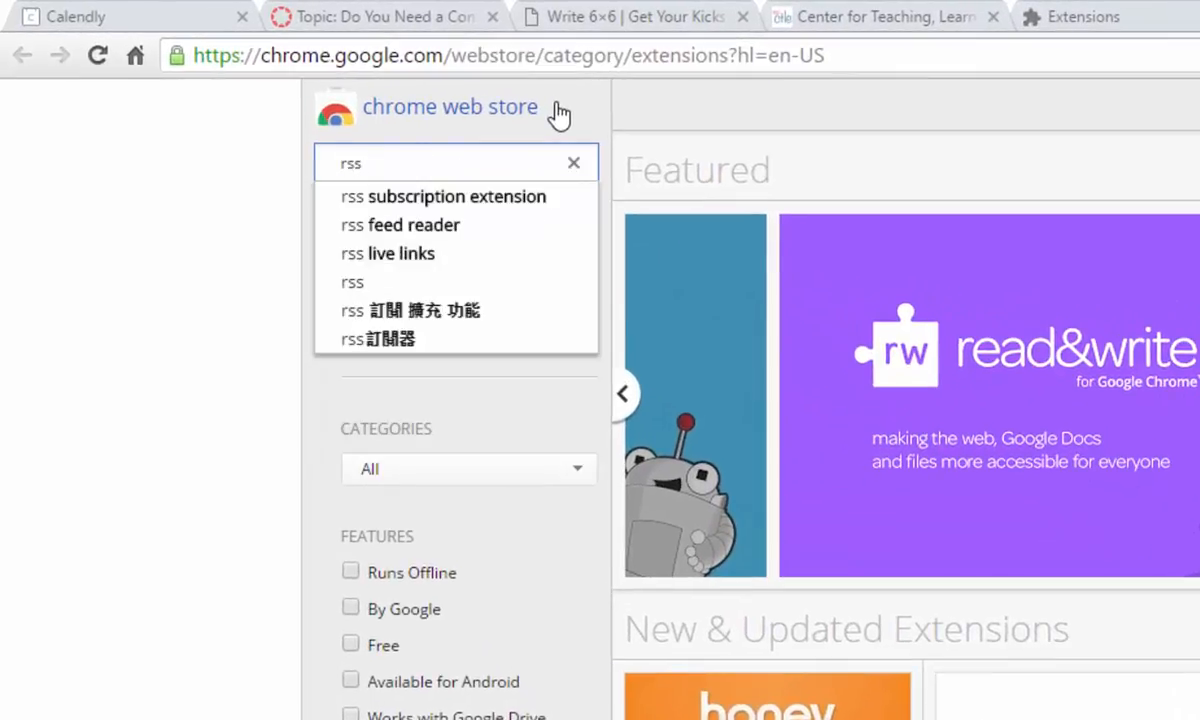
pyautogui.write('f')
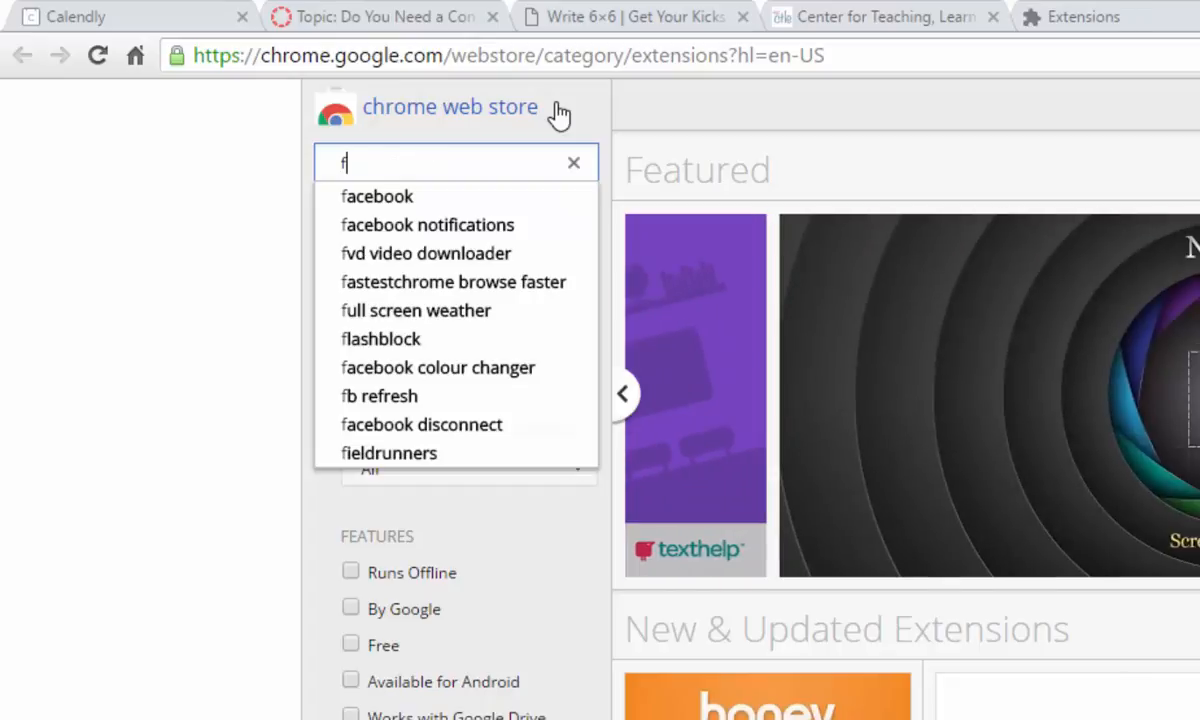
pyautogui.write('eeder')
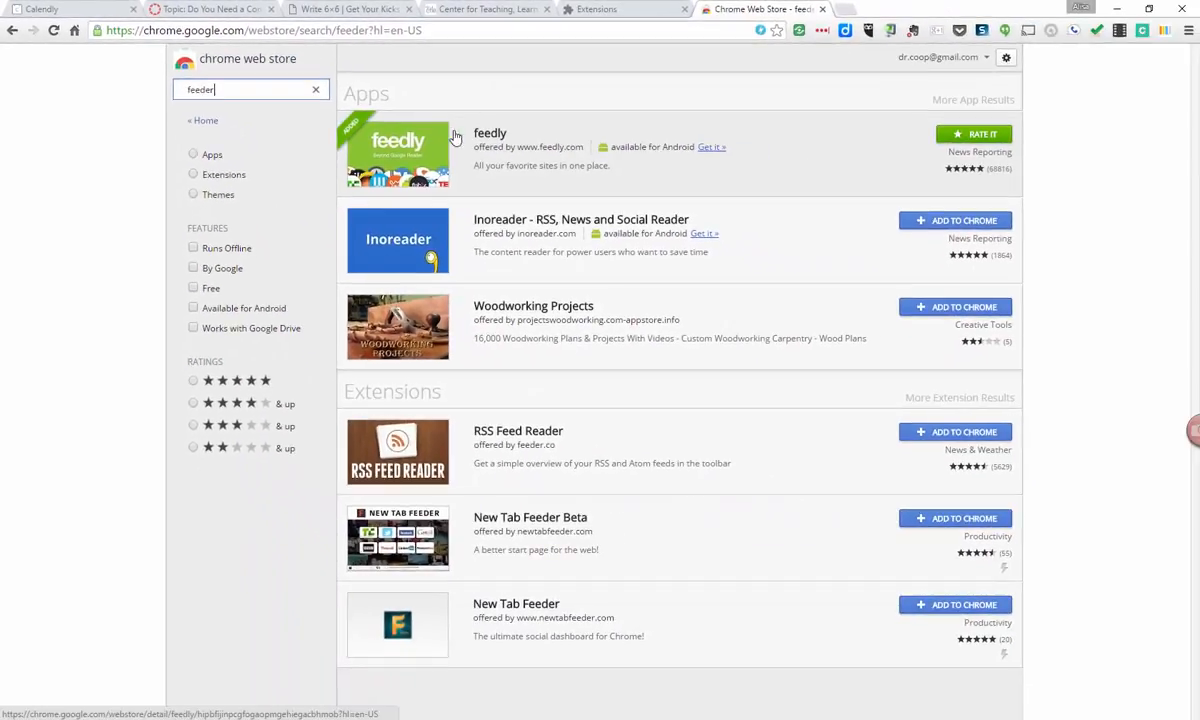
pyautogui.moveTo(496, 160)
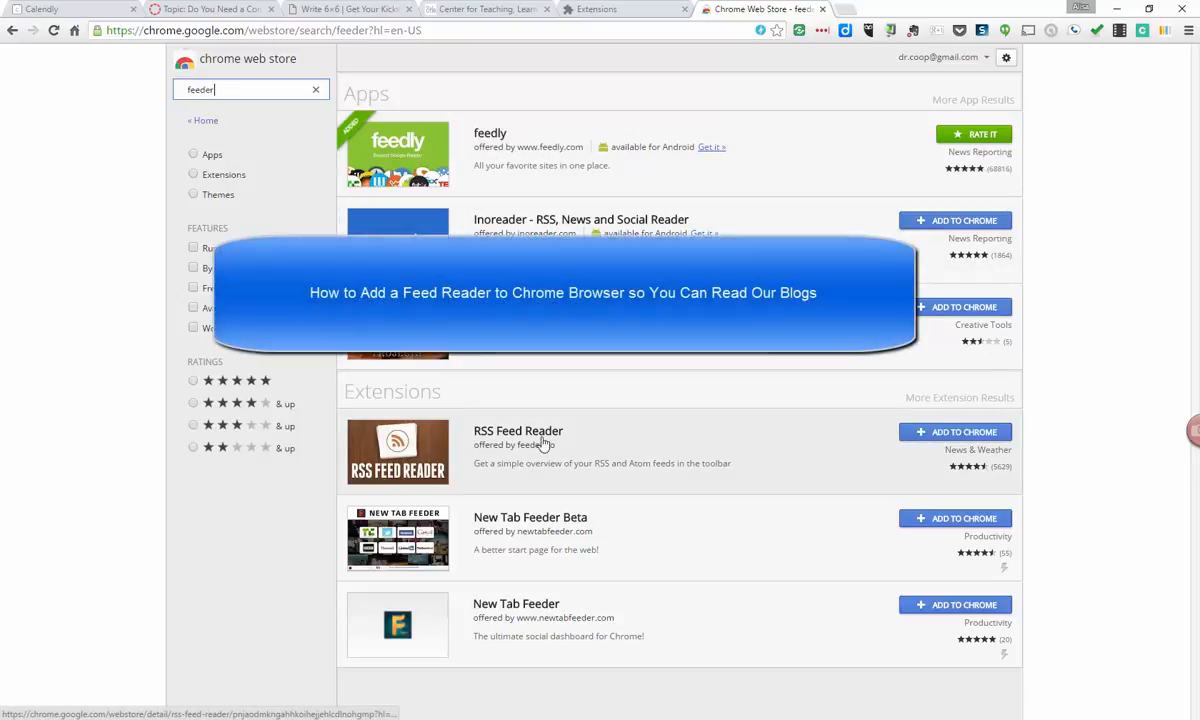
pyautogui.moveTo(528, 456)
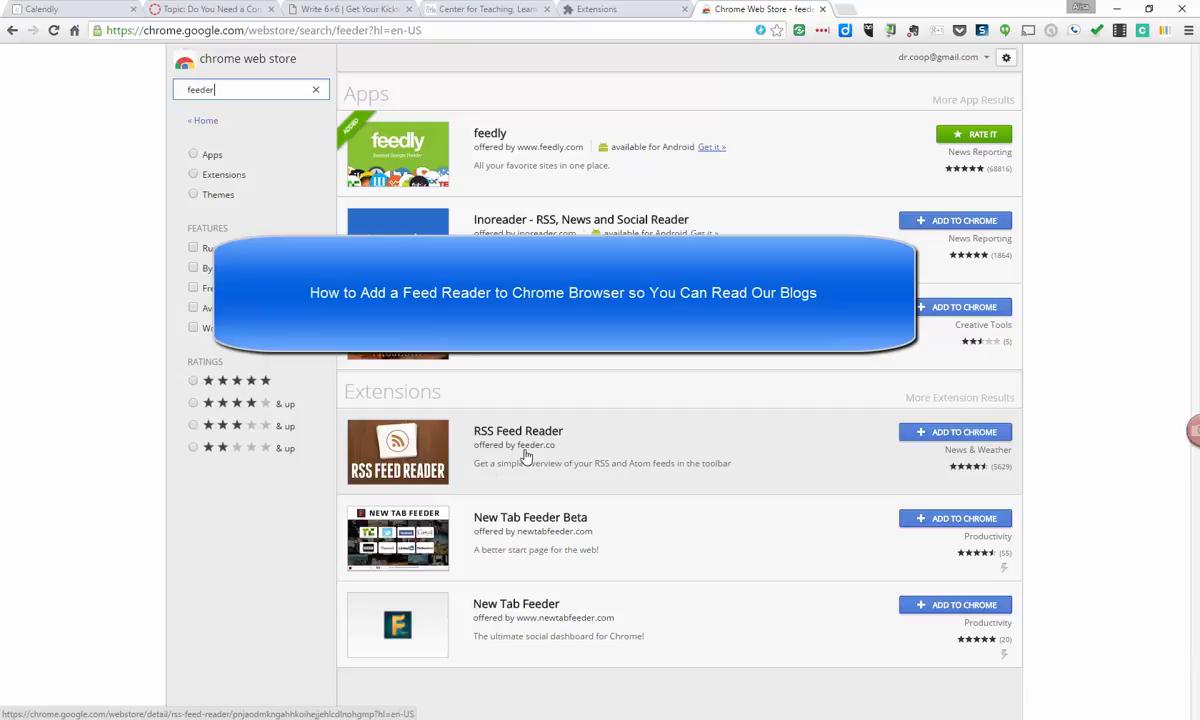
pyautogui.moveTo(548, 456)
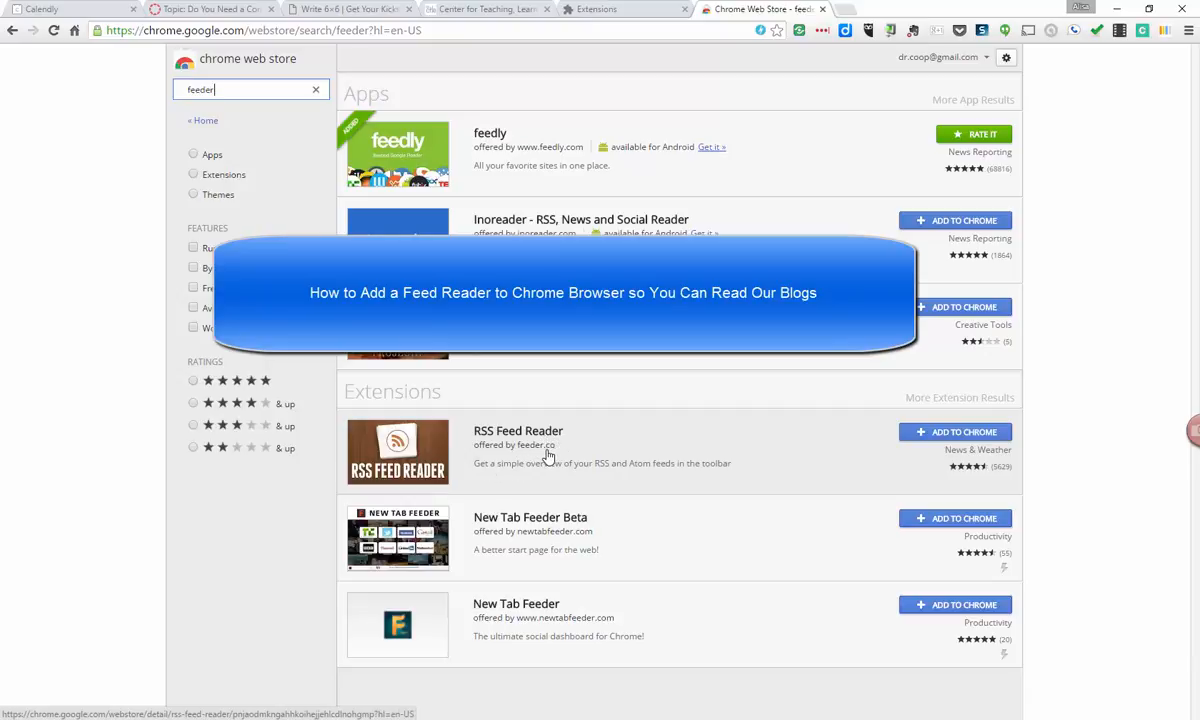
pyautogui.moveTo(510, 464)
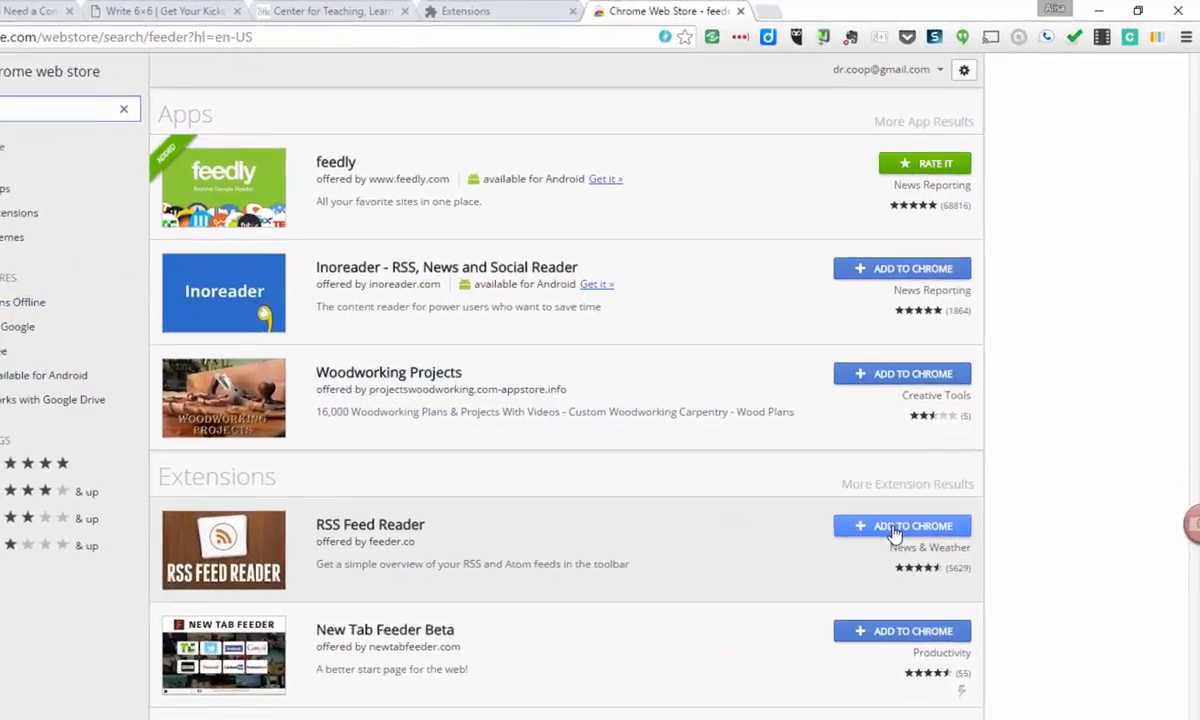
# Add the RSS Feed Reader extension to Chrome, confirm it, and dismiss the added notice
pyautogui.click(900, 524)
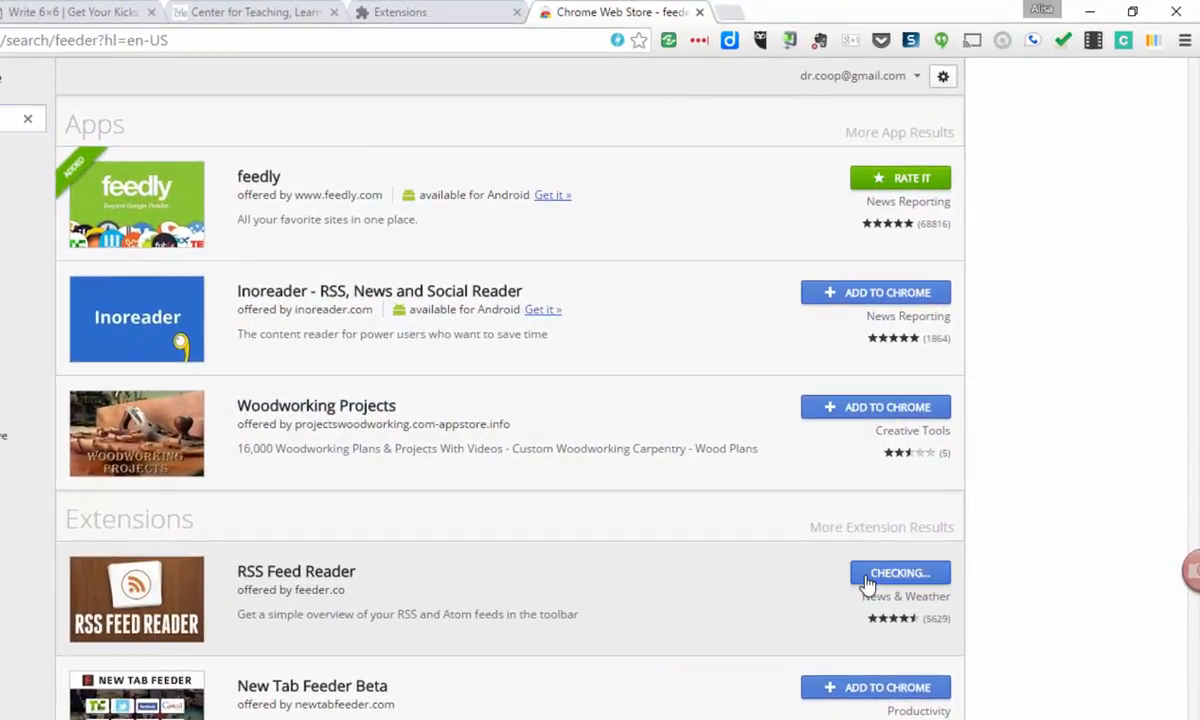
pyautogui.click(900, 572)
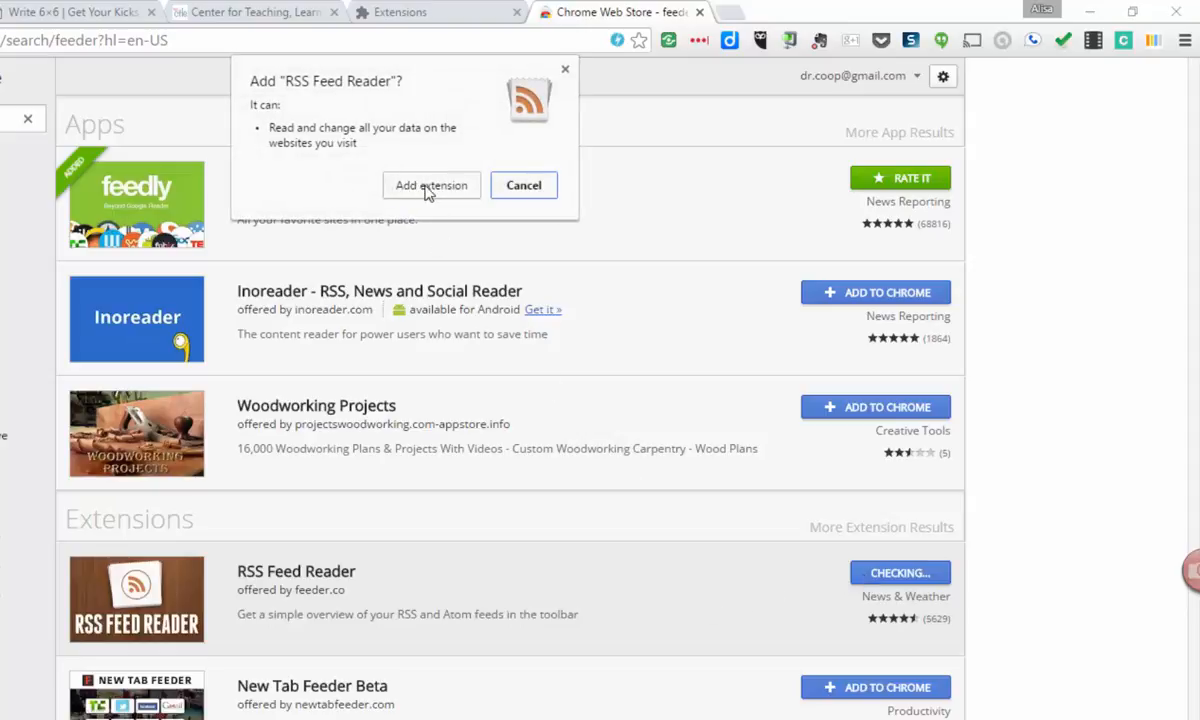
pyautogui.click(432, 184)
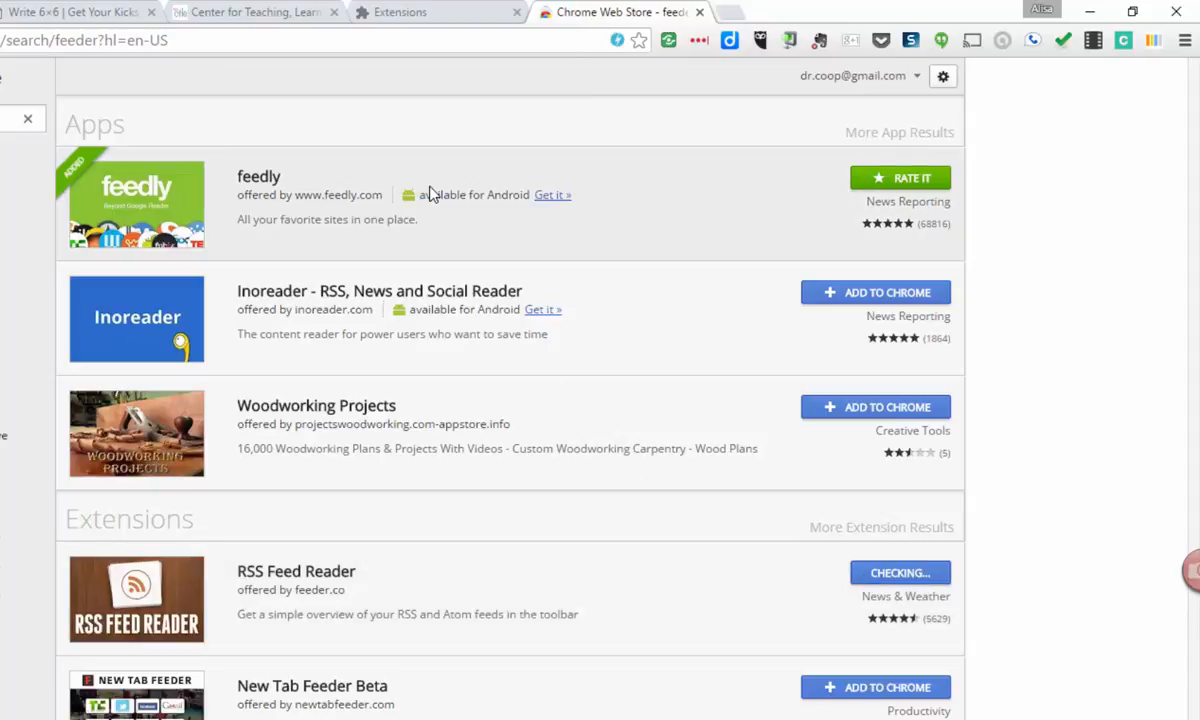
pyautogui.moveTo(1080, 384)
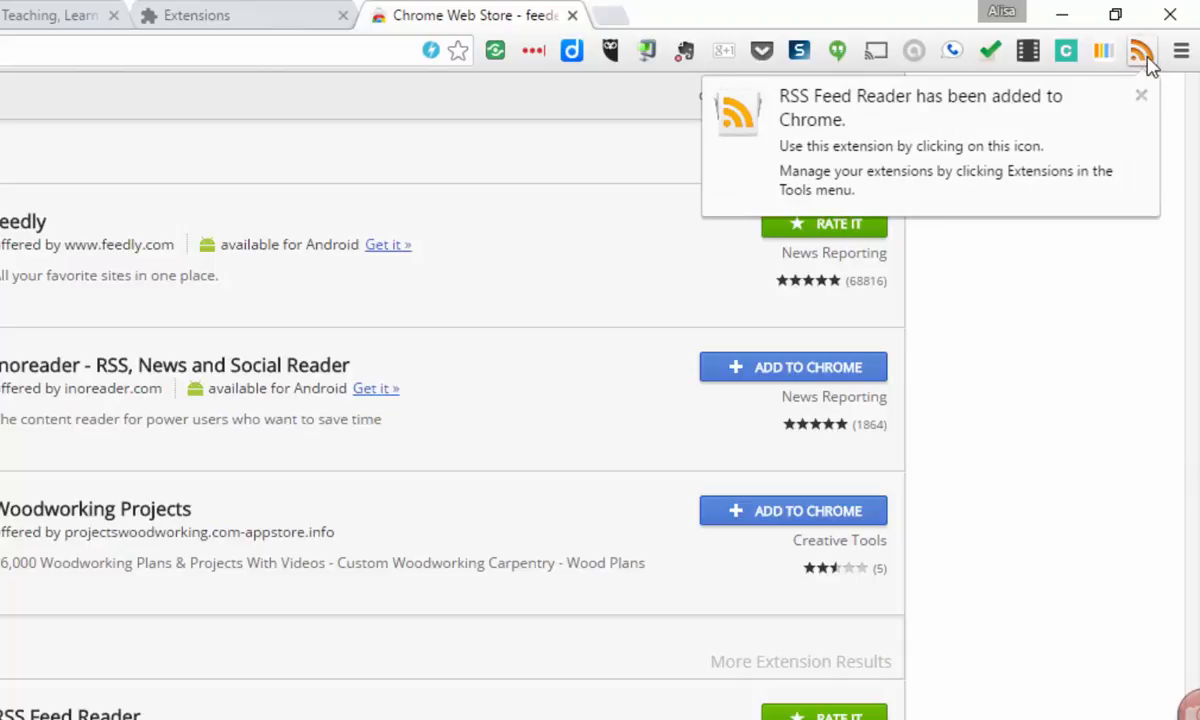
pyautogui.moveTo(884, 122)
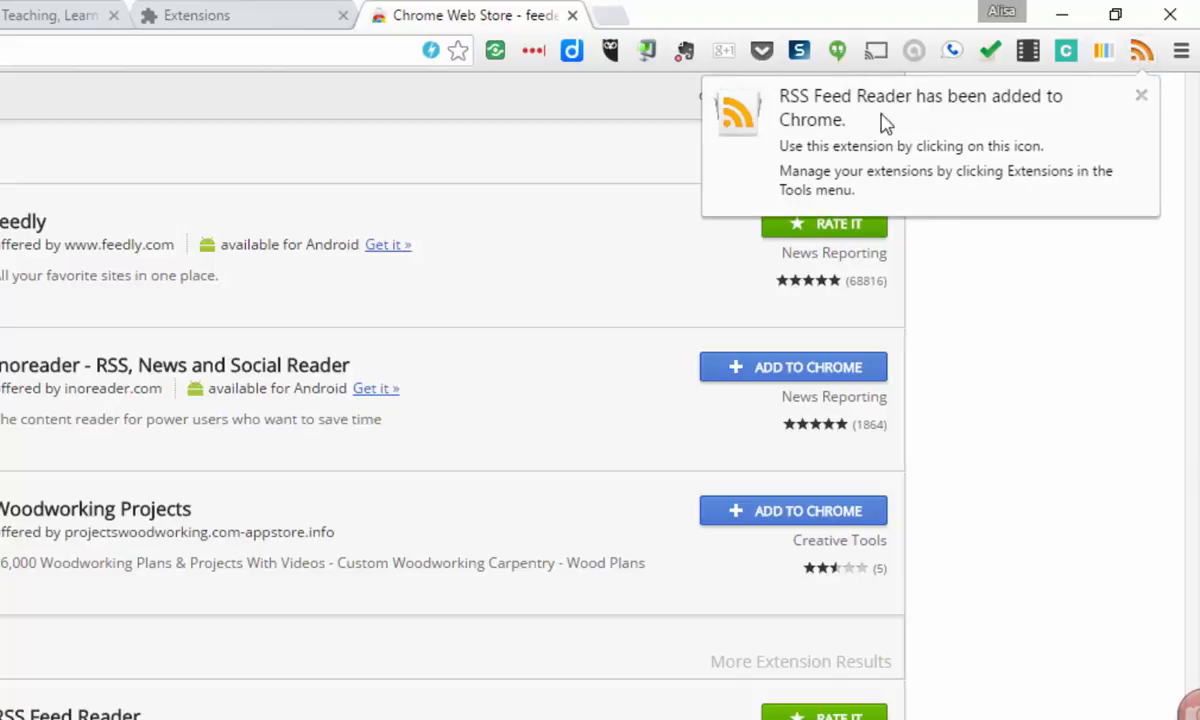
pyautogui.click(1140, 96)
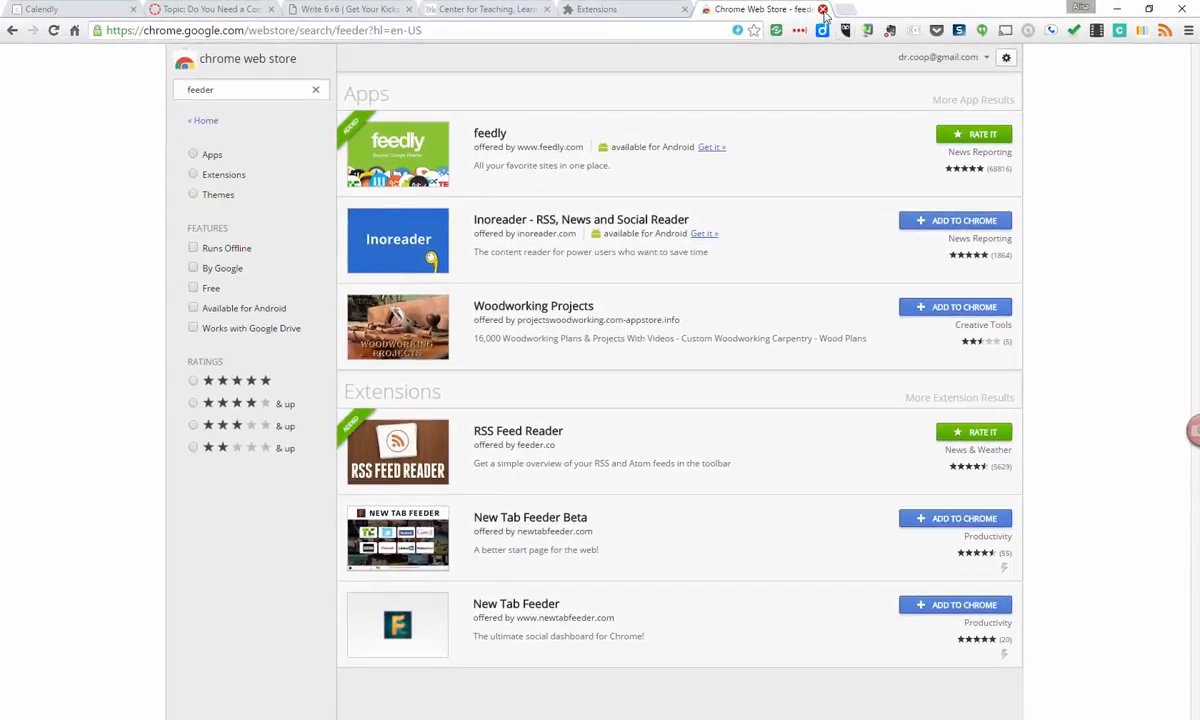
# Switch from the Extensions page back to the Center for Teaching, Learning & Engagement blog
pyautogui.click(824, 8)
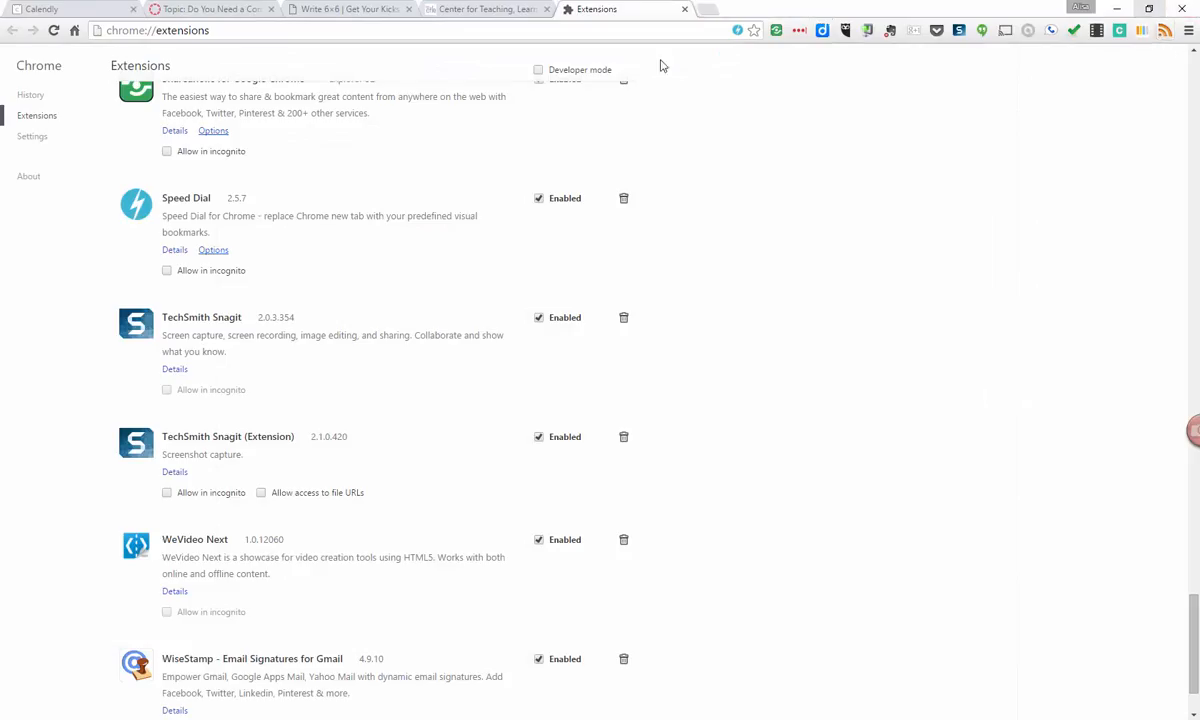
pyautogui.click(488, 8)
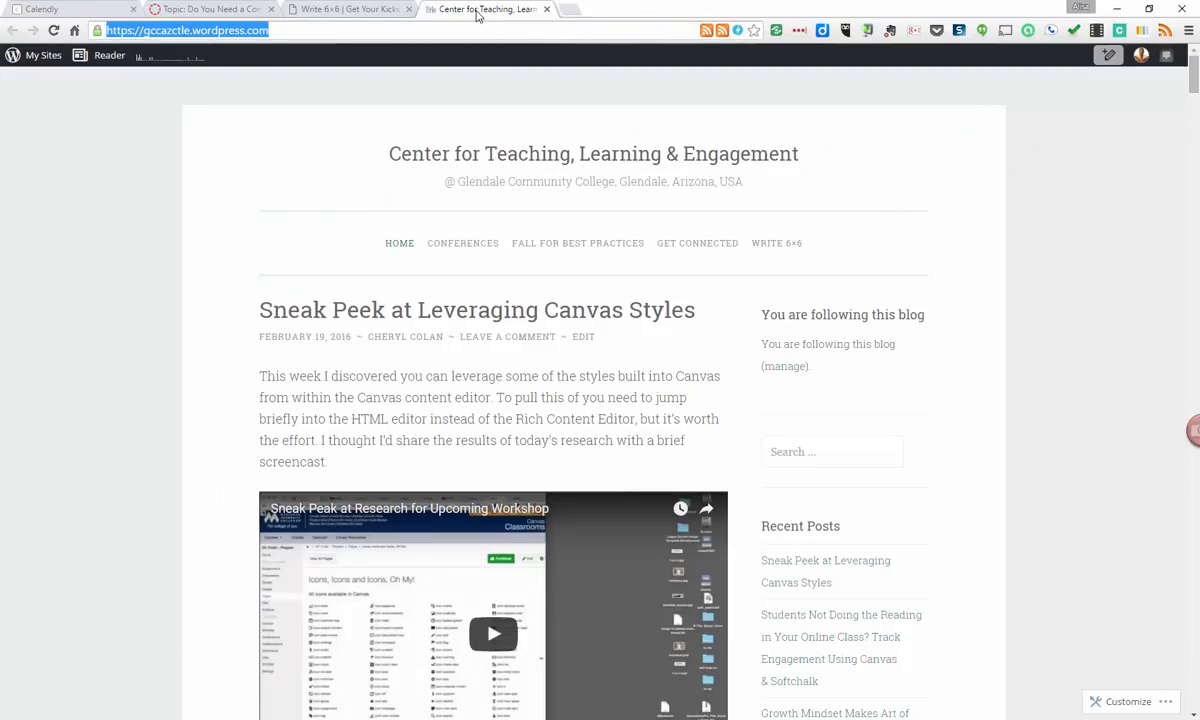
pyautogui.moveTo(156, 130)
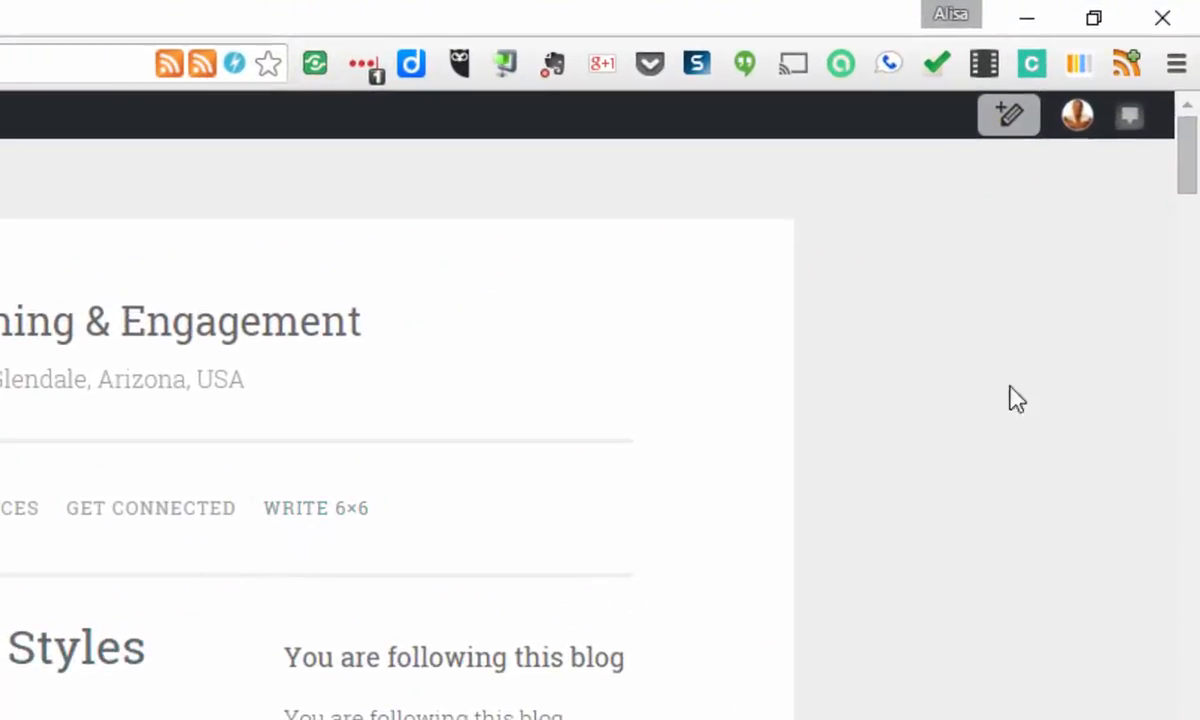
pyautogui.moveTo(1128, 64)
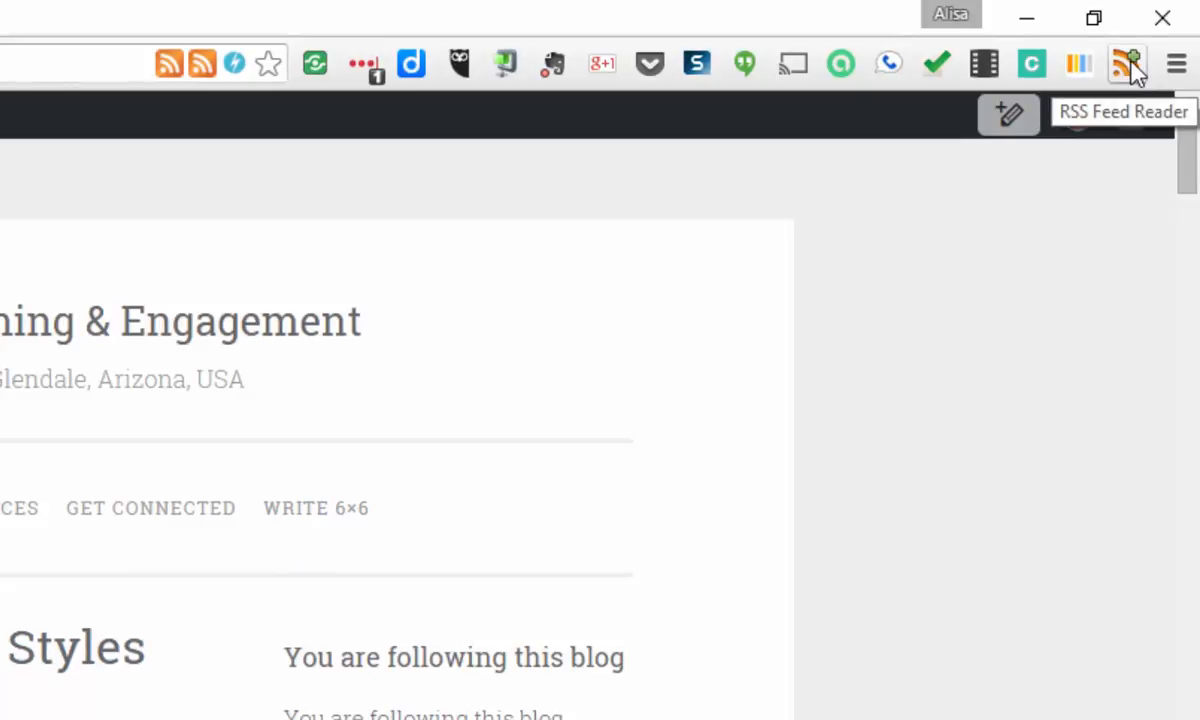
# Start using the feed reader and follow the Center for Teaching, Learning & Engagement feed
pyautogui.click(1128, 62)
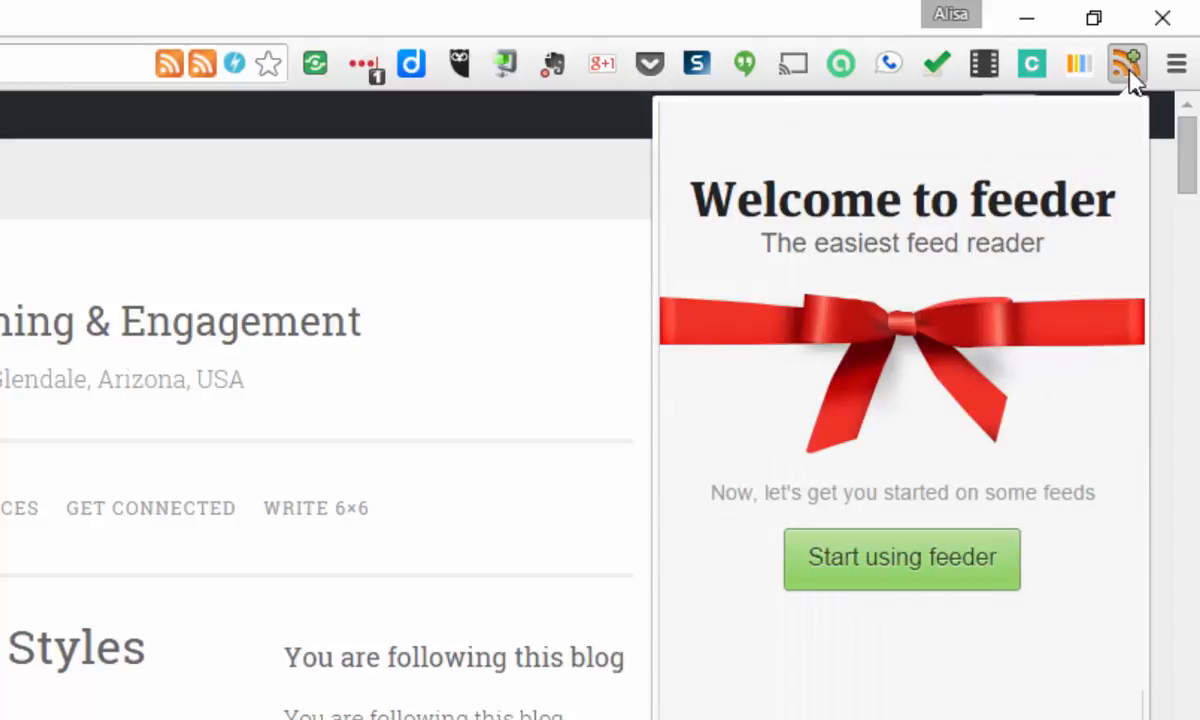
pyautogui.click(900, 556)
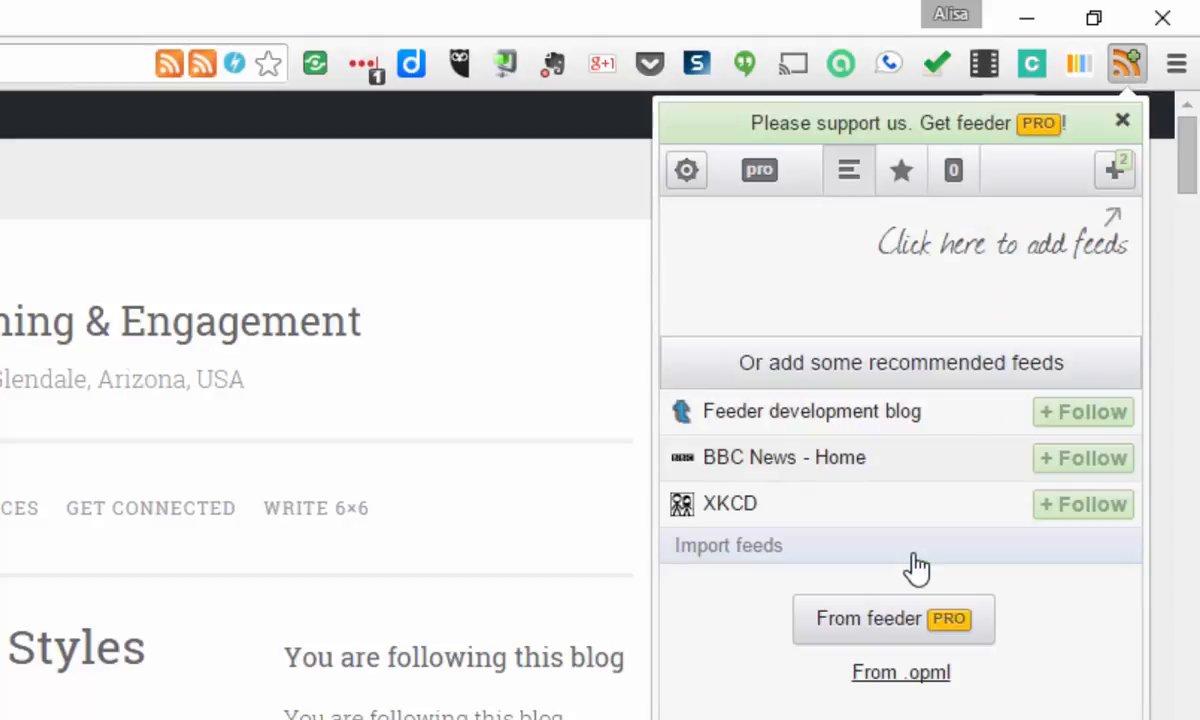
pyautogui.moveTo(1114, 168)
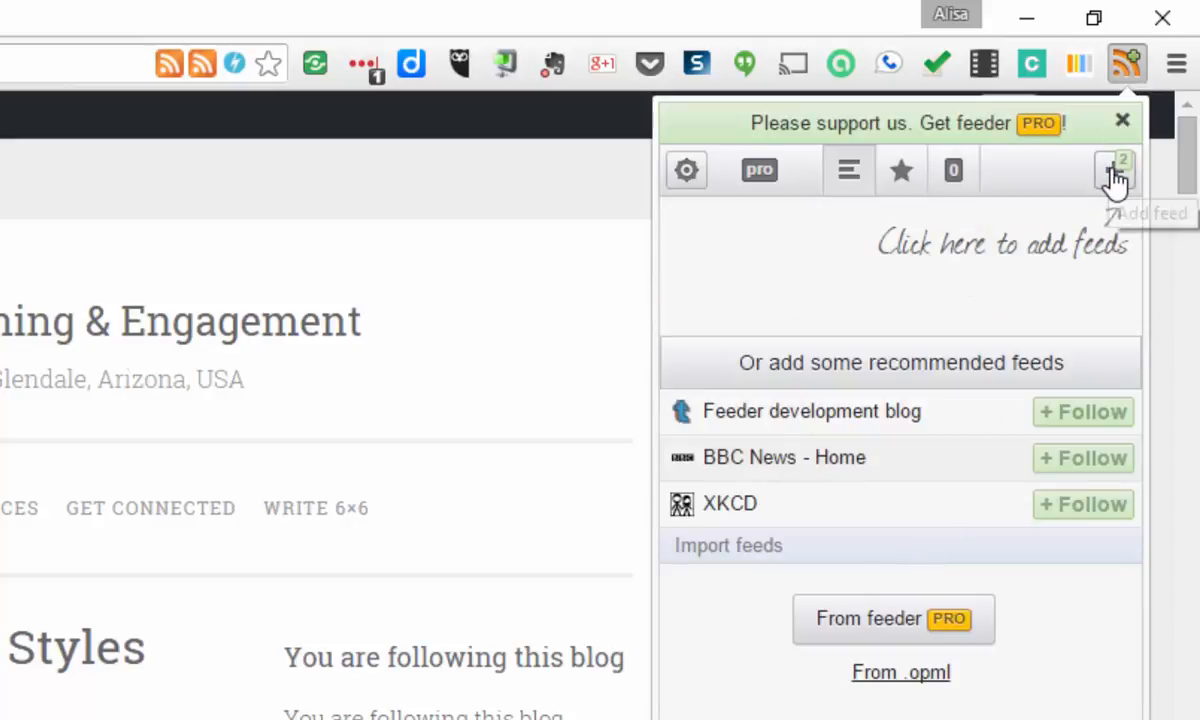
pyautogui.click(1114, 170)
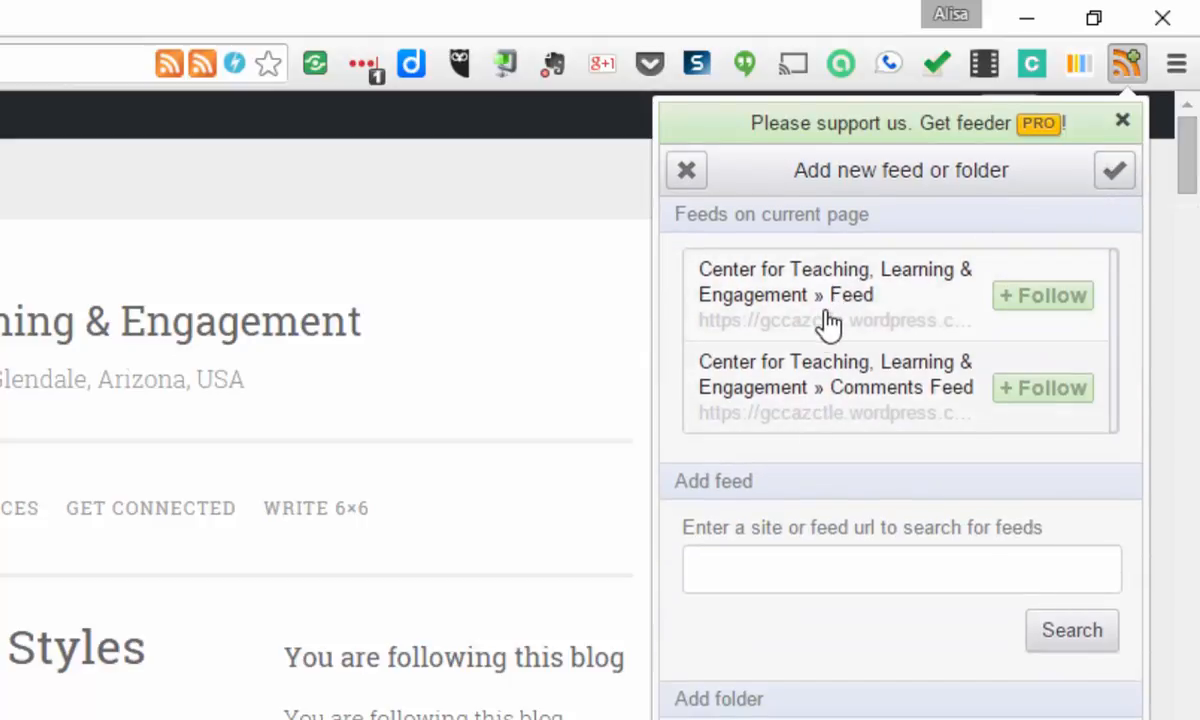
pyautogui.moveTo(810, 304)
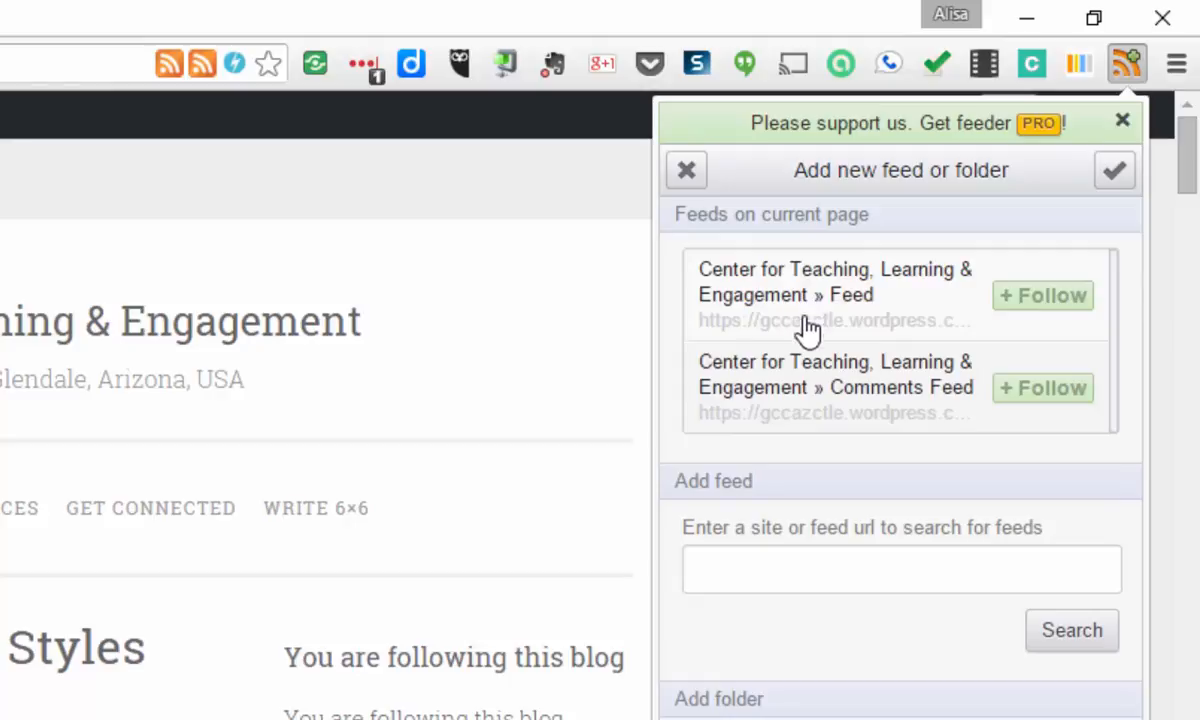
pyautogui.moveTo(824, 404)
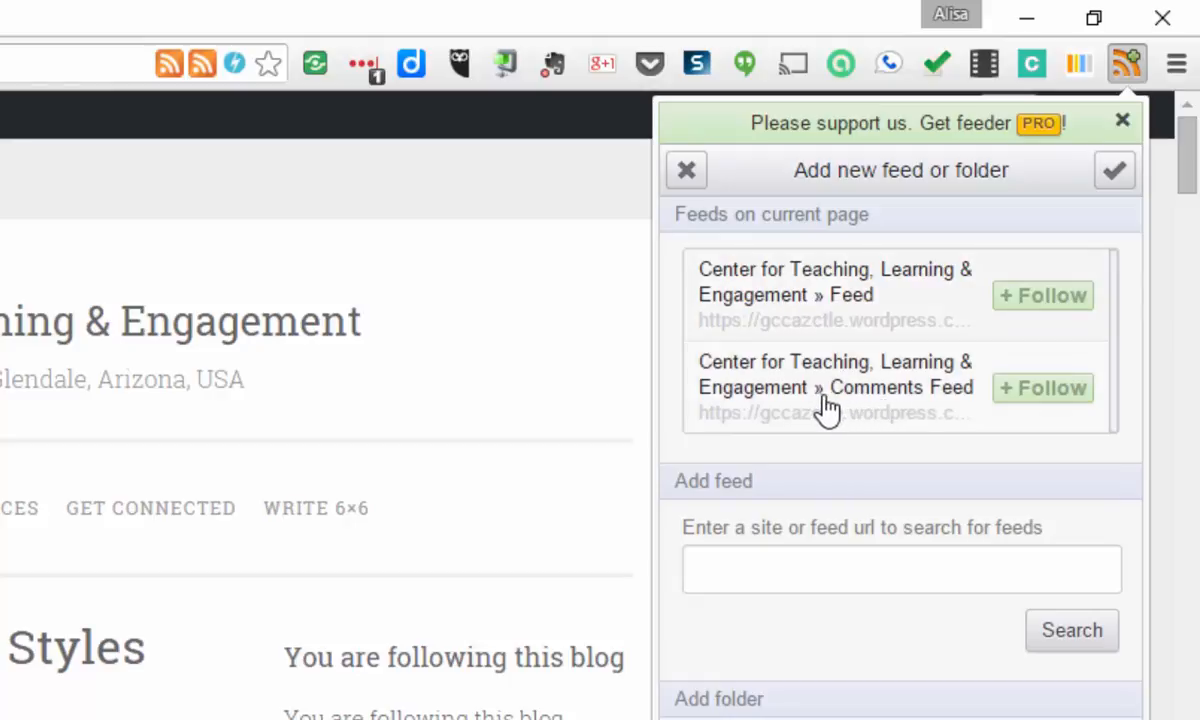
pyautogui.moveTo(890, 400)
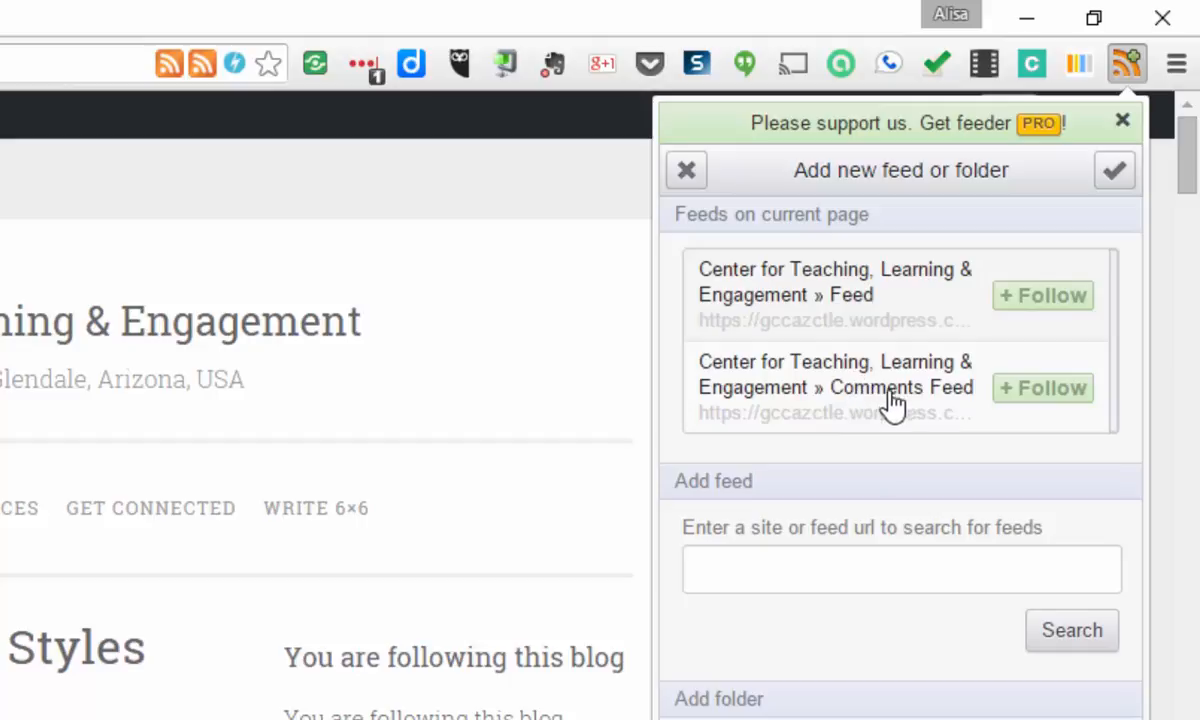
pyautogui.moveTo(1044, 296)
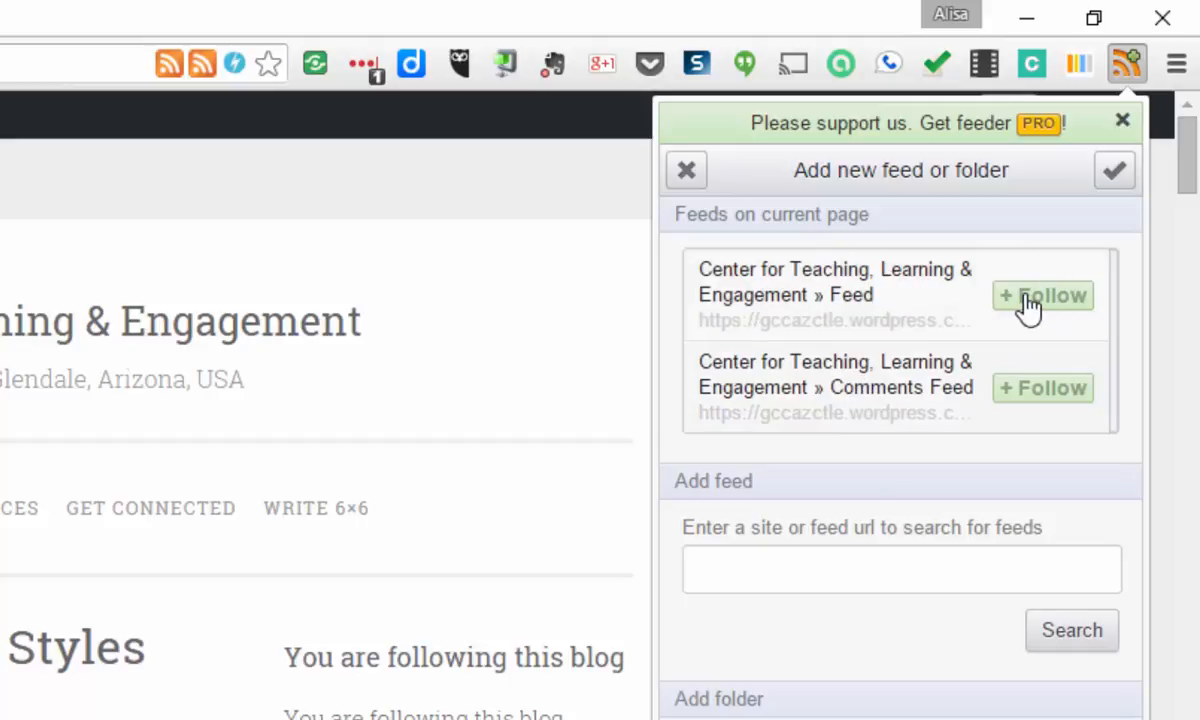
pyautogui.click(1044, 296)
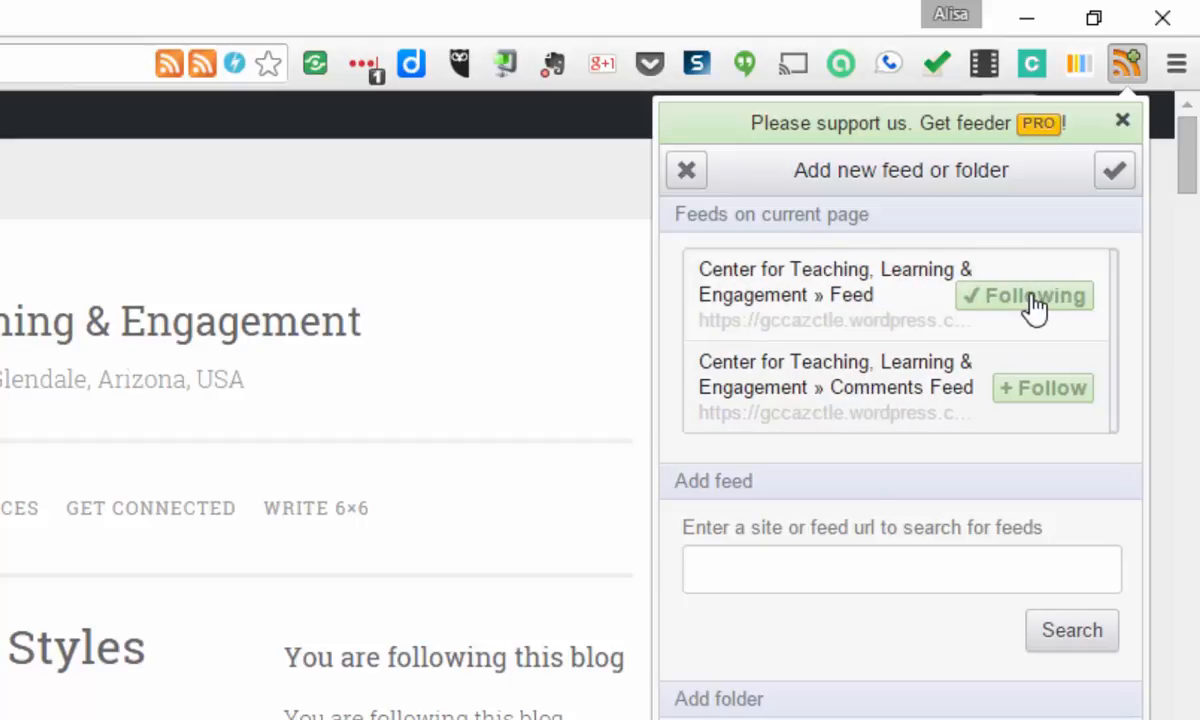
pyautogui.moveTo(752, 322)
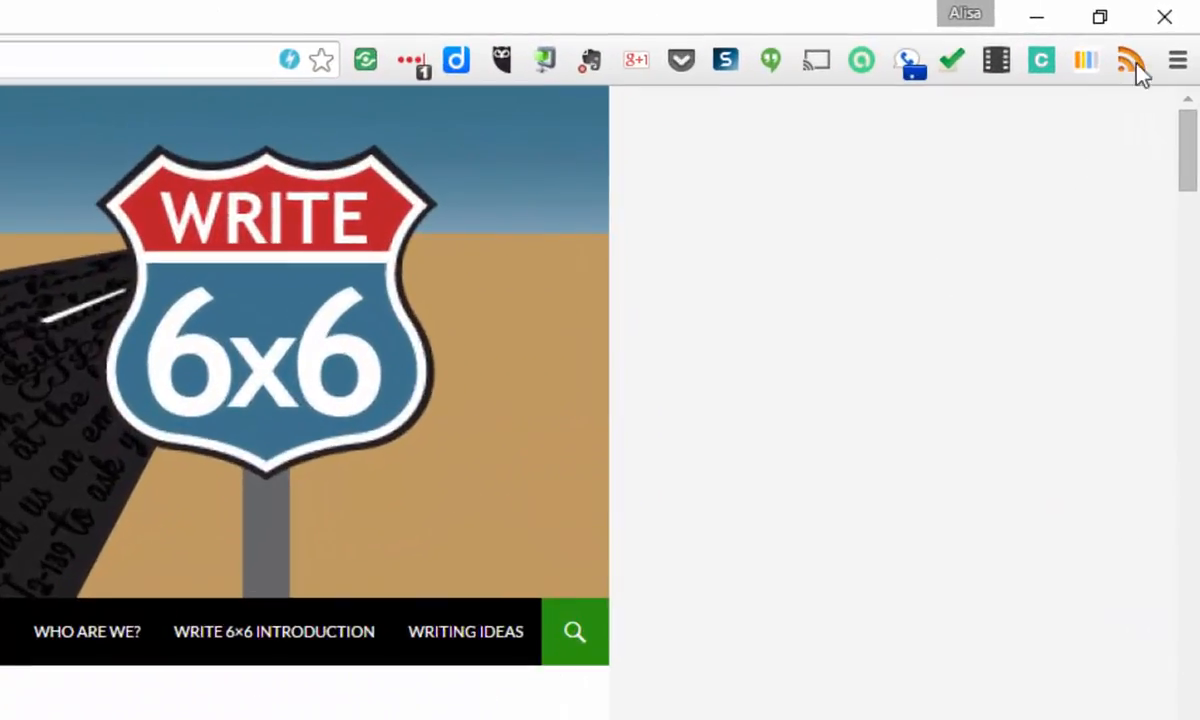
# Follow the Write 6x6 blog's feed from the feed reader panel and close the panel
pyautogui.click(1132, 60)
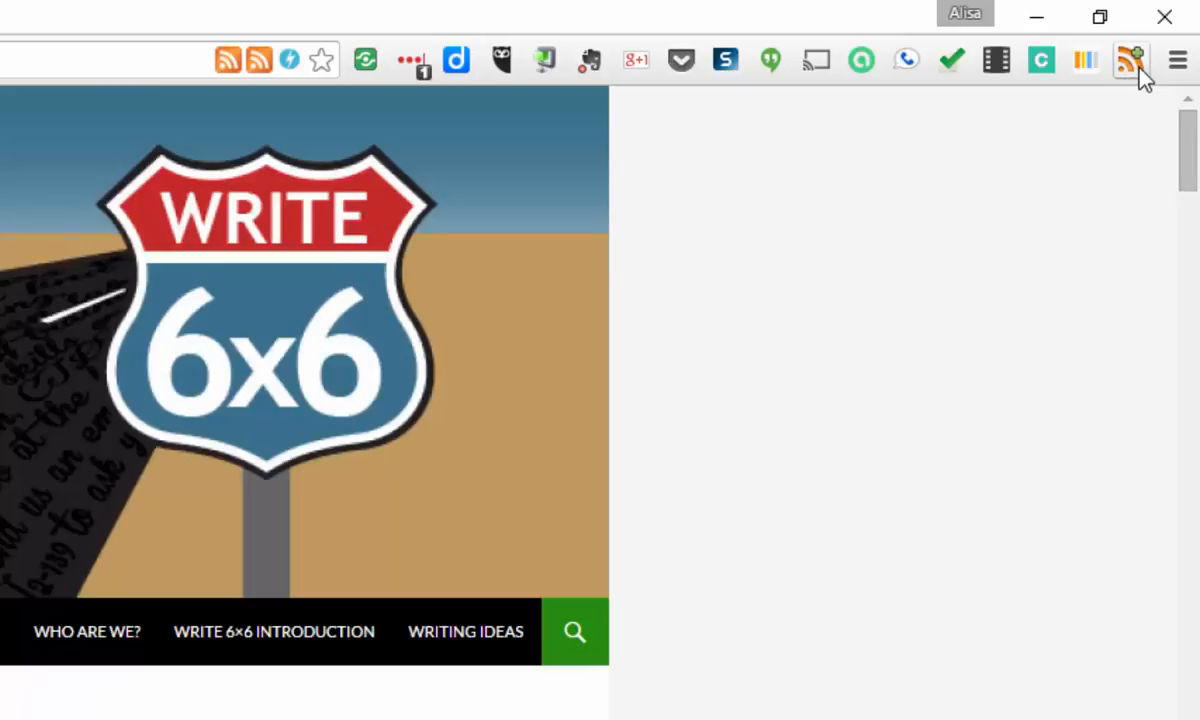
pyautogui.click(1132, 60)
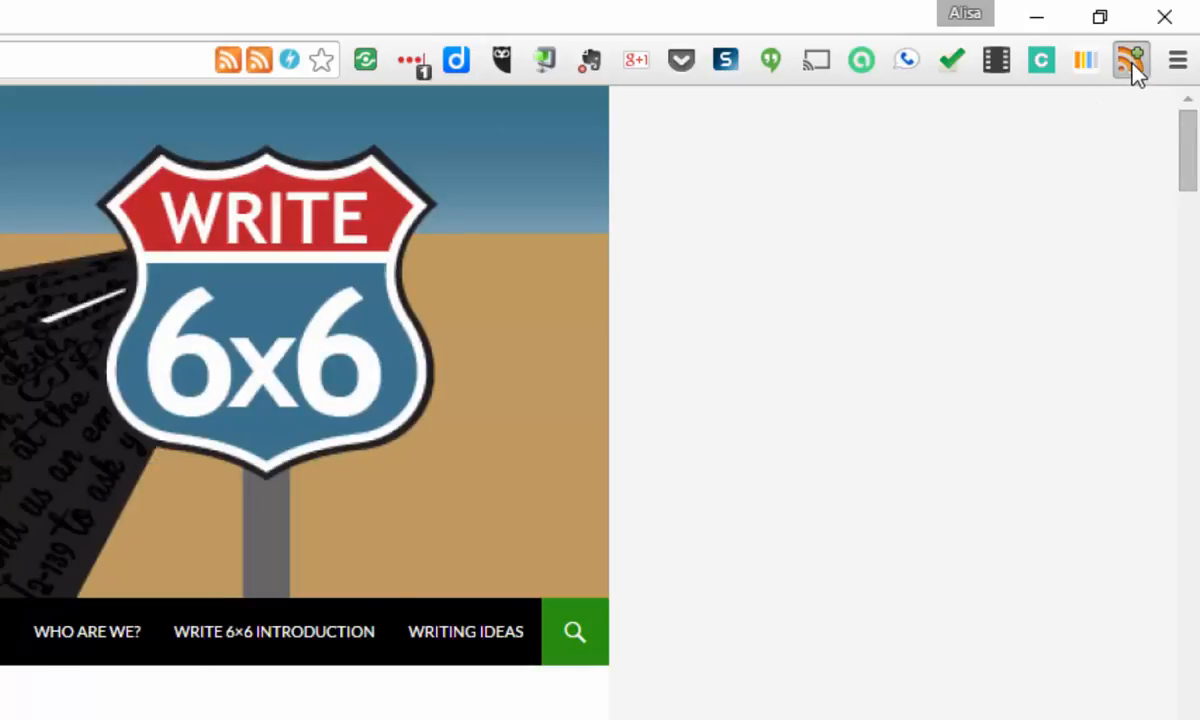
pyautogui.click(1132, 60)
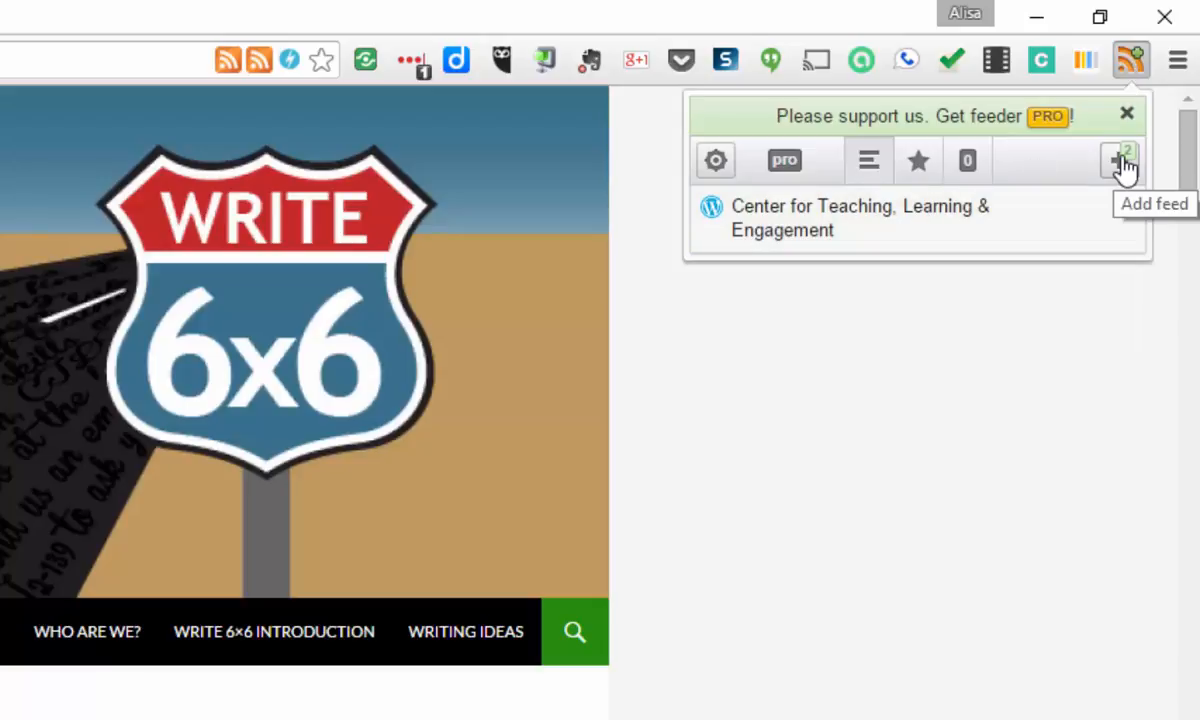
pyautogui.click(1120, 160)
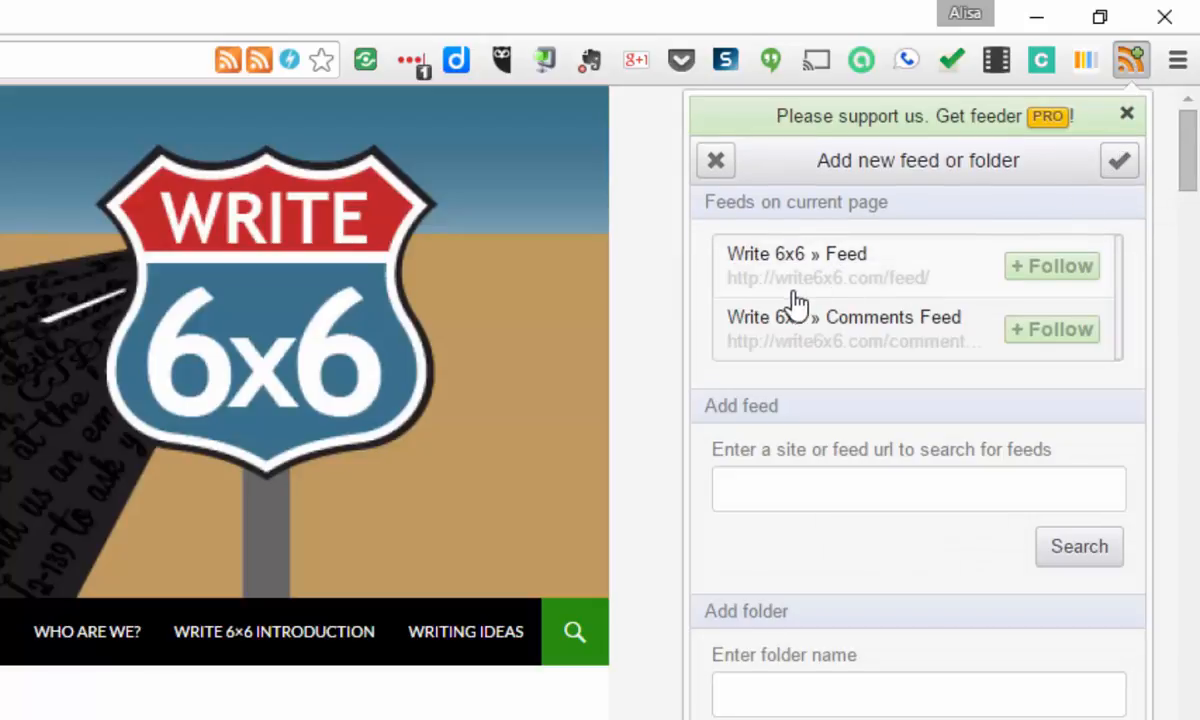
pyautogui.moveTo(838, 280)
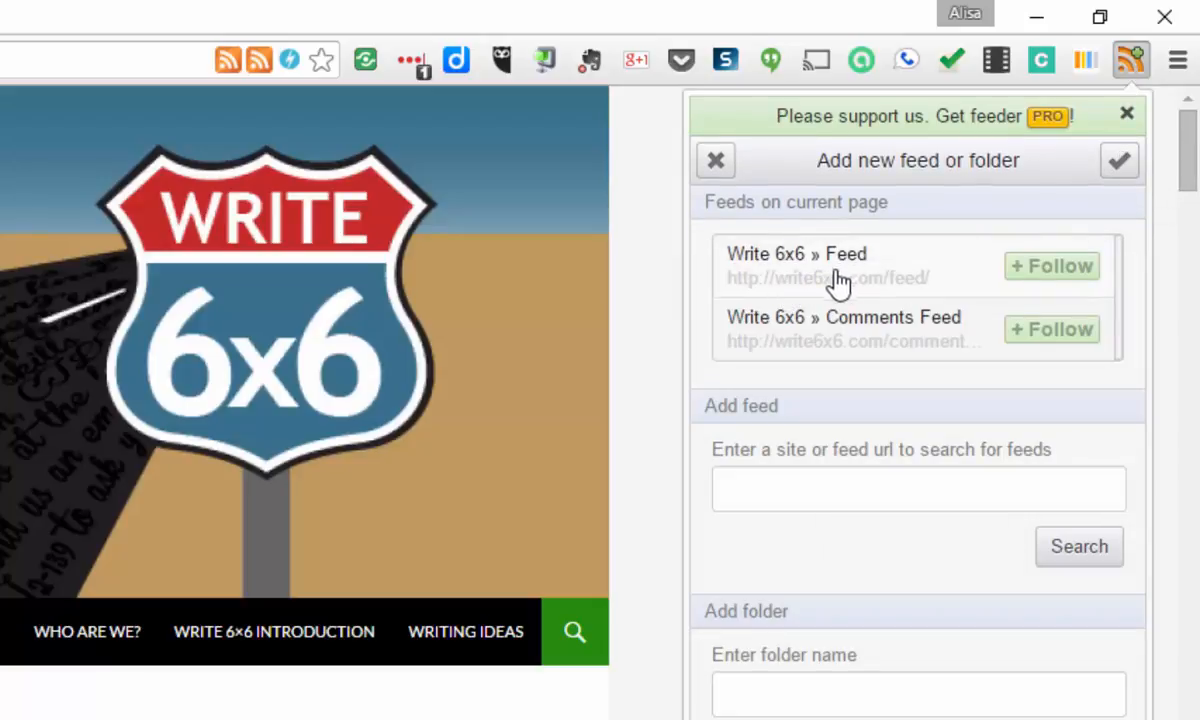
pyautogui.moveTo(940, 344)
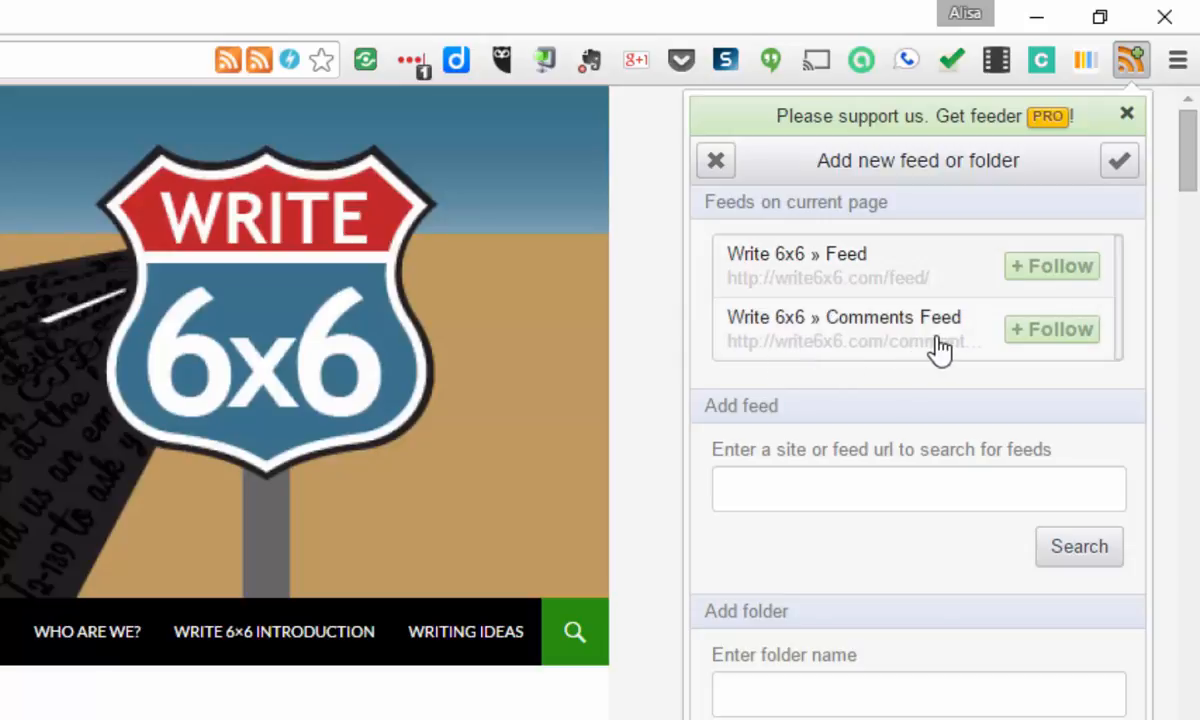
pyautogui.click(1052, 266)
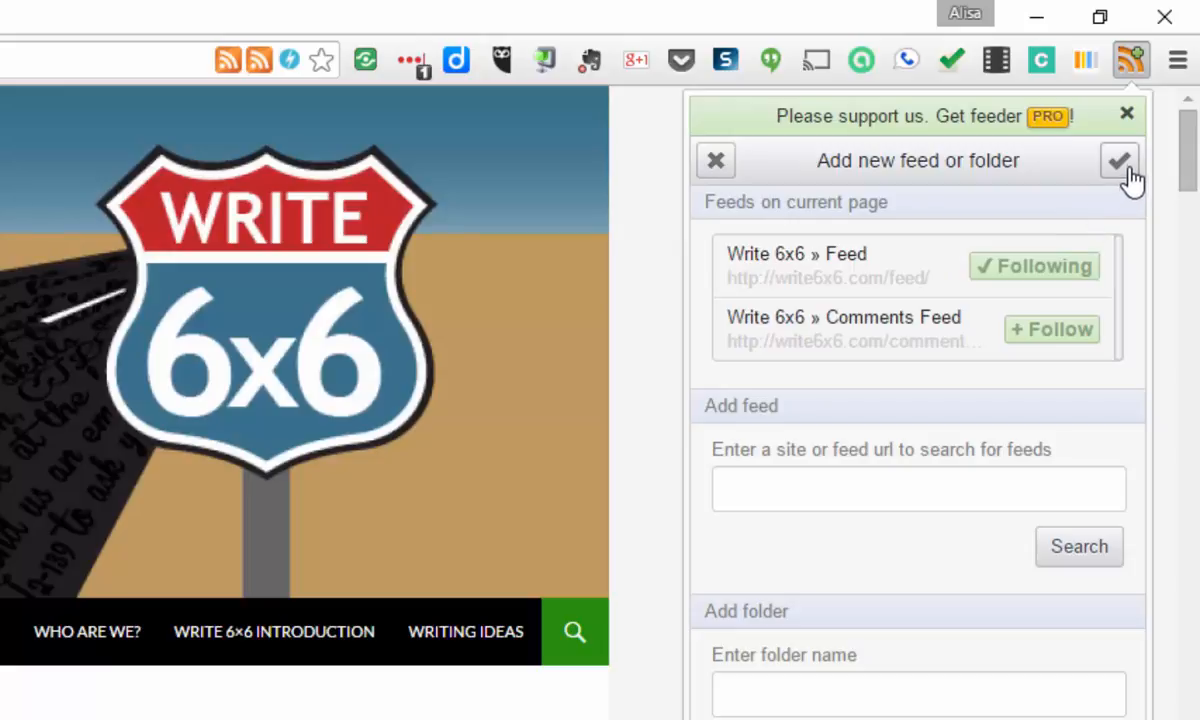
pyautogui.click(1120, 160)
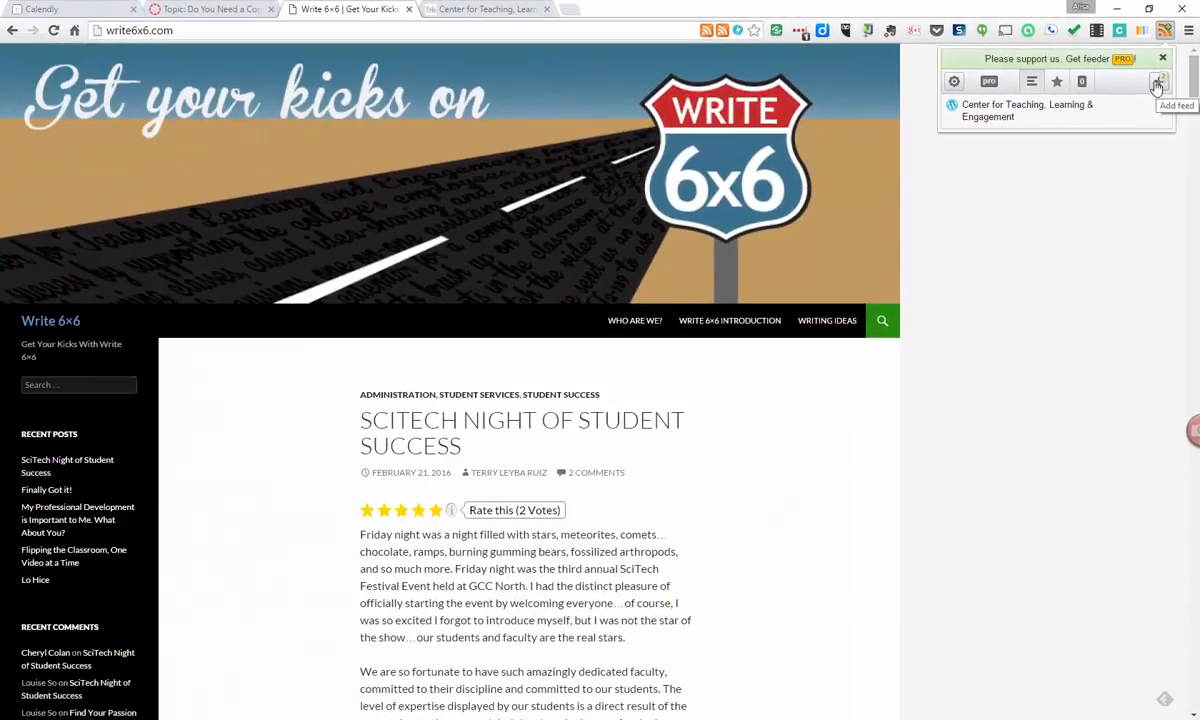
pyautogui.click(1160, 80)
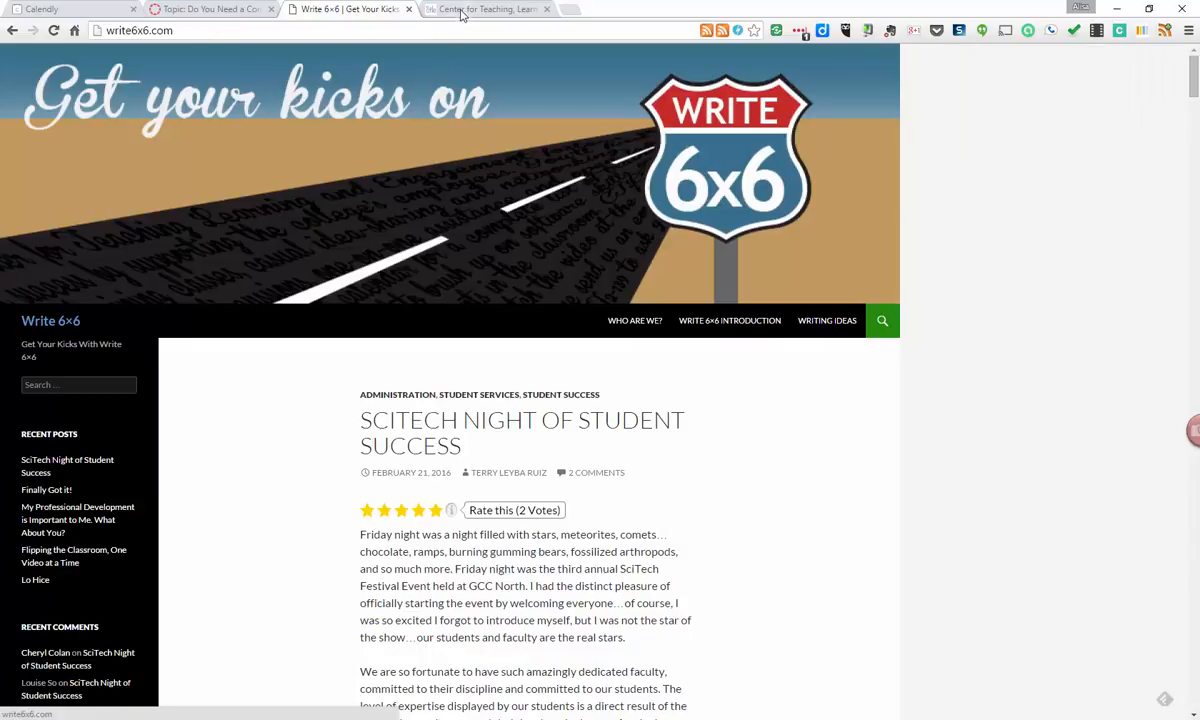
pyautogui.moveTo(488, 8)
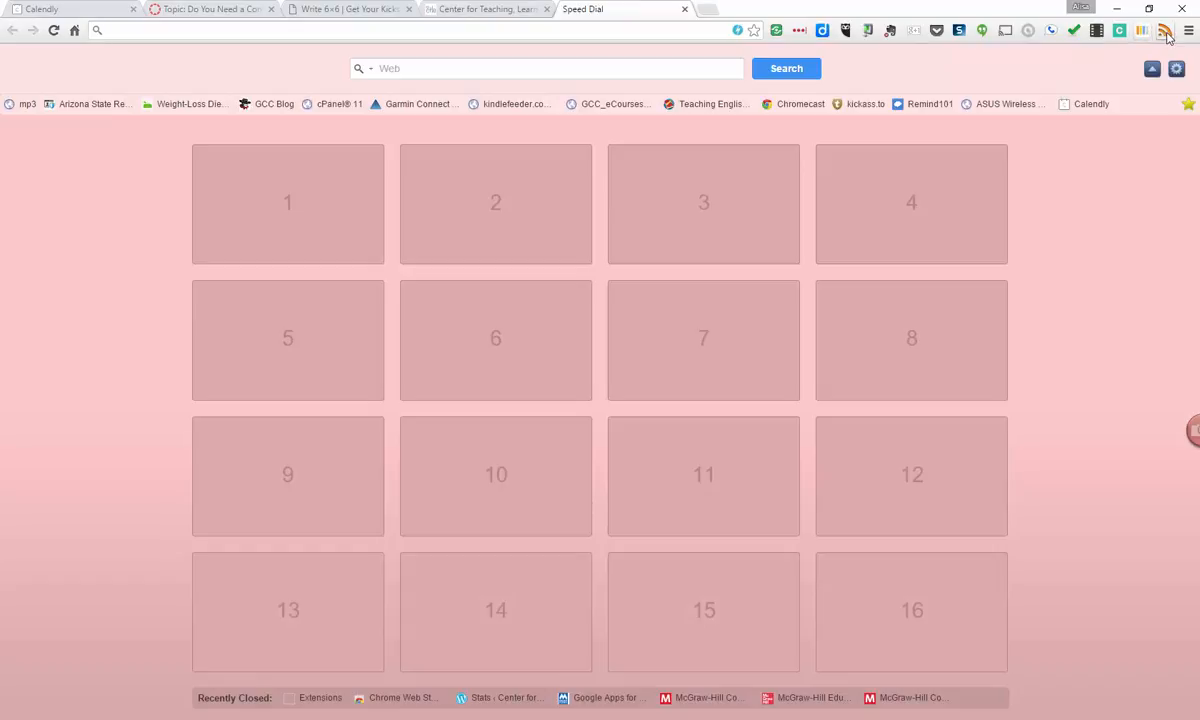
# Open the Growth Mindset Makes Art of Mistakes, Failure post from the CTLE feed
pyautogui.click(1164, 30)
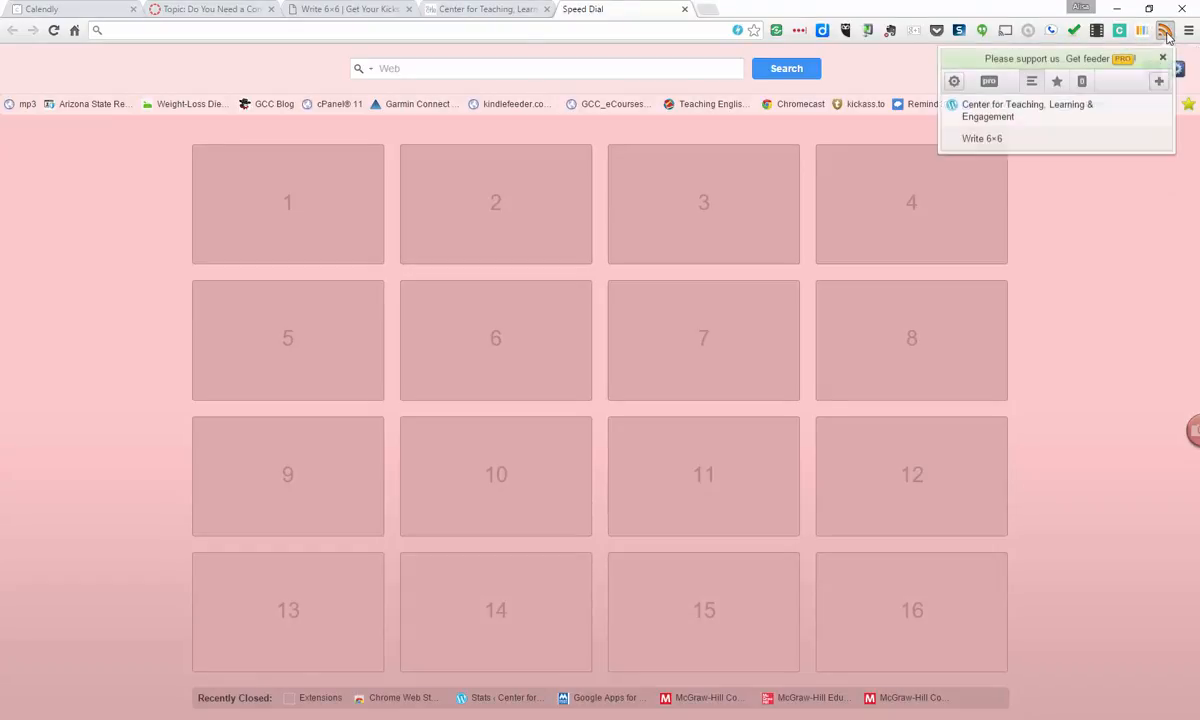
pyautogui.moveTo(1048, 110)
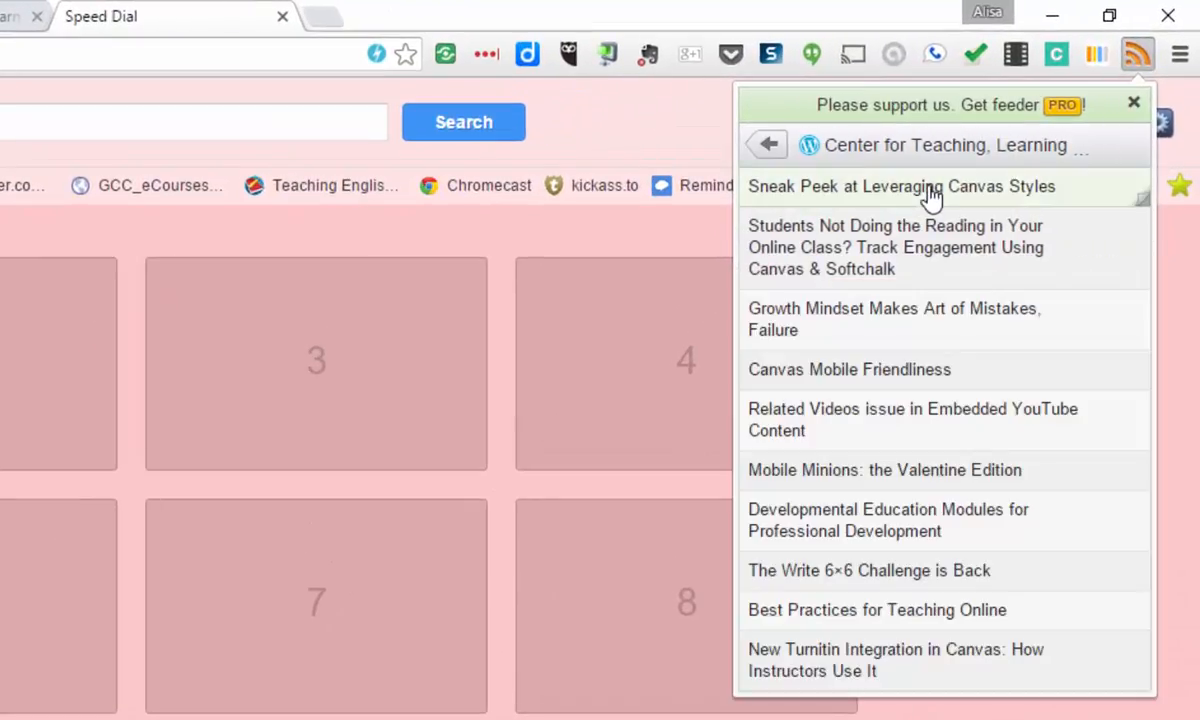
pyautogui.moveTo(902, 420)
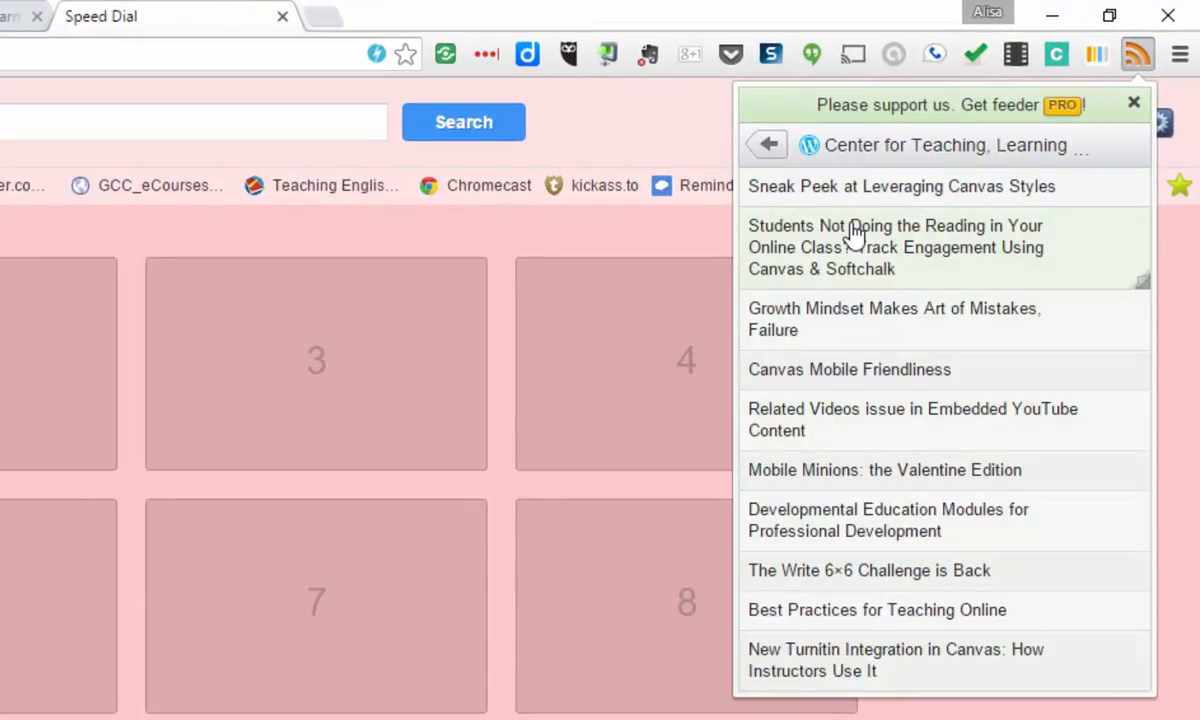
pyautogui.moveTo(836, 644)
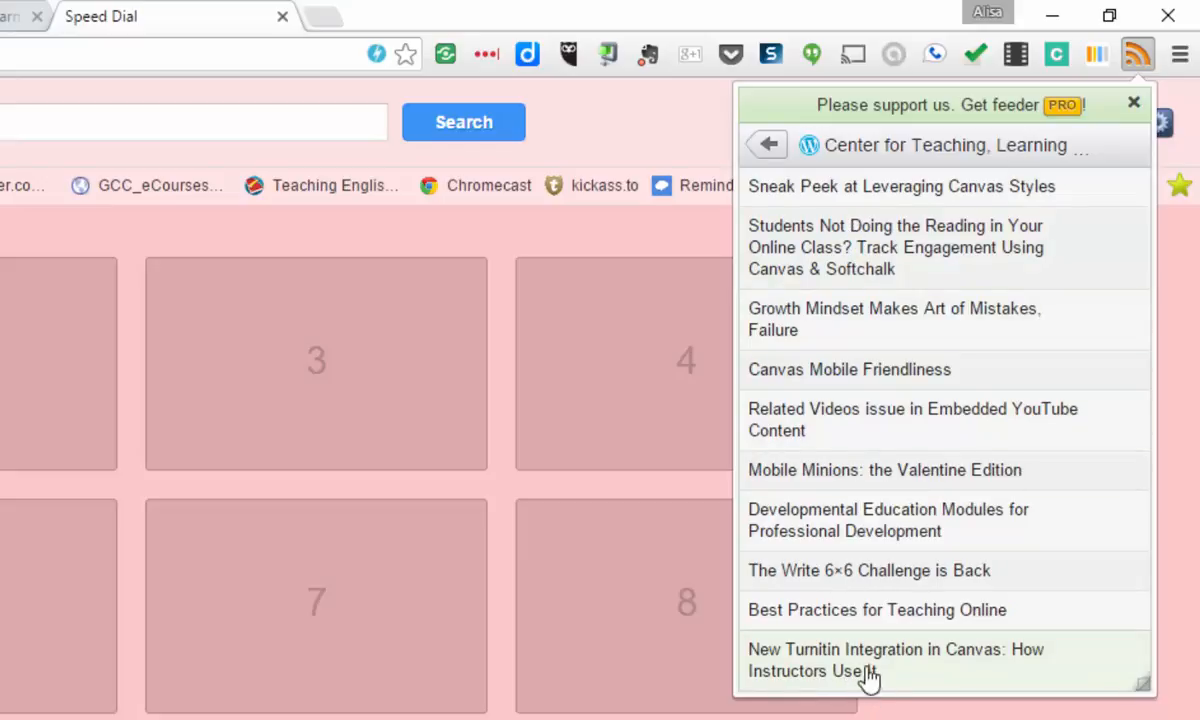
pyautogui.moveTo(858, 328)
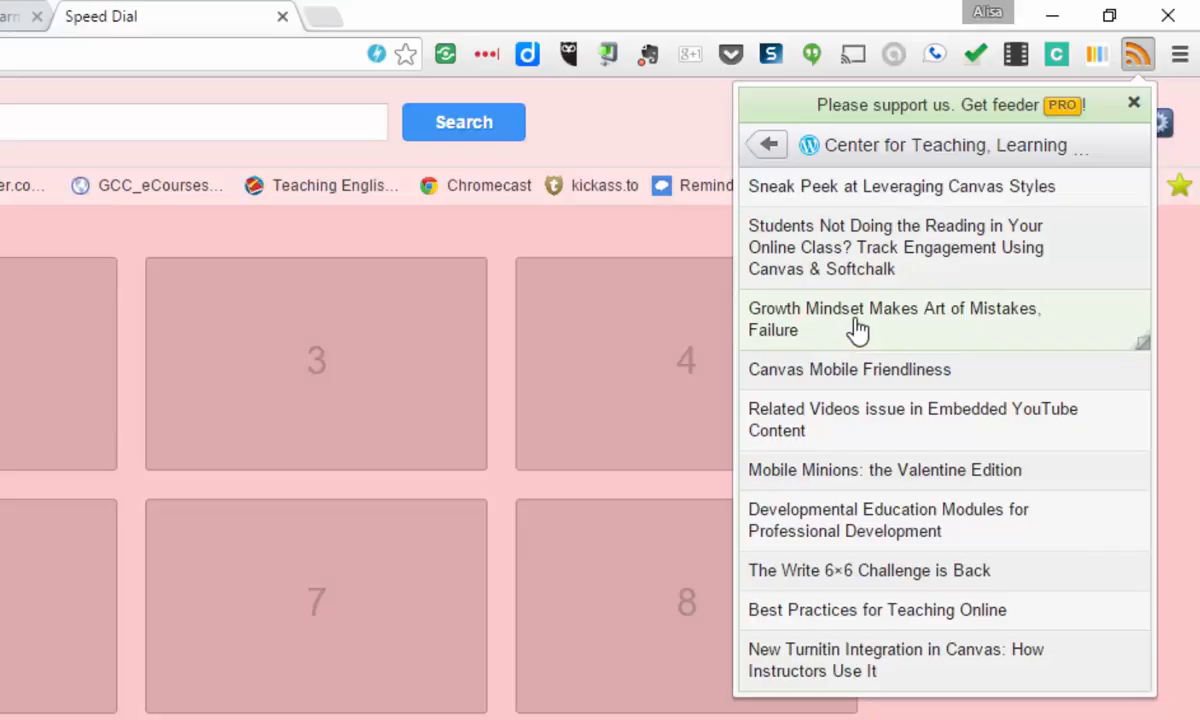
pyautogui.click(892, 320)
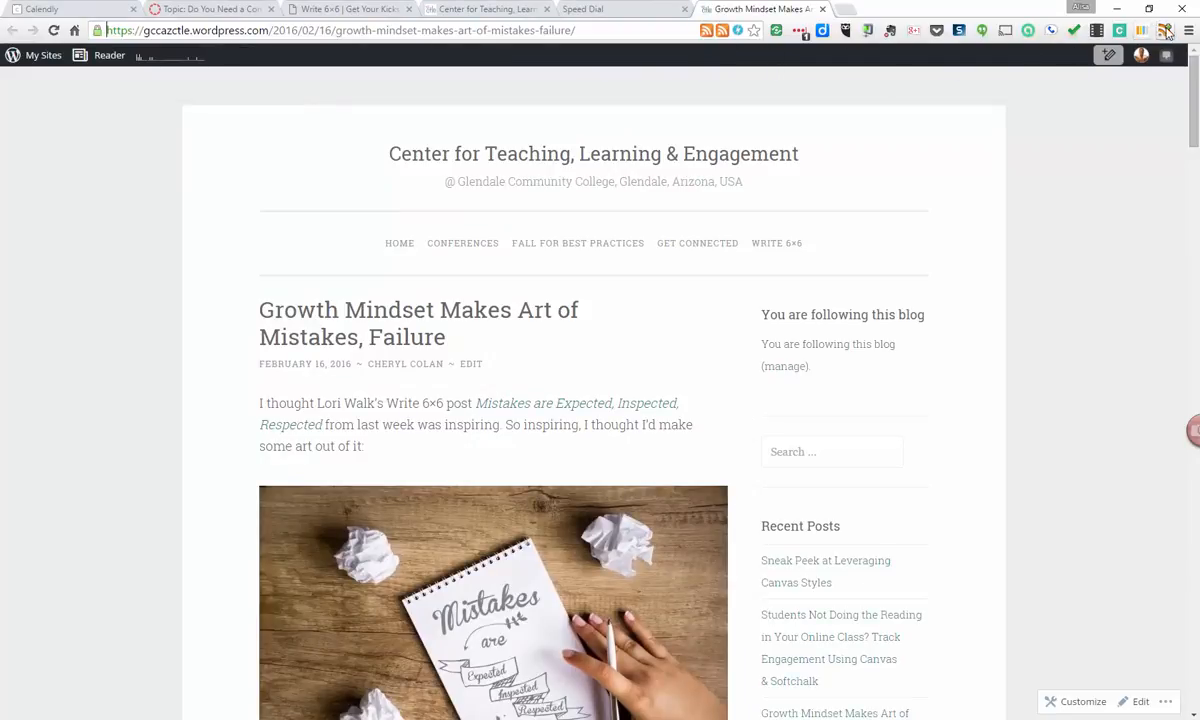
# Open the What Have I Done! post from the Write 6x6 feed
pyautogui.click(1166, 30)
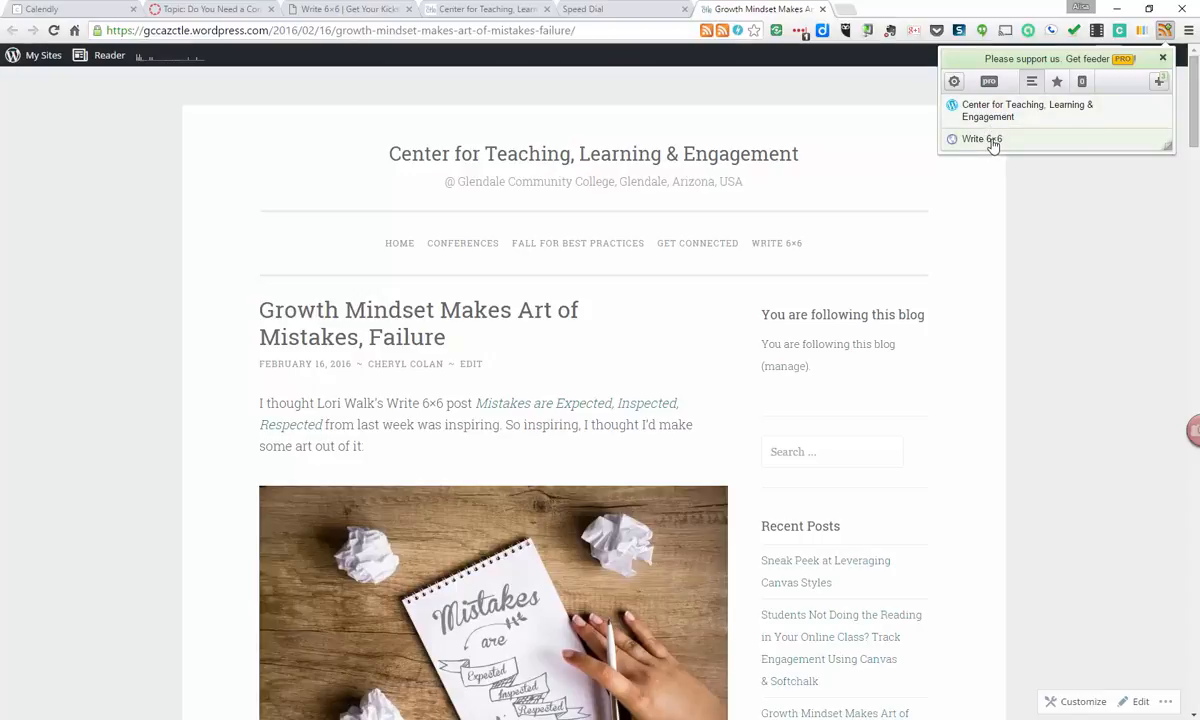
pyautogui.click(980, 138)
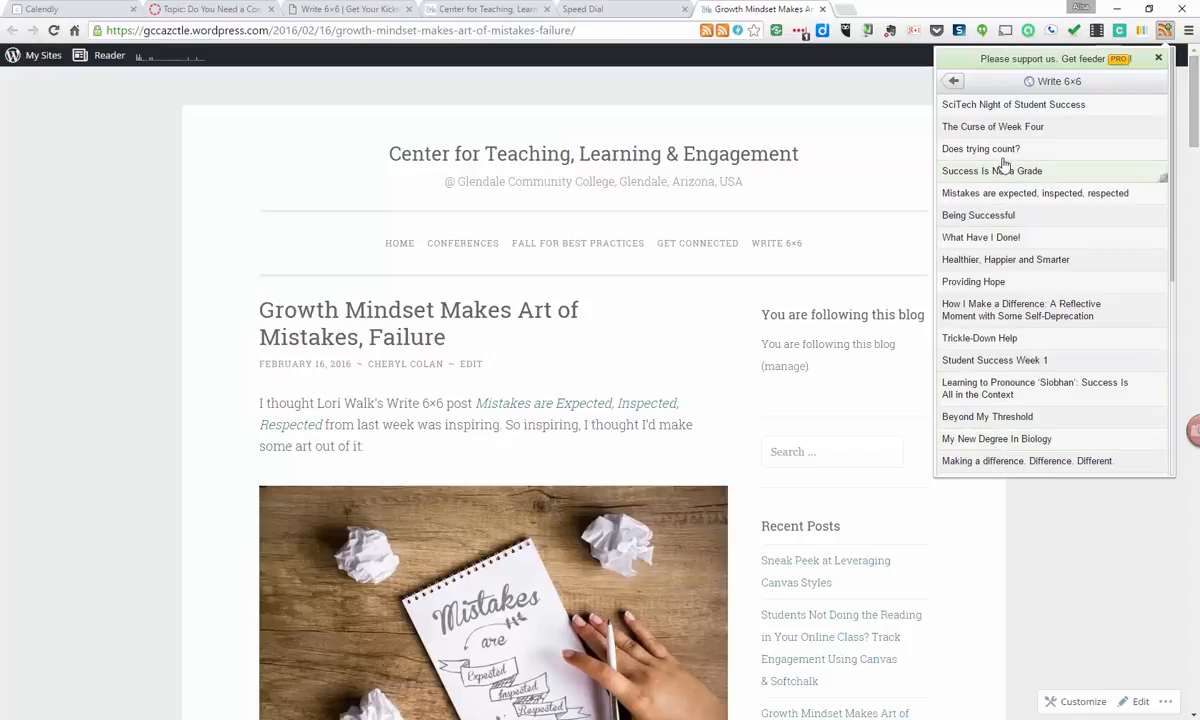
pyautogui.moveTo(1030, 316)
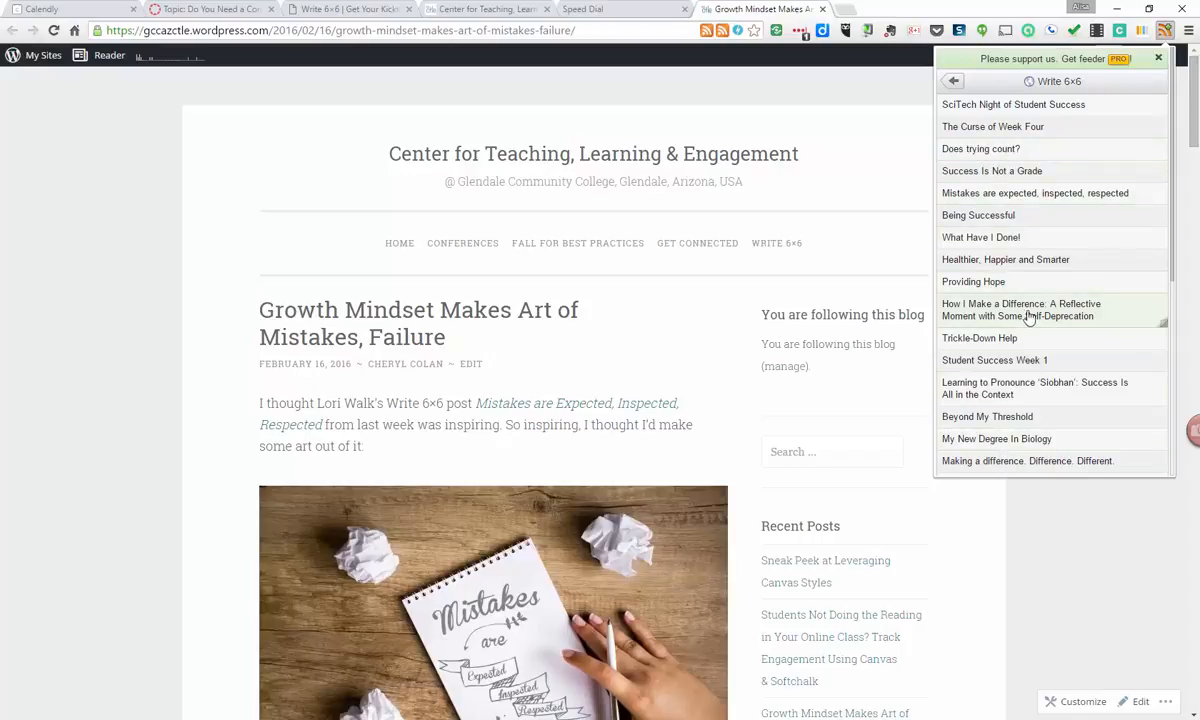
pyautogui.moveTo(980, 236)
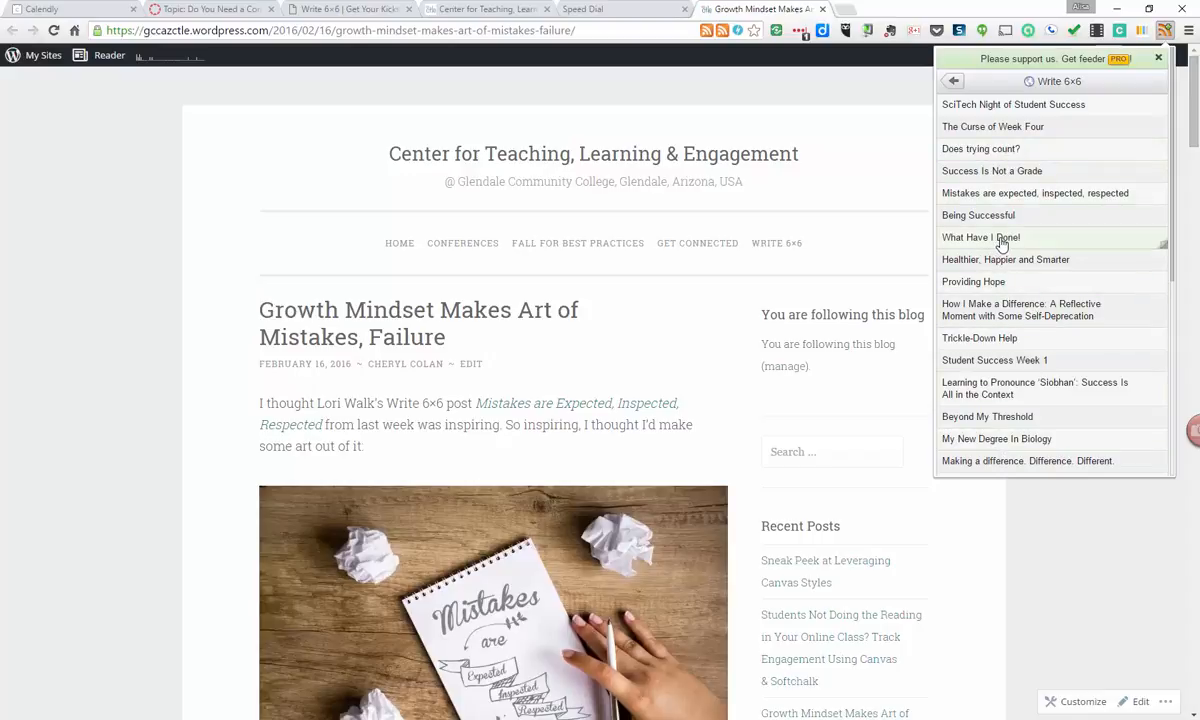
pyautogui.click(980, 236)
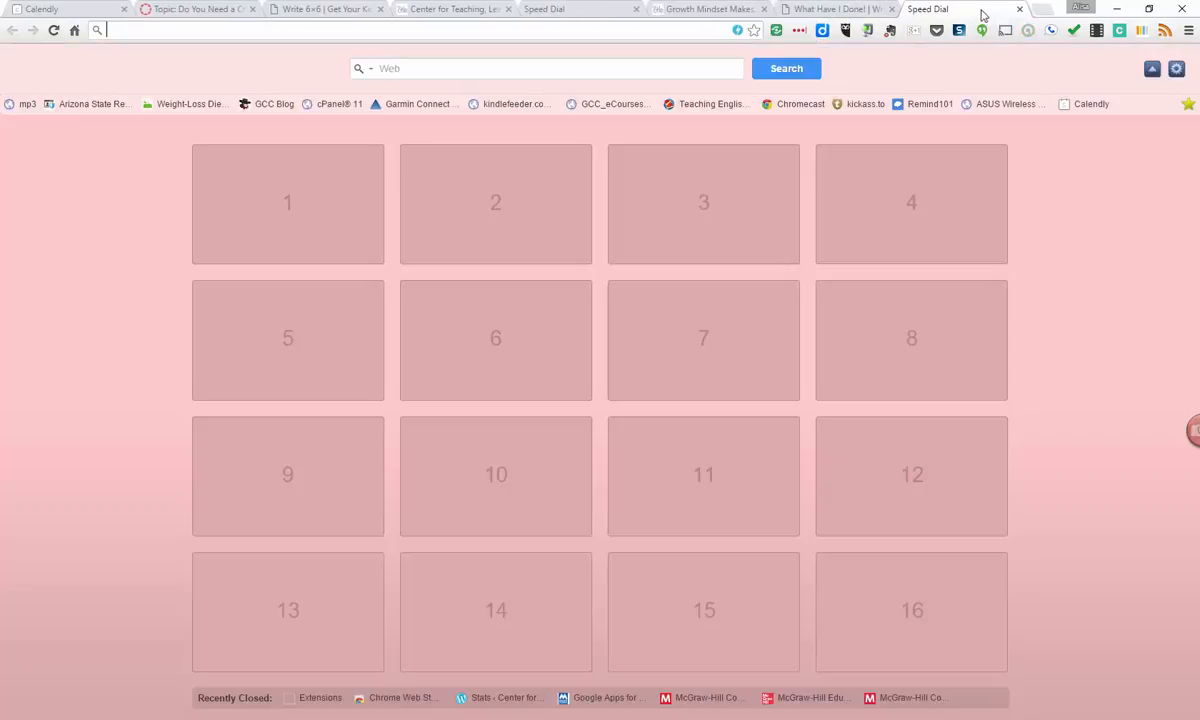
pyautogui.moveTo(980, 16)
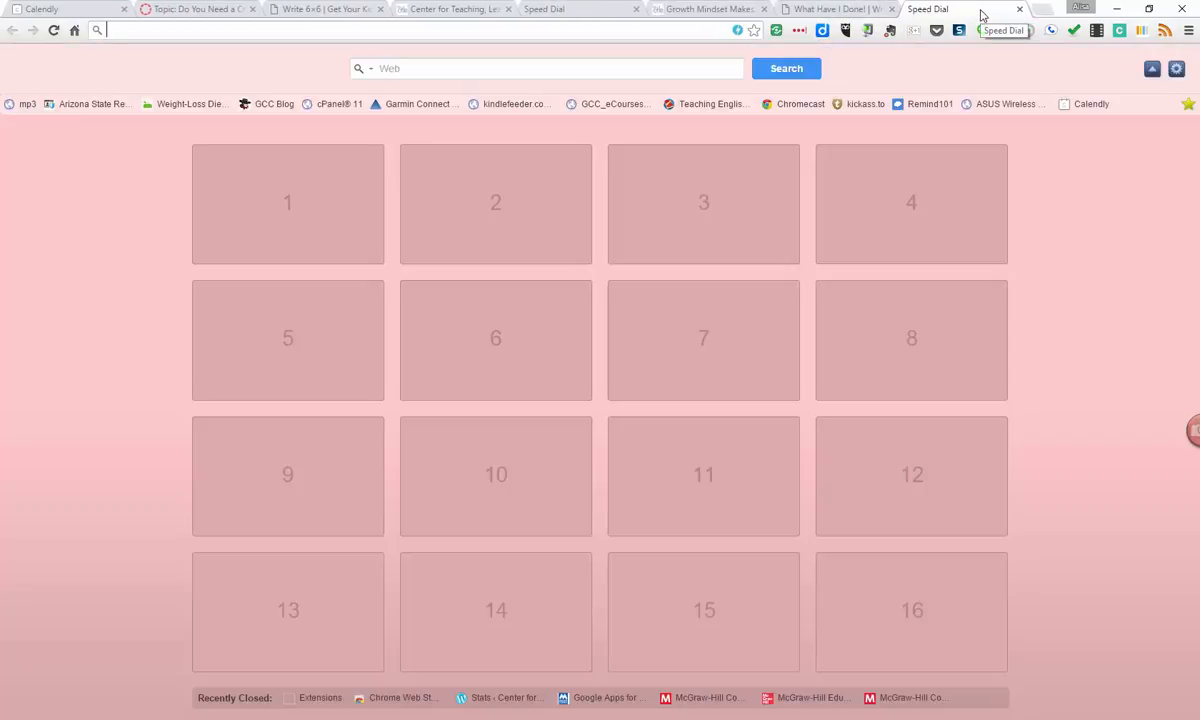
# Search Google for news and open the Google News page from the results
pyautogui.write('nfl.com')
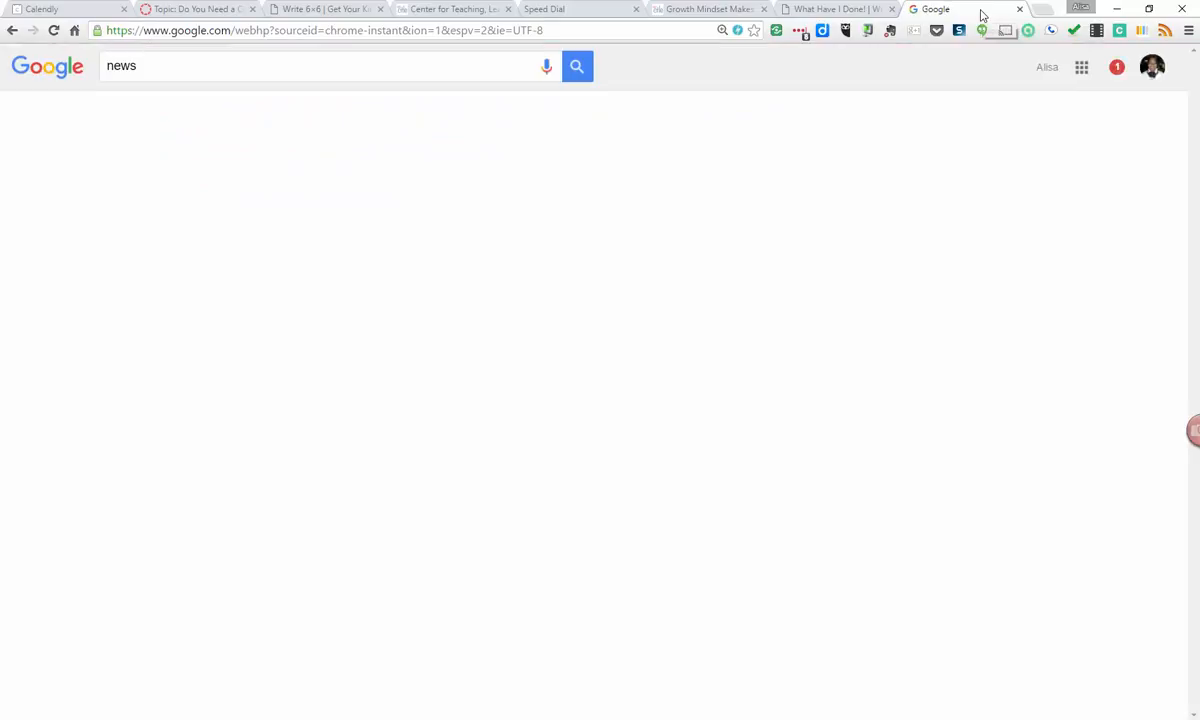
pyautogui.click(576, 66)
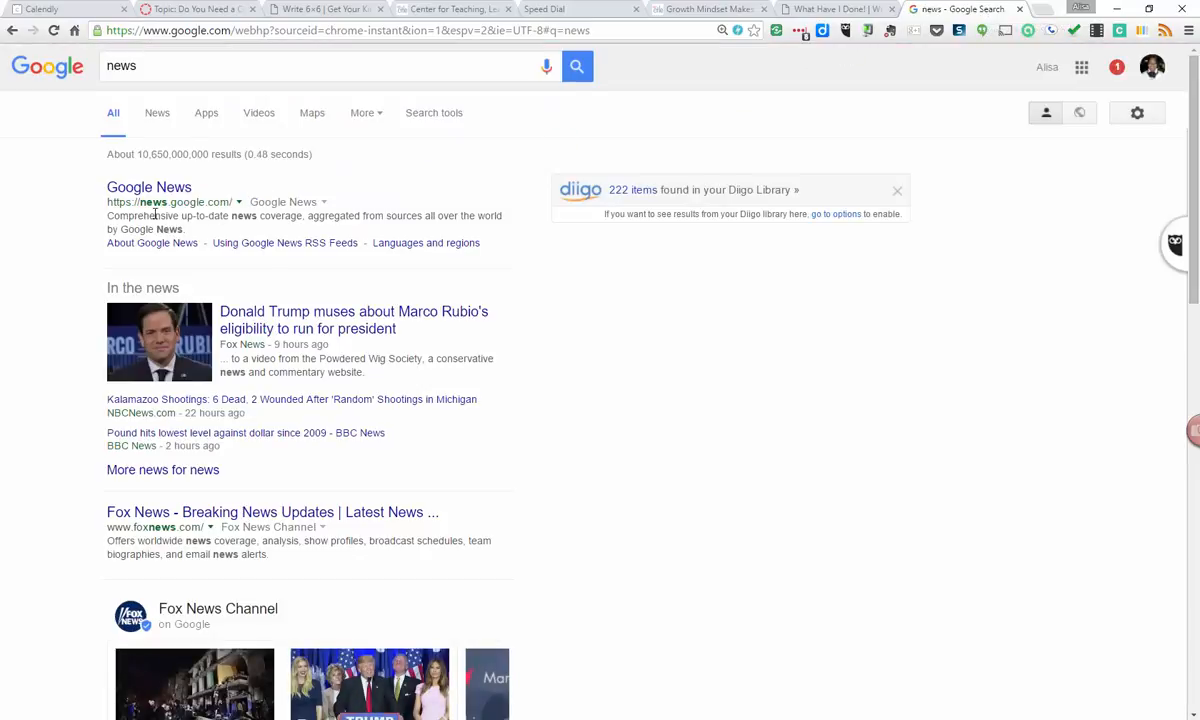
pyautogui.click(148, 188)
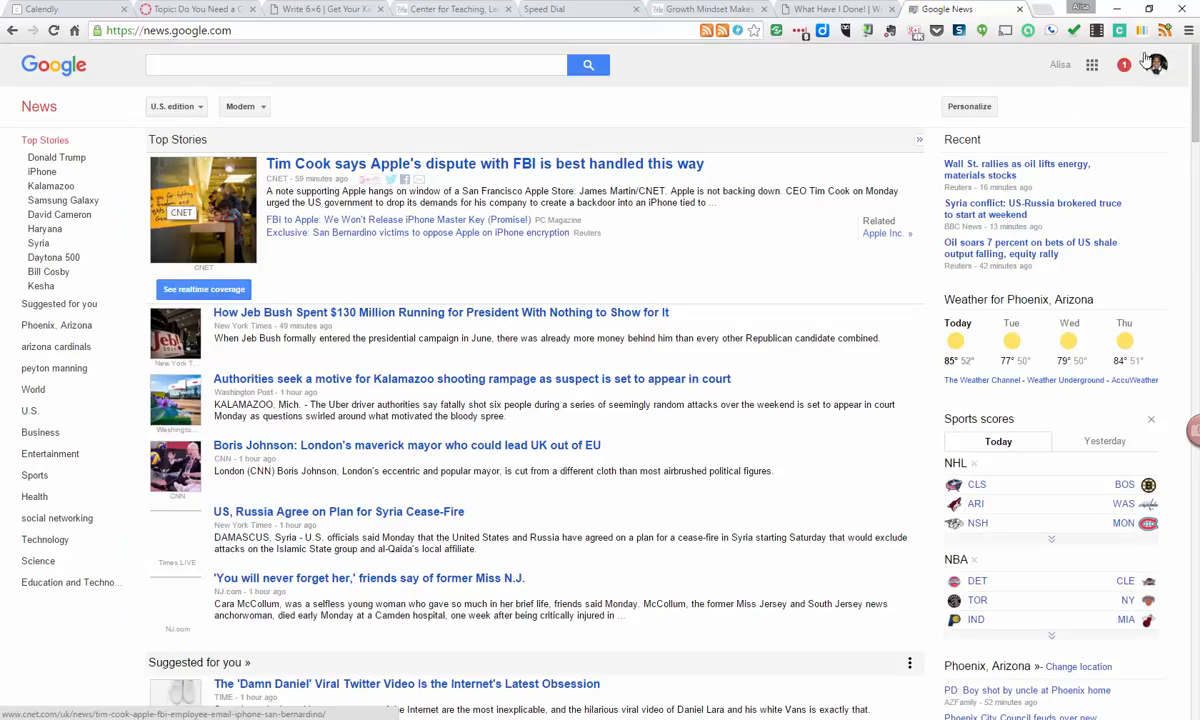
# Follow the news.google.com feed in the feed reader
pyautogui.click(1164, 30)
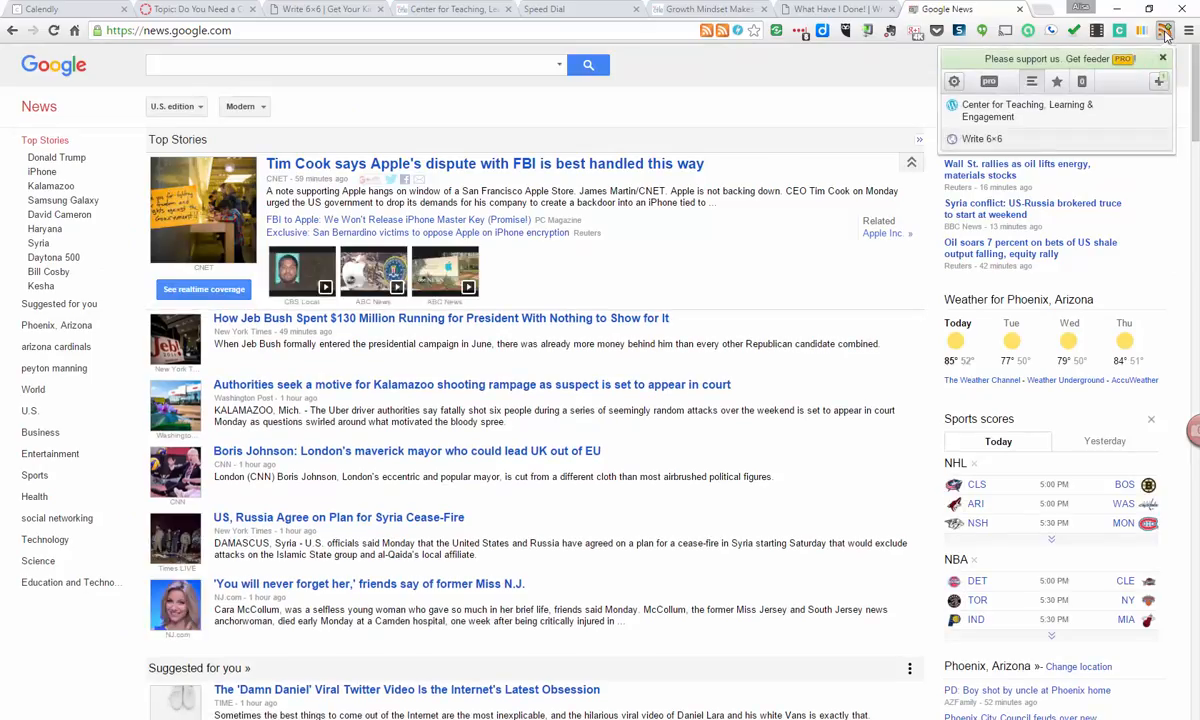
pyautogui.click(1160, 80)
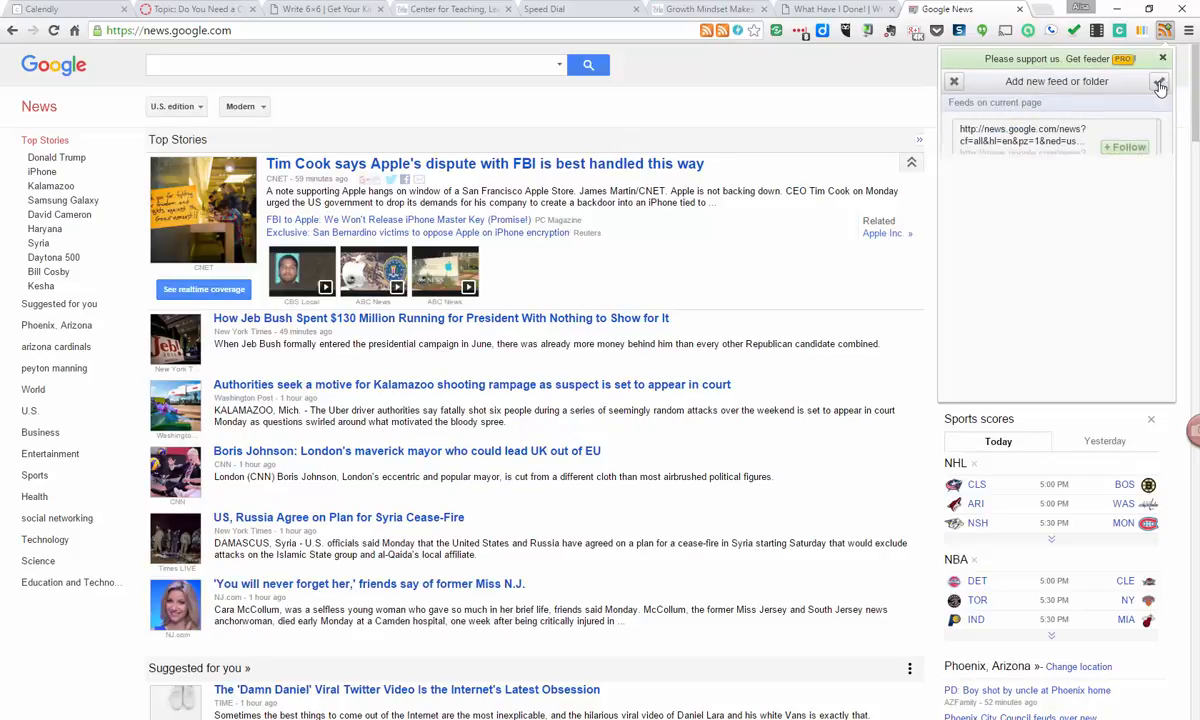
pyautogui.click(1160, 80)
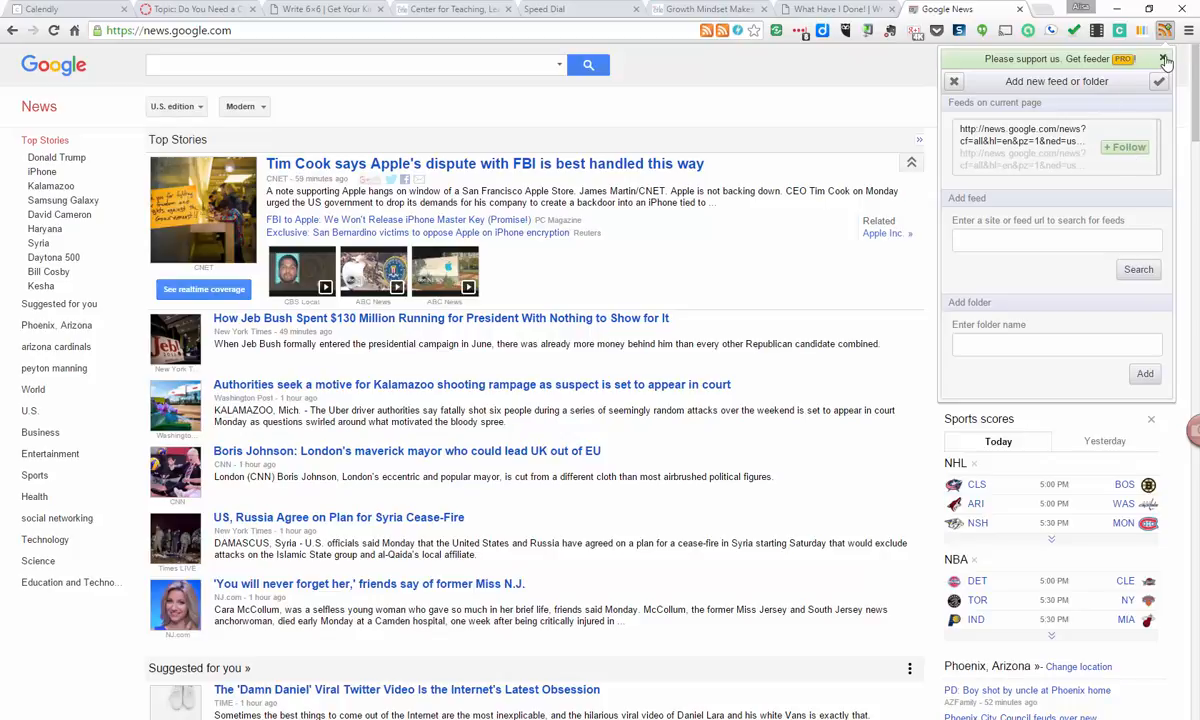
pyautogui.click(1164, 60)
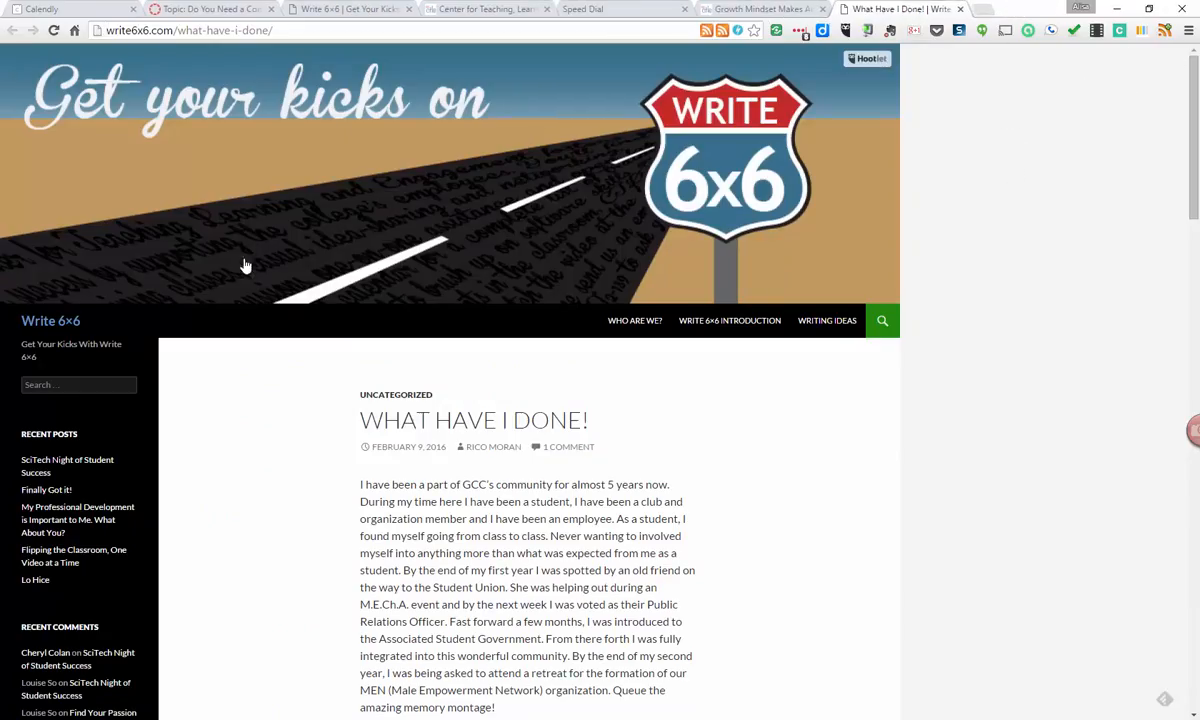
# Switch back to the Center for Teaching, Learning & Engagement blog's home page
pyautogui.click(484, 8)
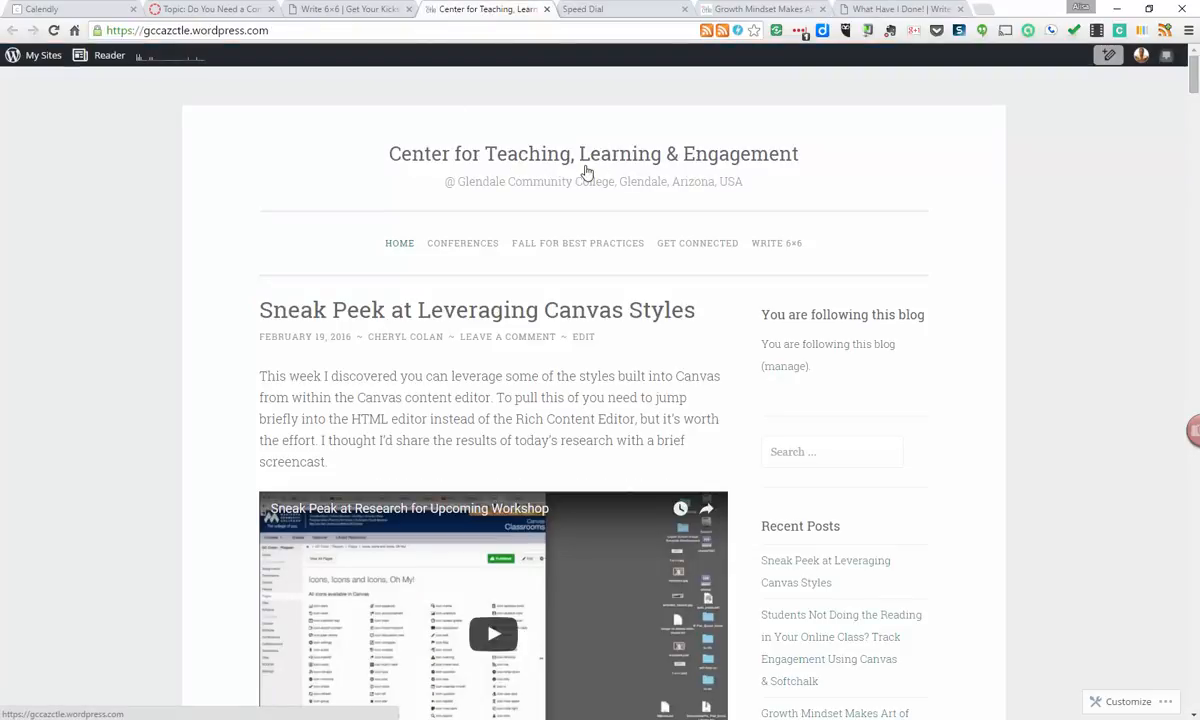
pyautogui.moveTo(804, 212)
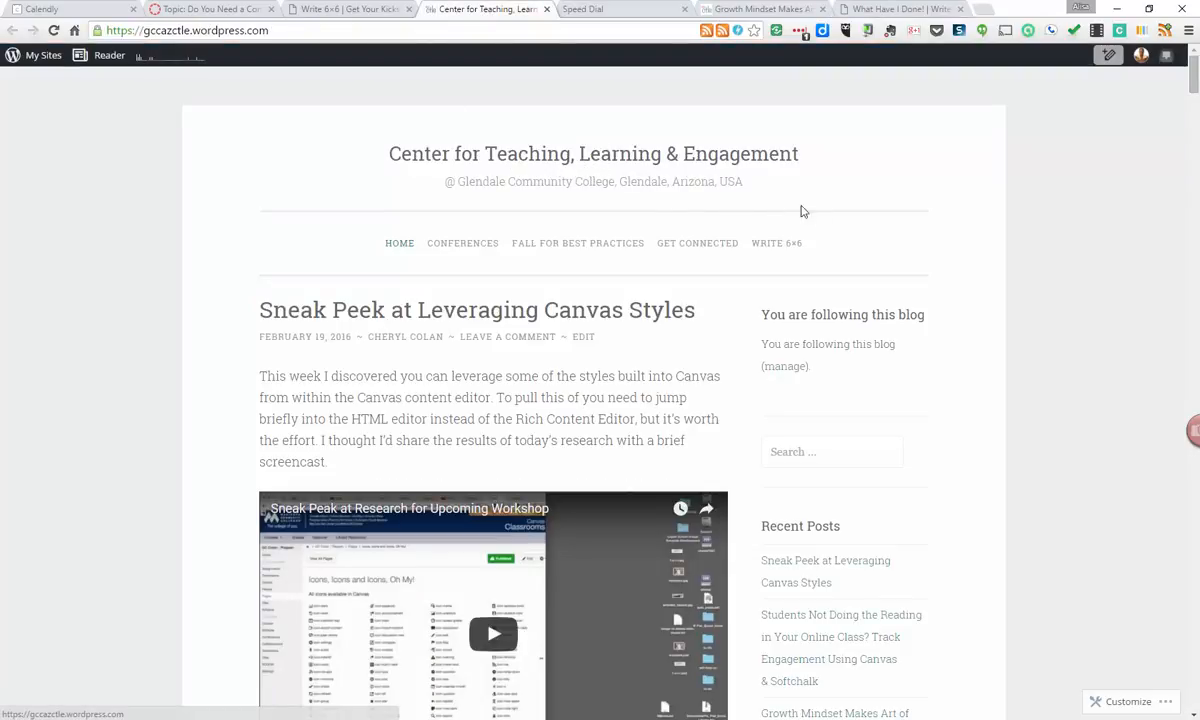